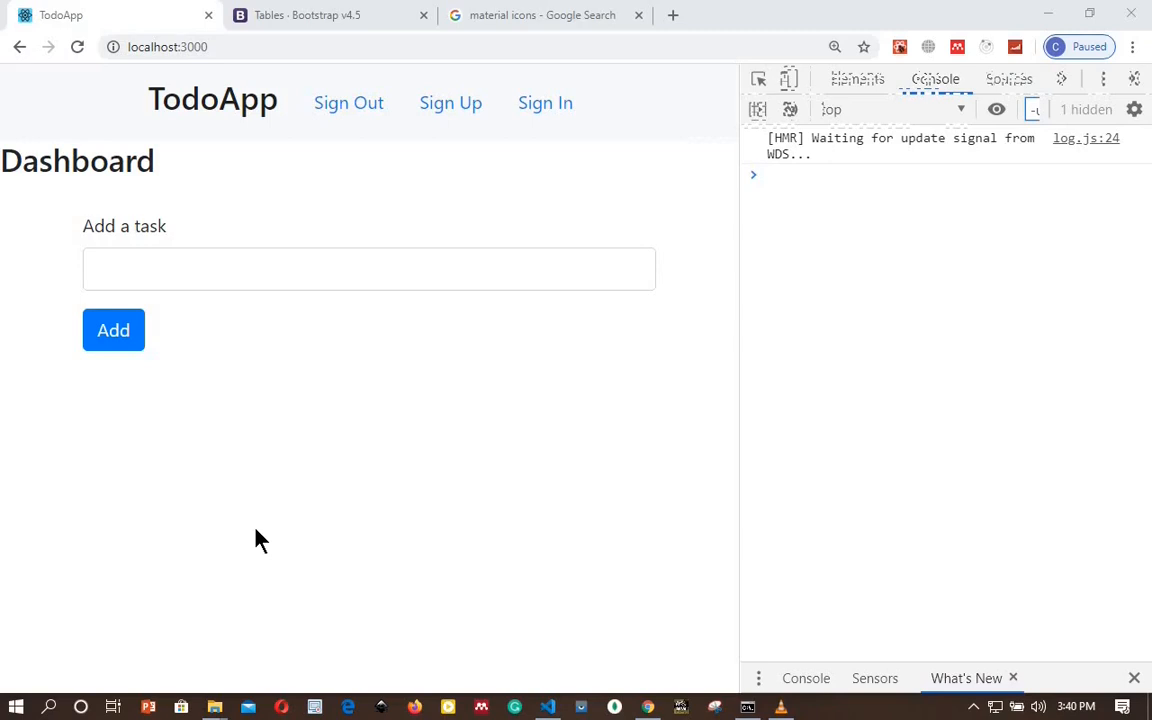
Step: Bring the Bootstrap 4.5 Tables docs to the table-dark example markup in Chrome
click(304, 14)
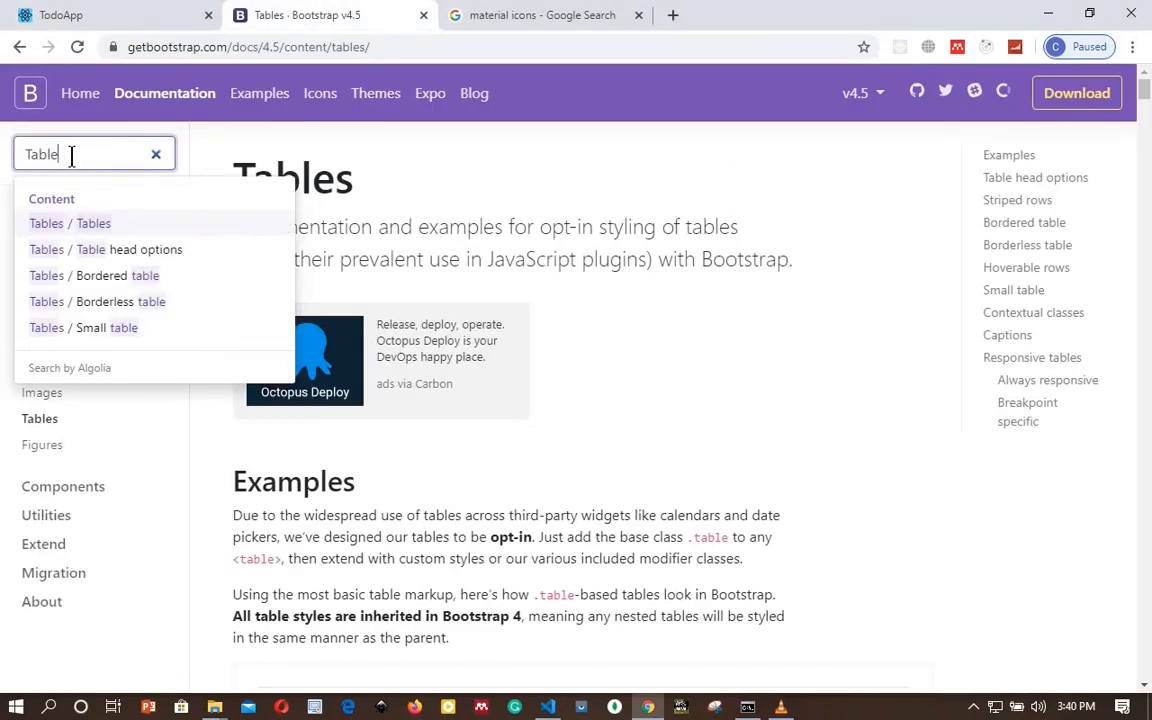
mouse_move(70, 224)
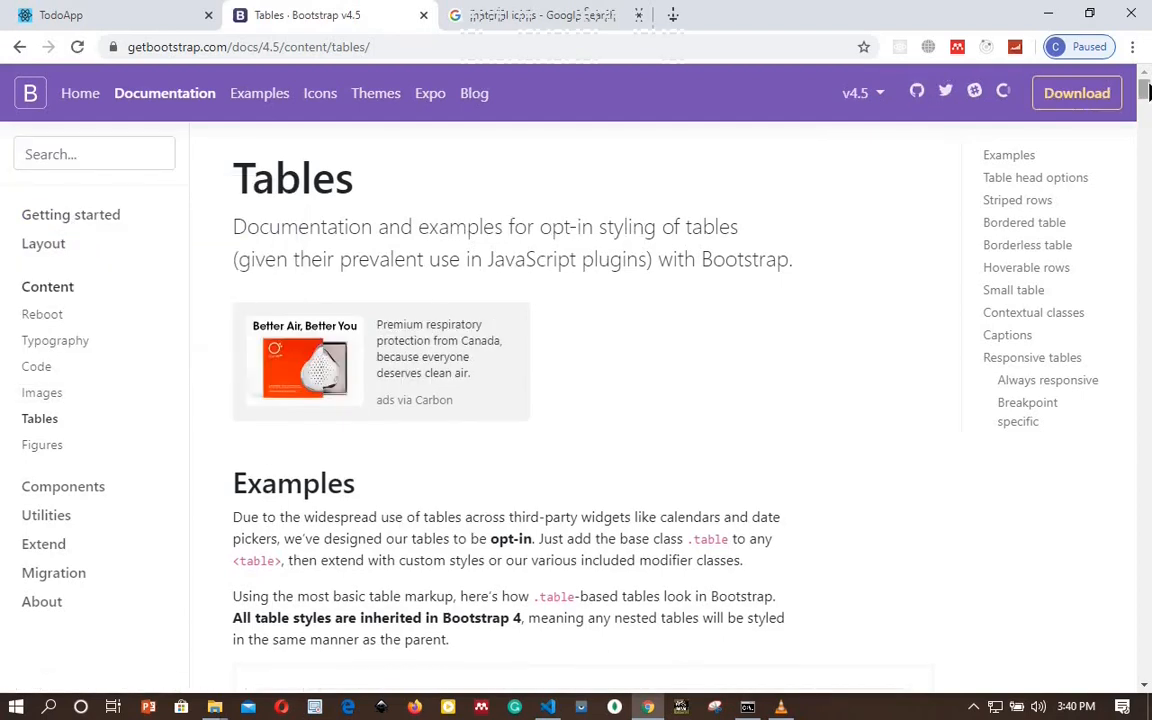
scroll(down, 3)
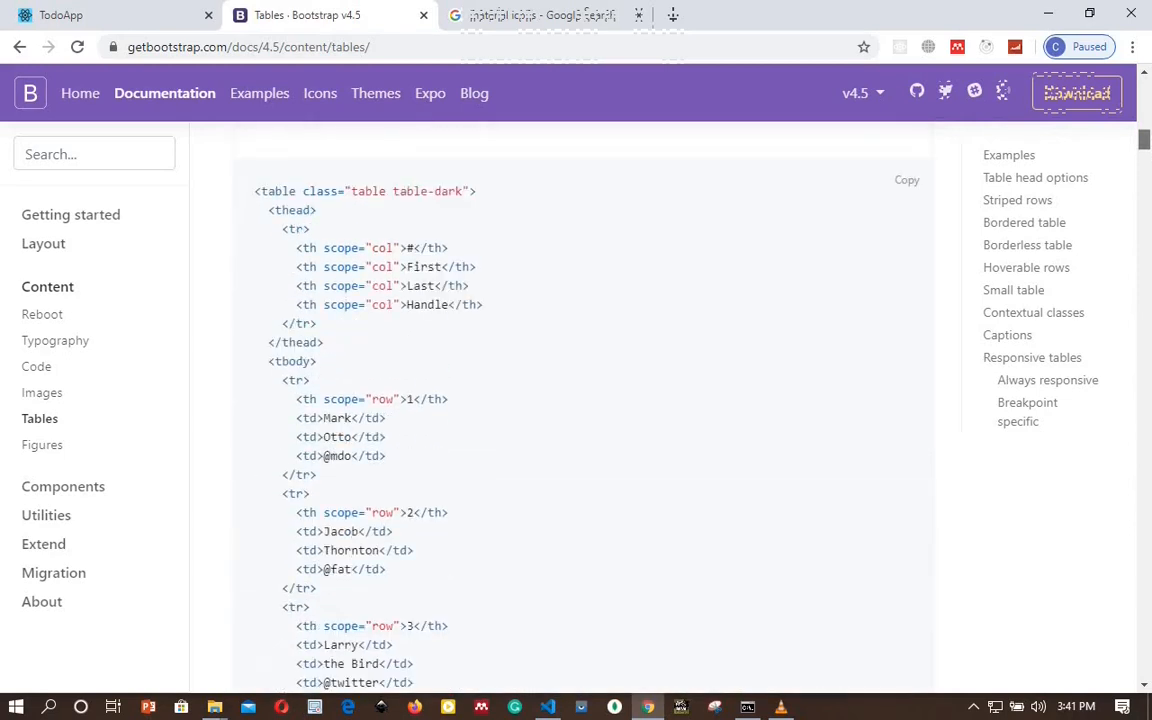
mouse_move(556, 696)
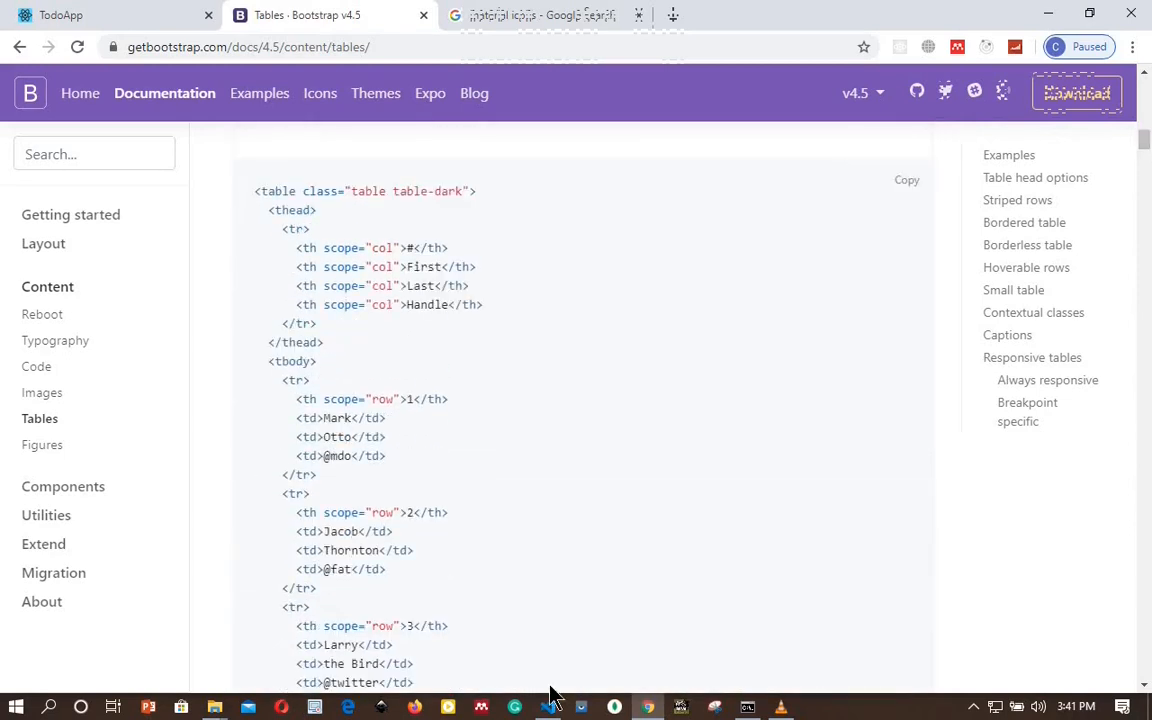
Step: Create and open a new Tasks.jsx file inside the tasks folder
click(548, 708)
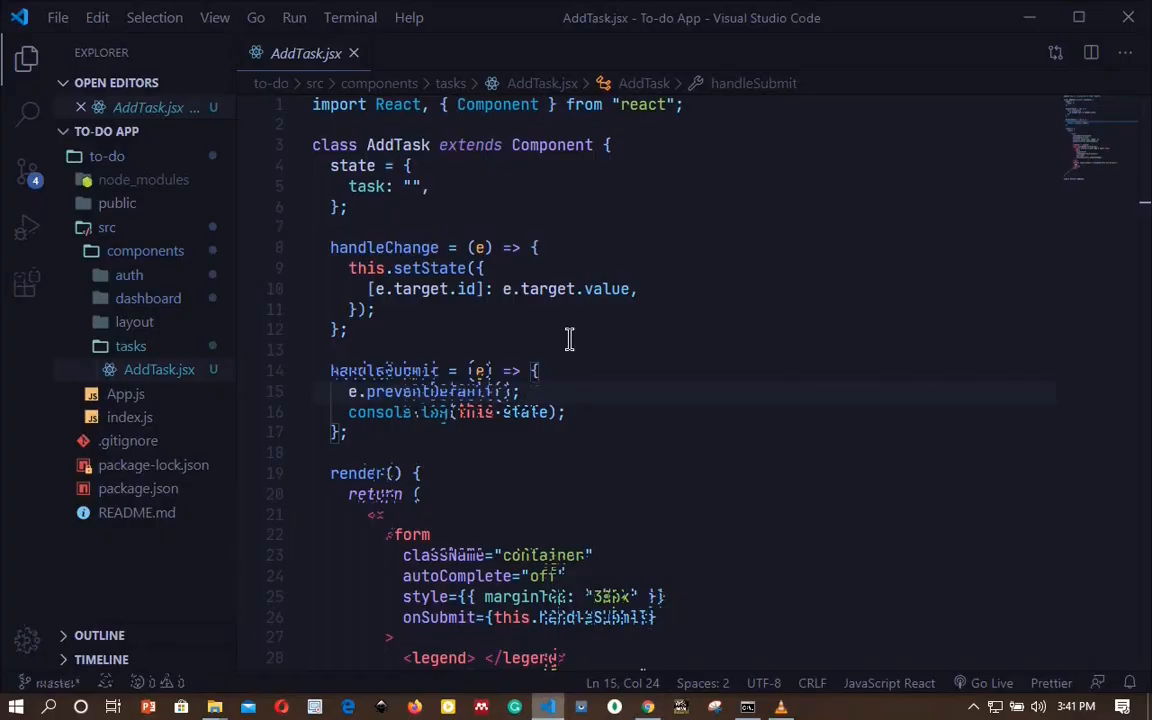
mouse_move(470, 334)
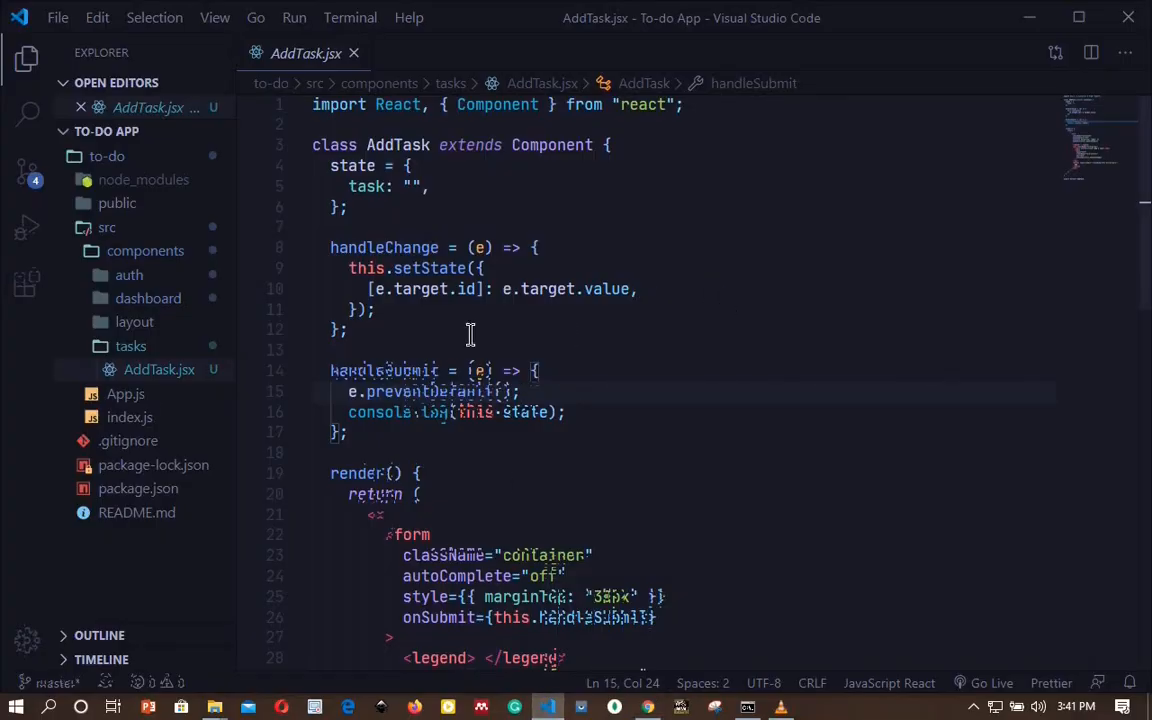
right_click(130, 344)
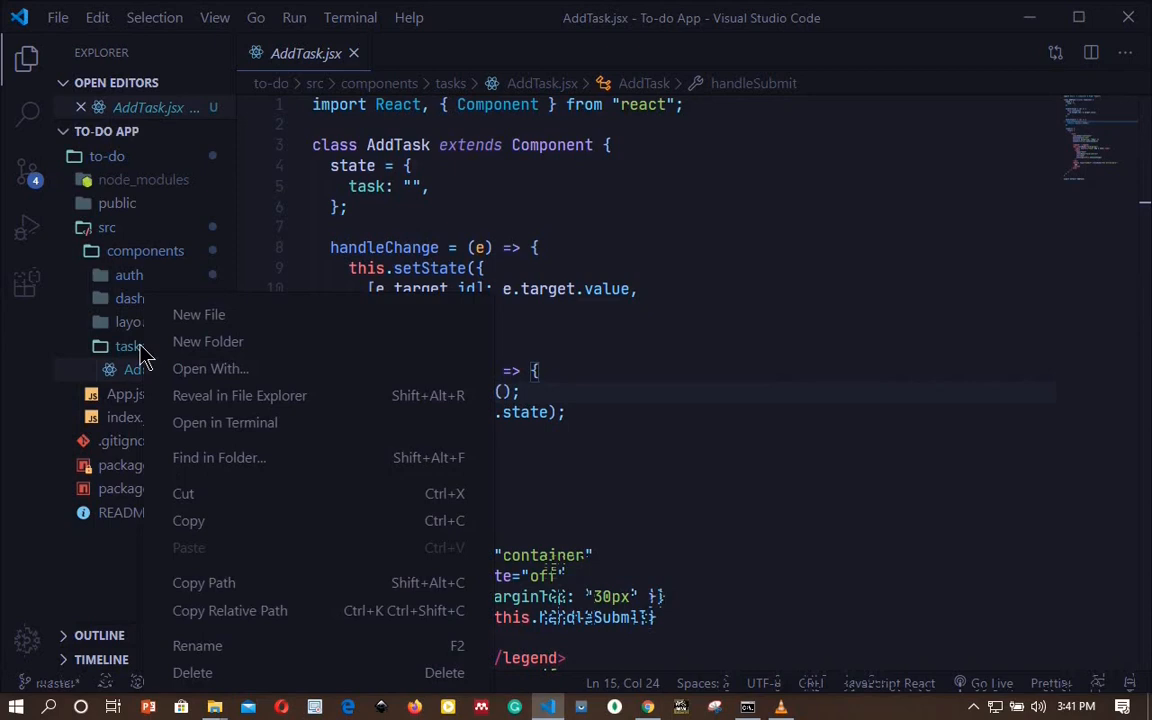
mouse_move(198, 314)
text(Tasks.jsx)
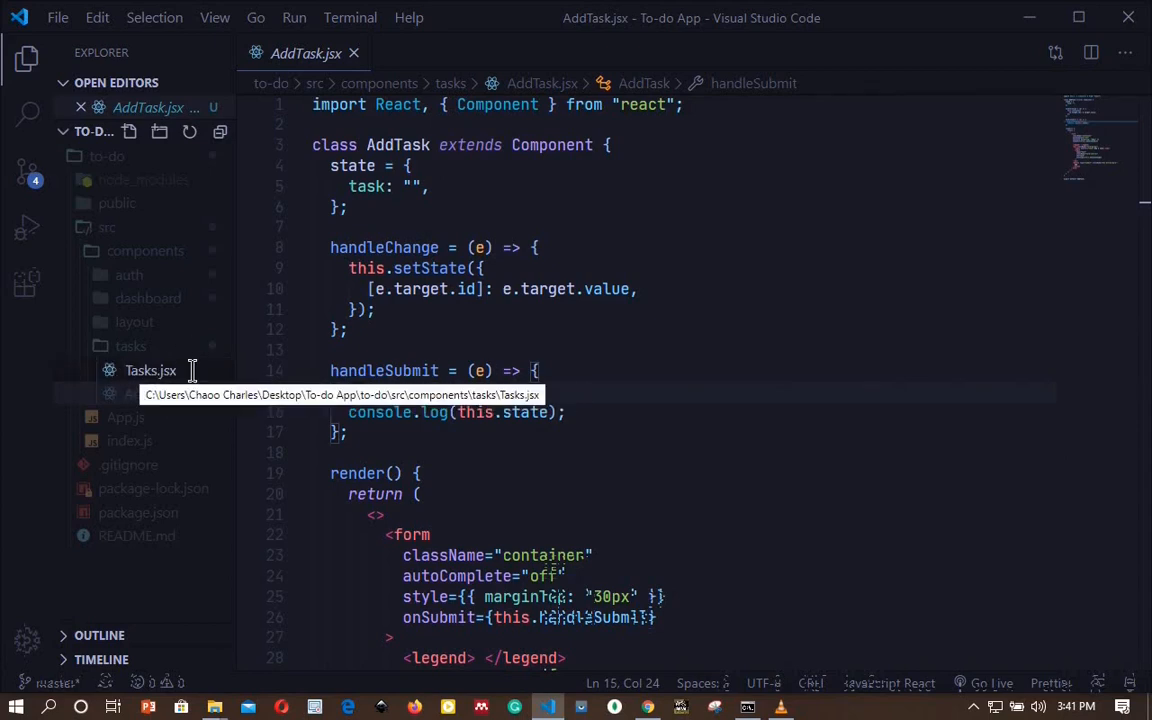
click(150, 370)
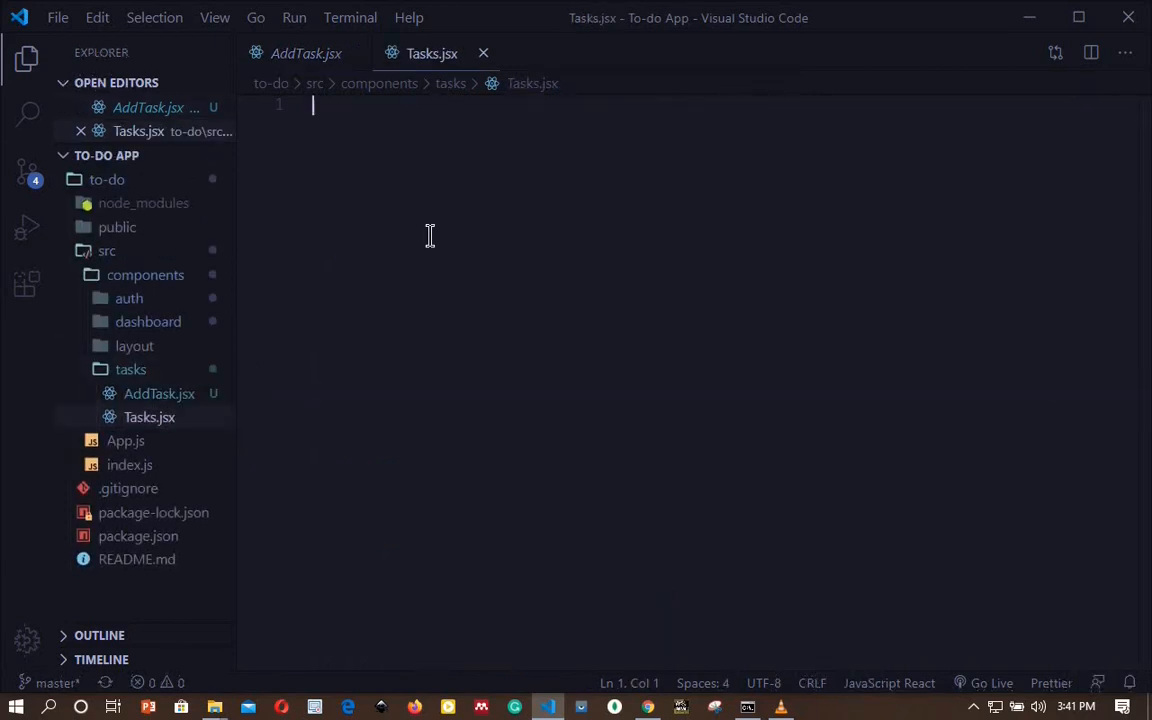
Step: Expand the sfc snippet into an exported function component named Tasks
text(sf)
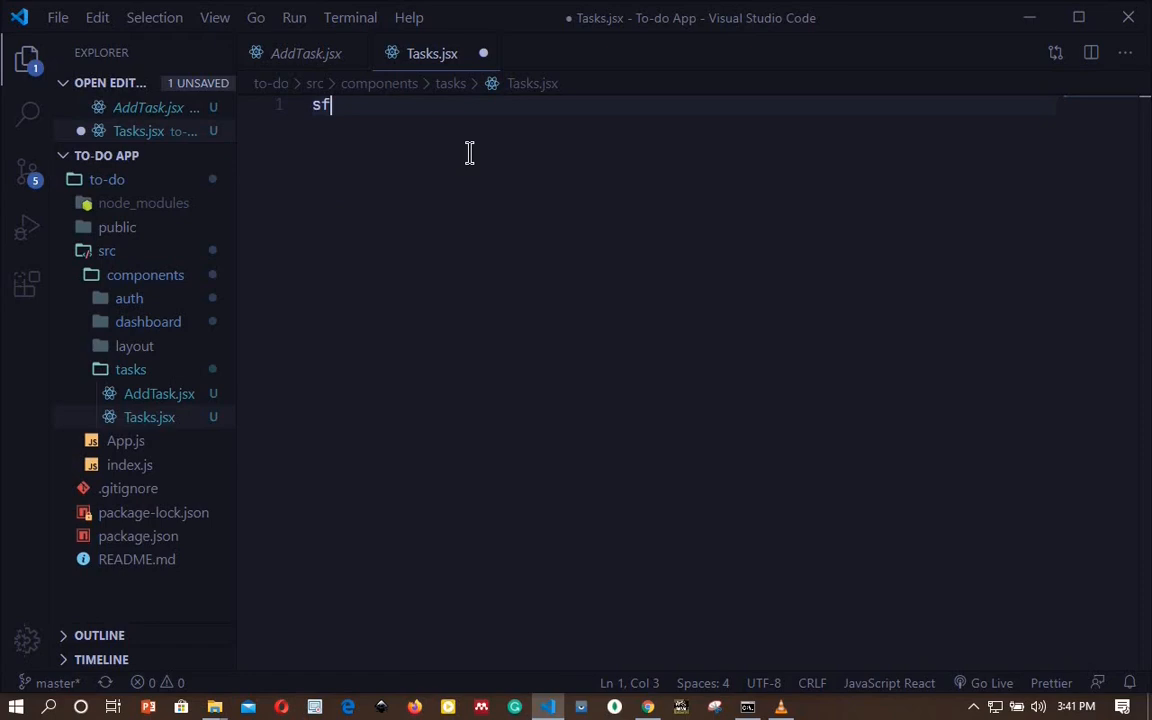
text(c)
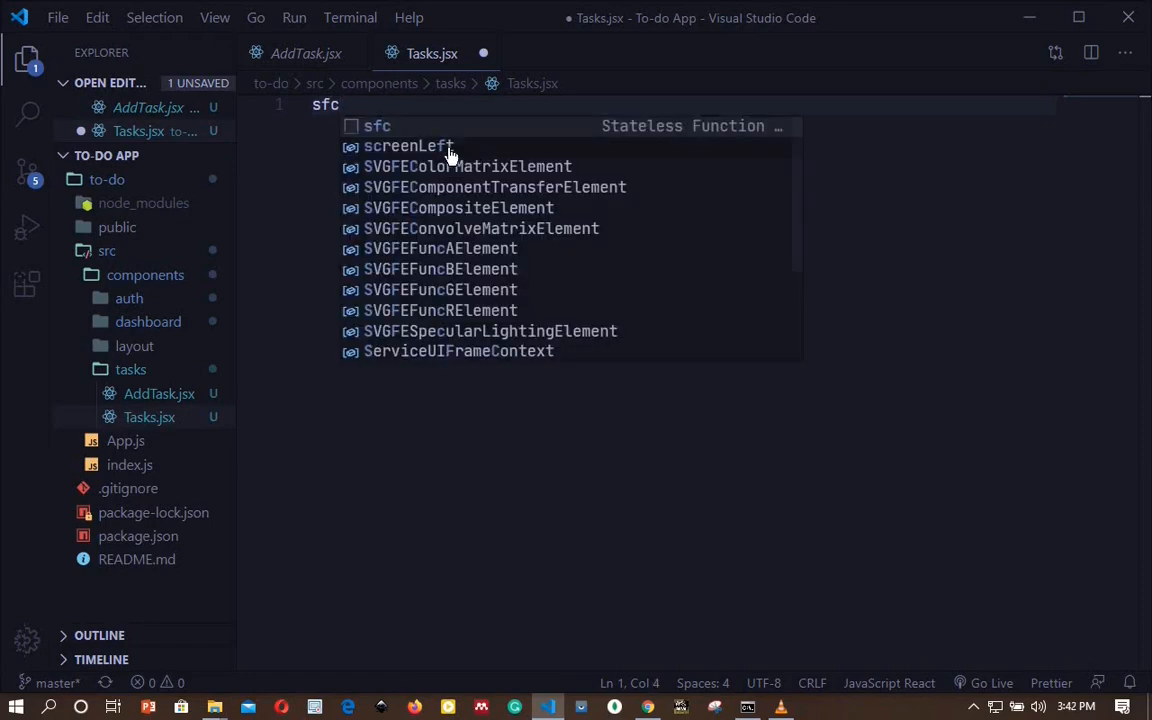
click(376, 126)
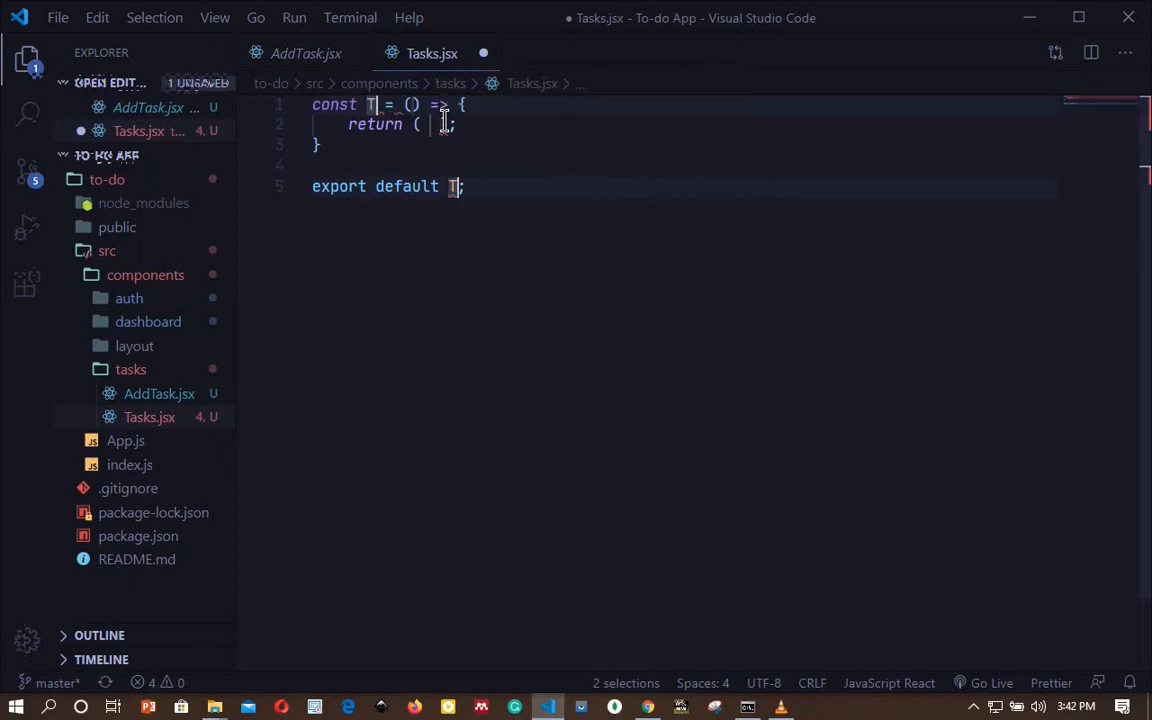
text(Task)
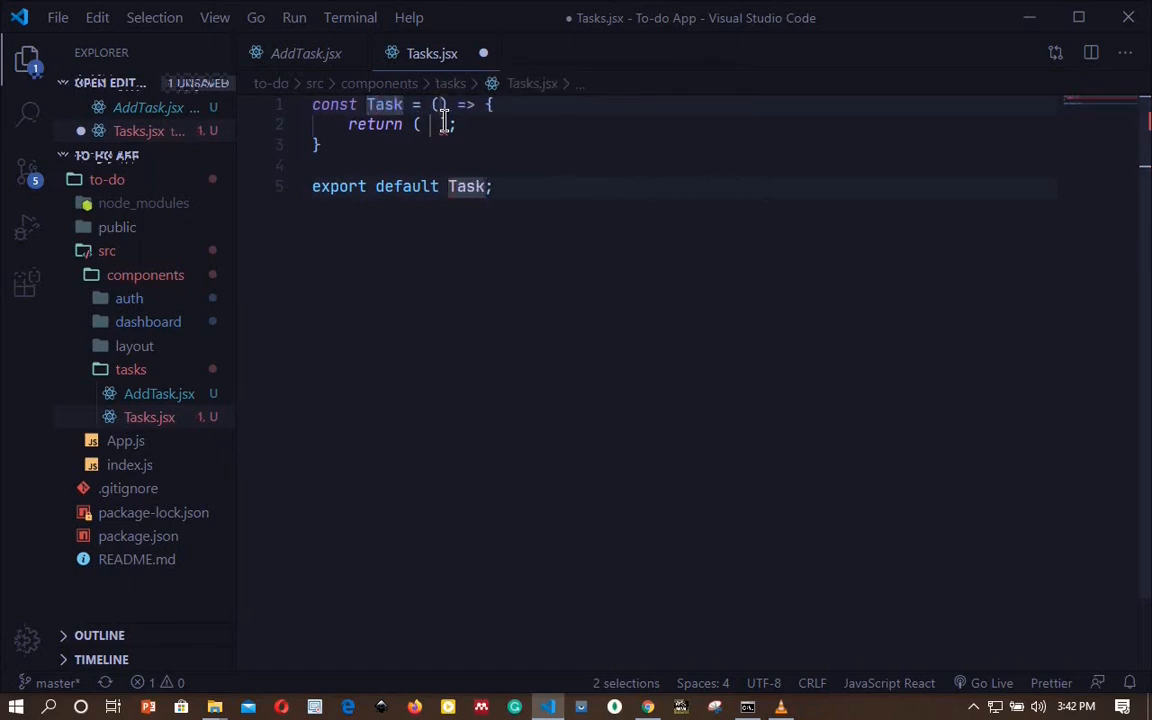
text(s)
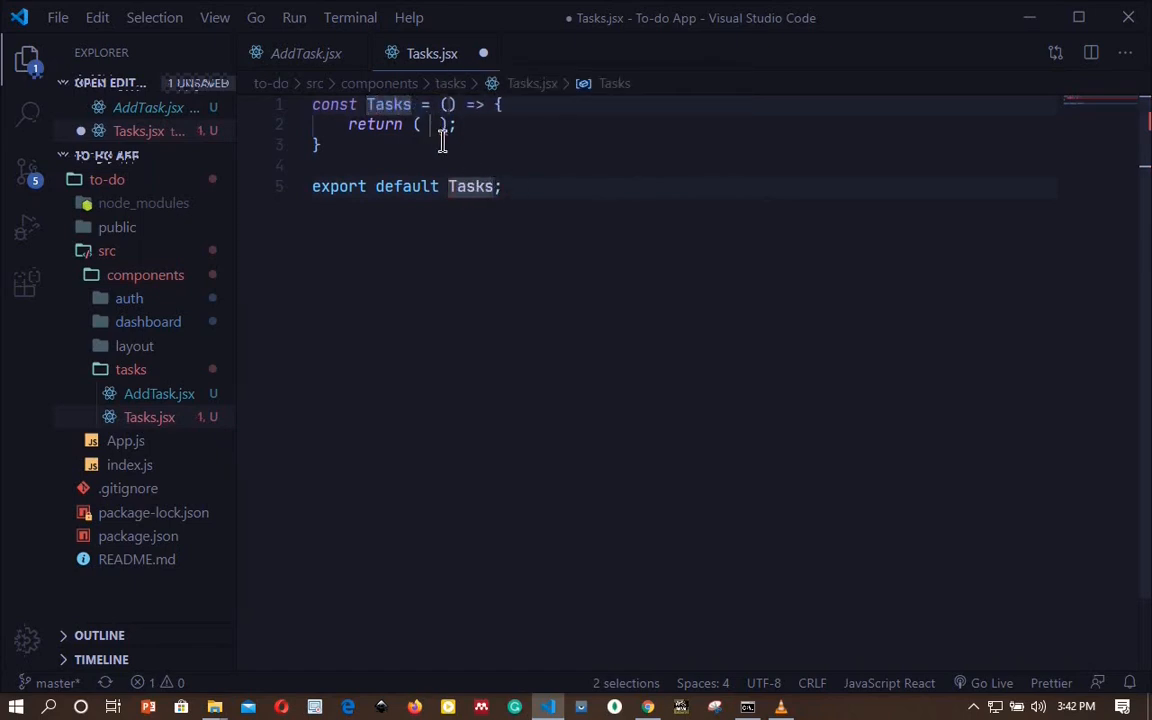
click(432, 124)
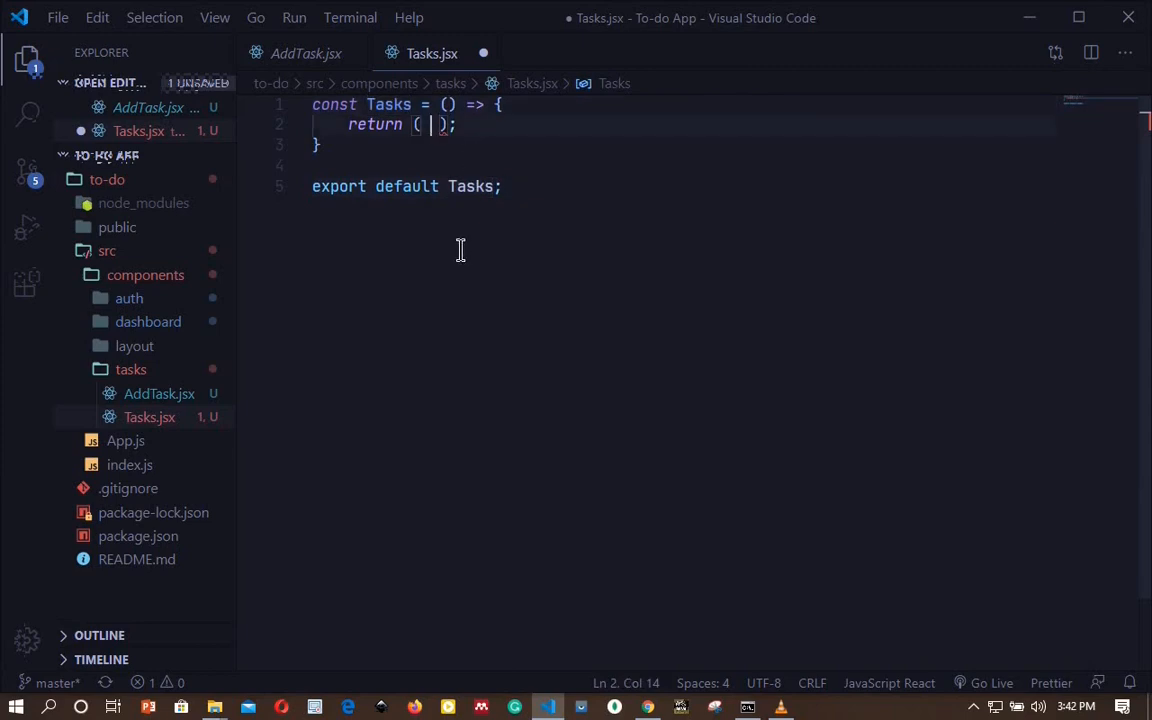
Step: Return a fragment with the dark table markup, headers renamed Tasks, Added On, Status, Delete
text(<>)
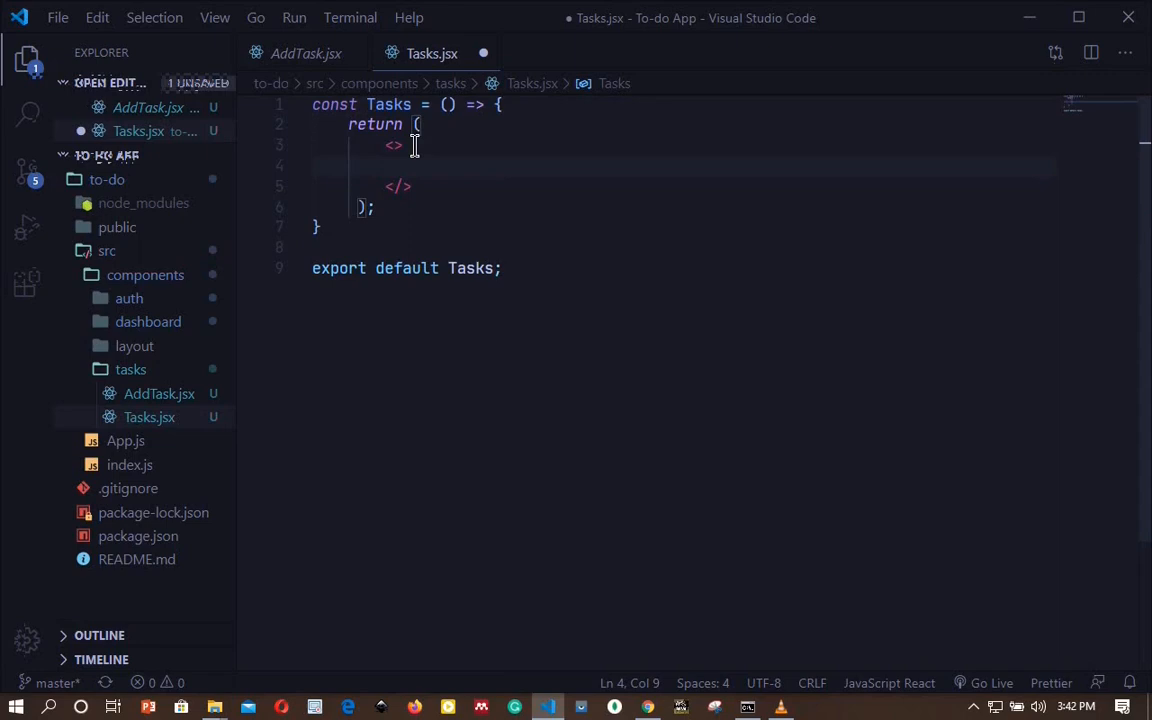
mouse_move(544, 160)
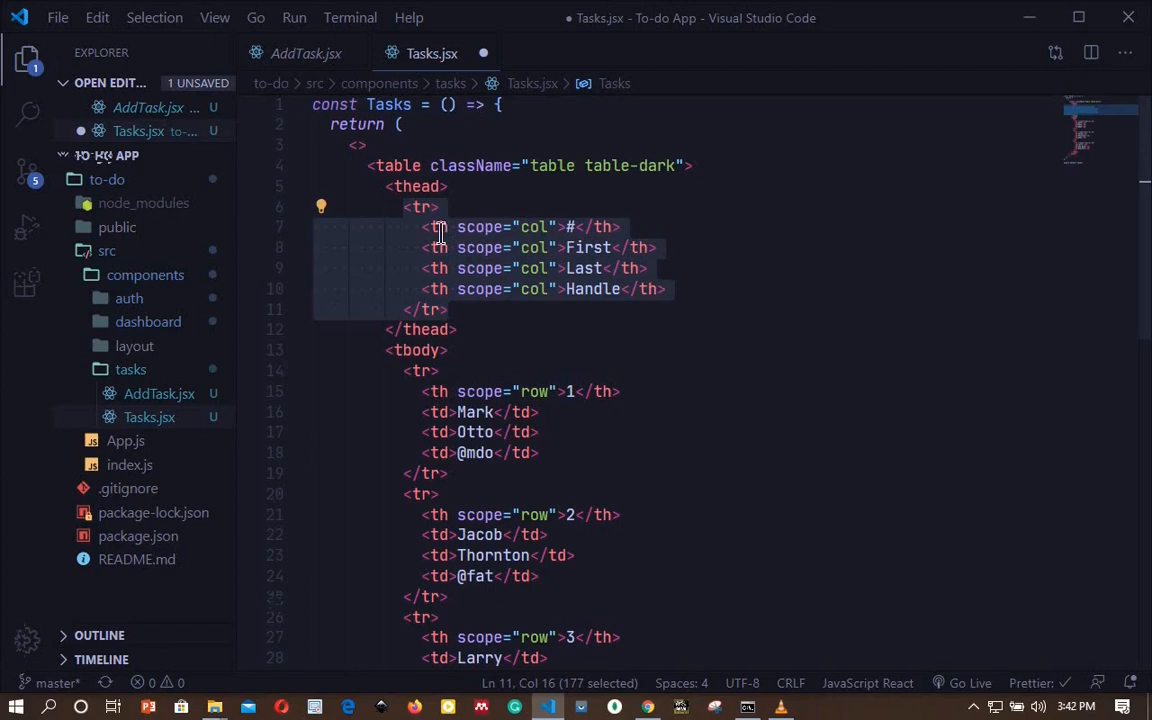
mouse_move(570, 226)
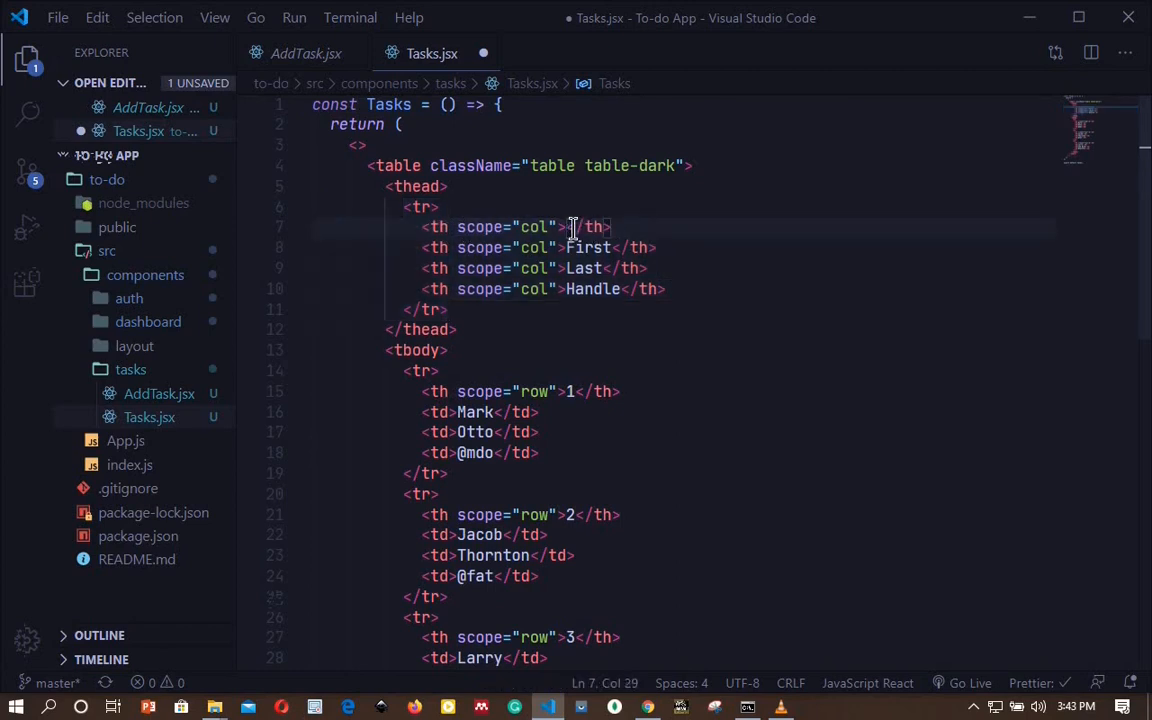
text(Tasks)
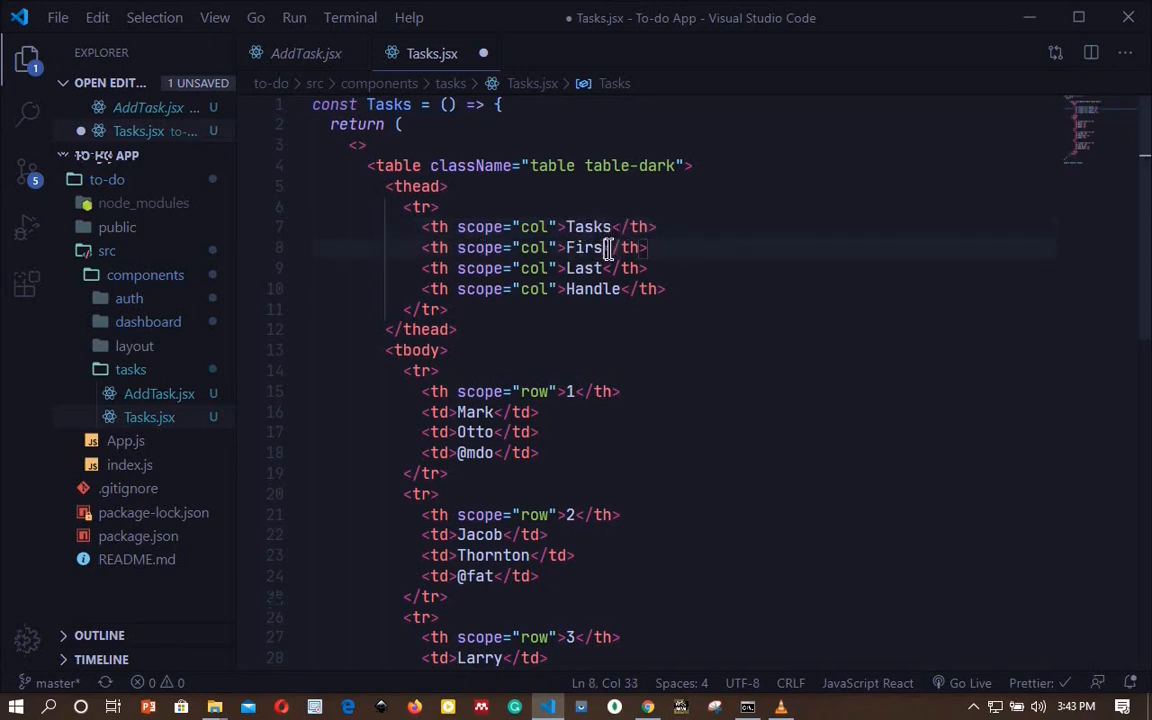
text(Added On)
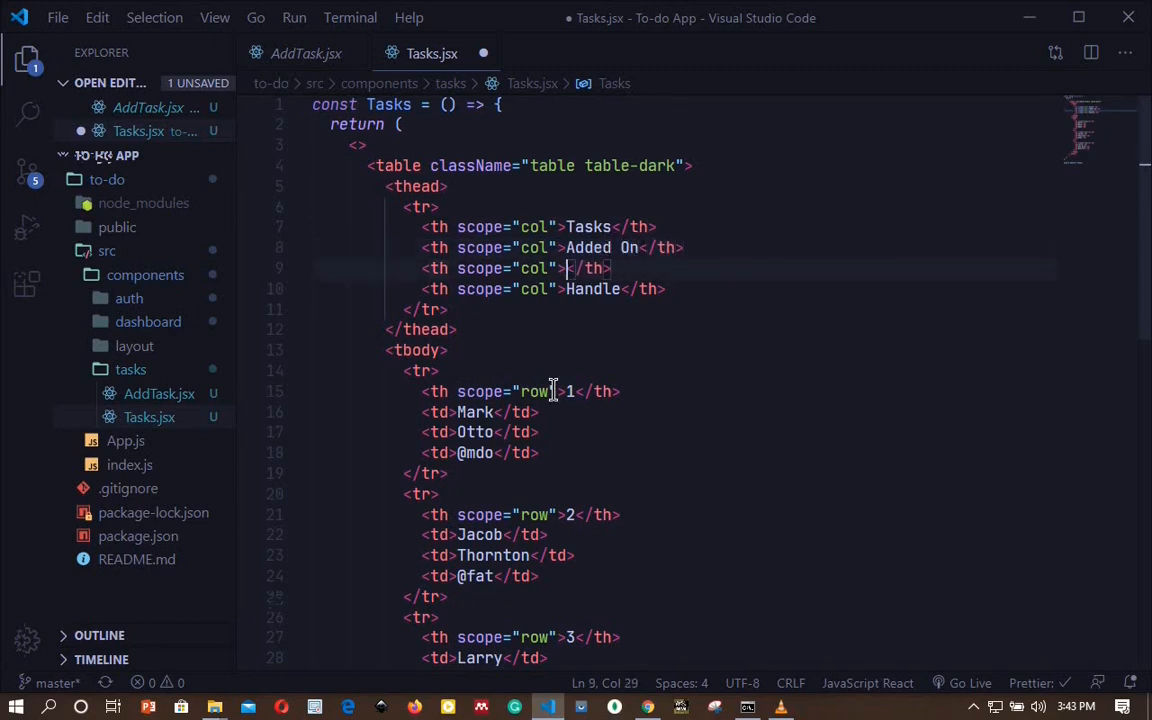
text(Status)
click(544, 290)
text(Delet)
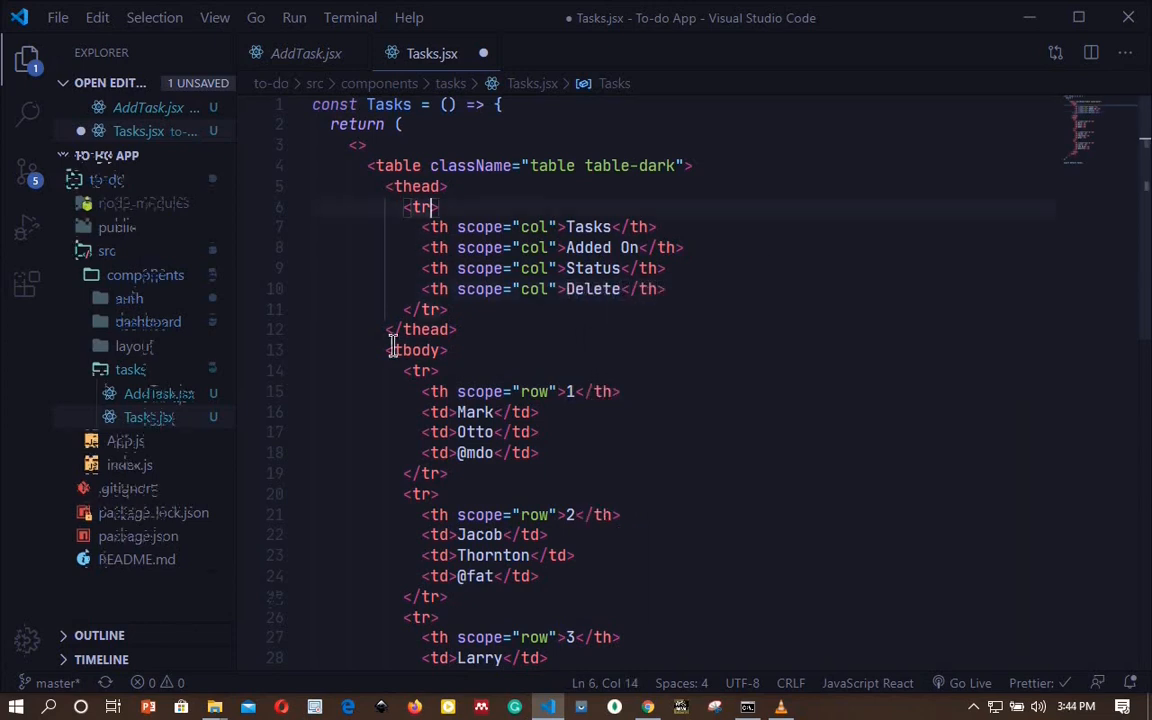
Step: Give the table's header row className="text-info"
text(clas)
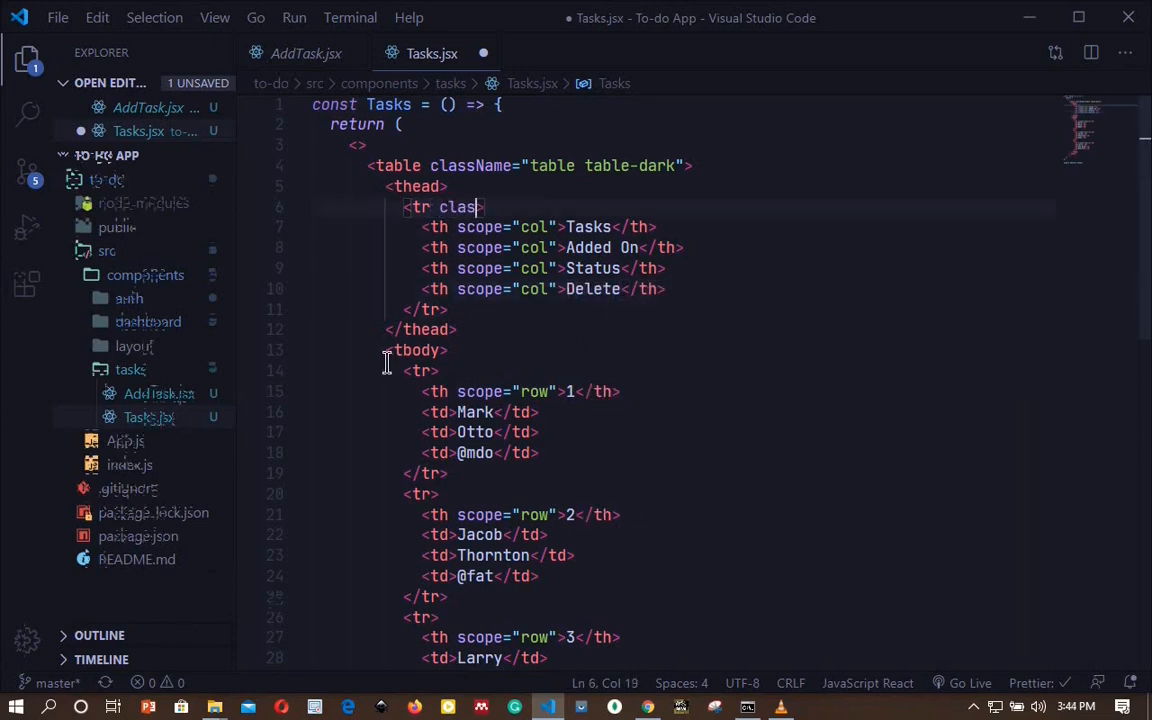
text(sName)
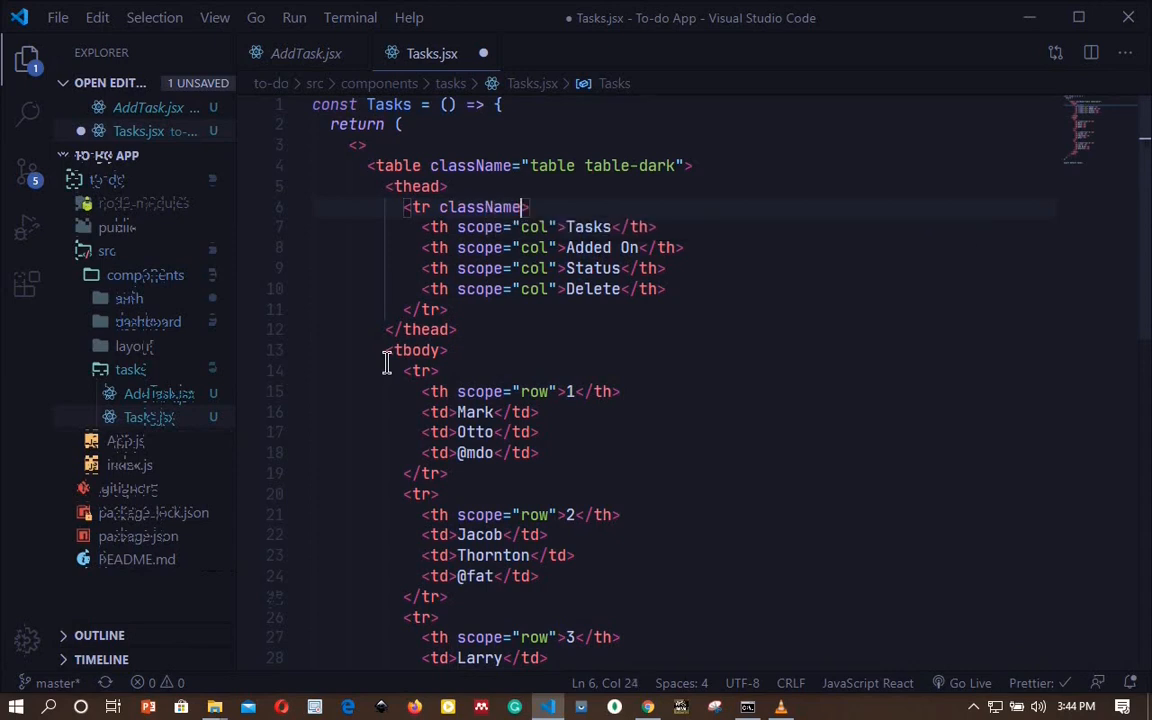
text(="">)
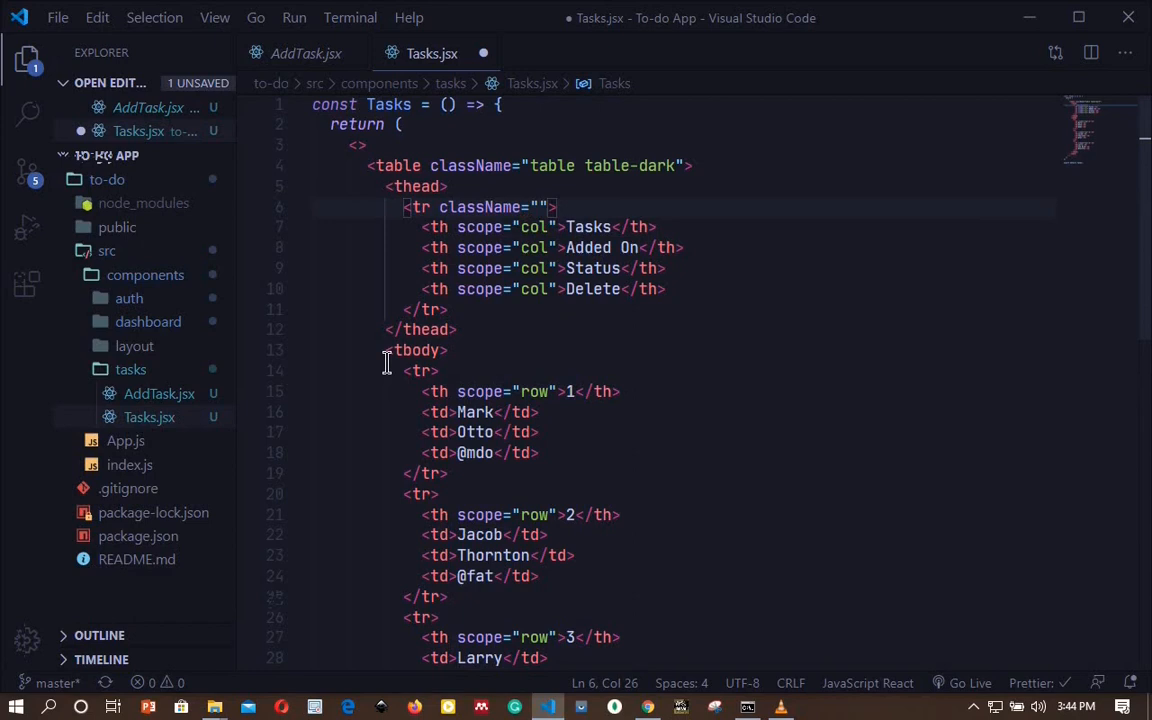
text(text-)
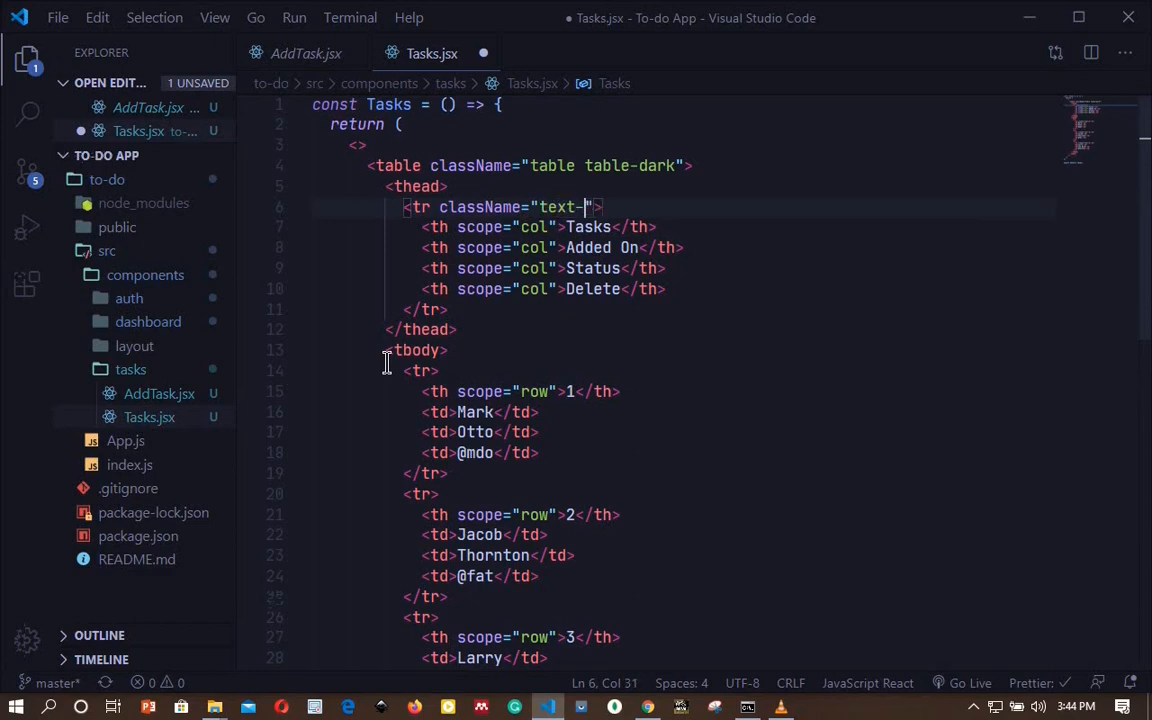
text(info)
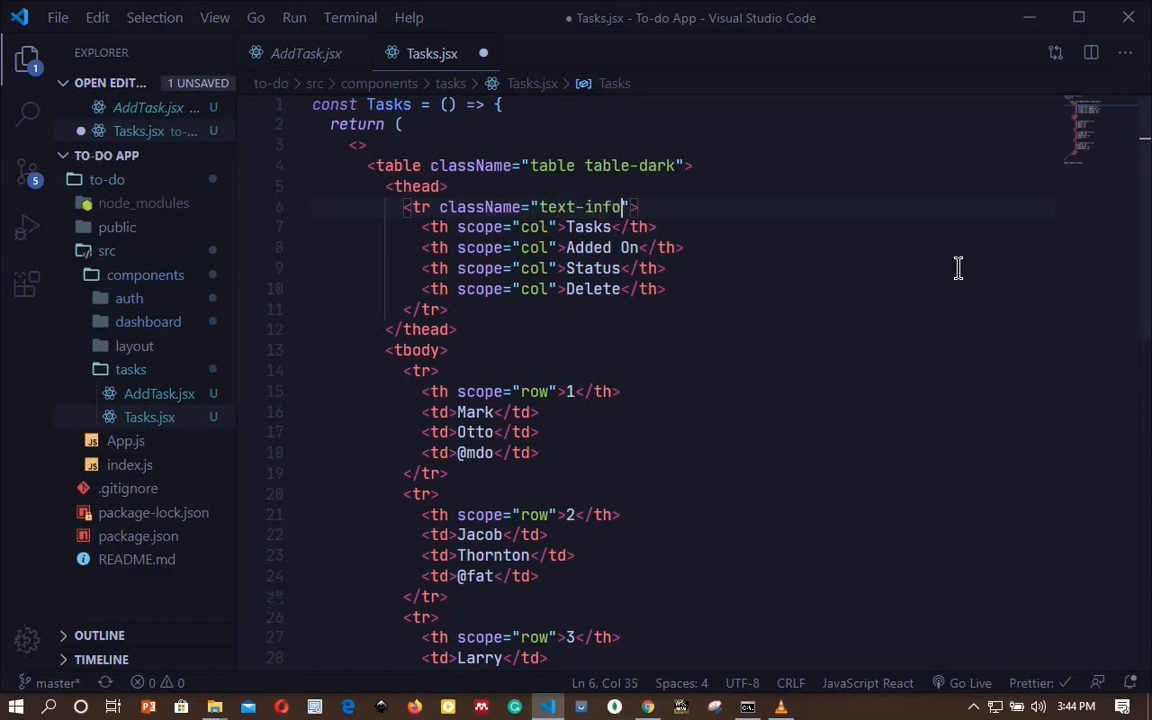
mouse_move(728, 364)
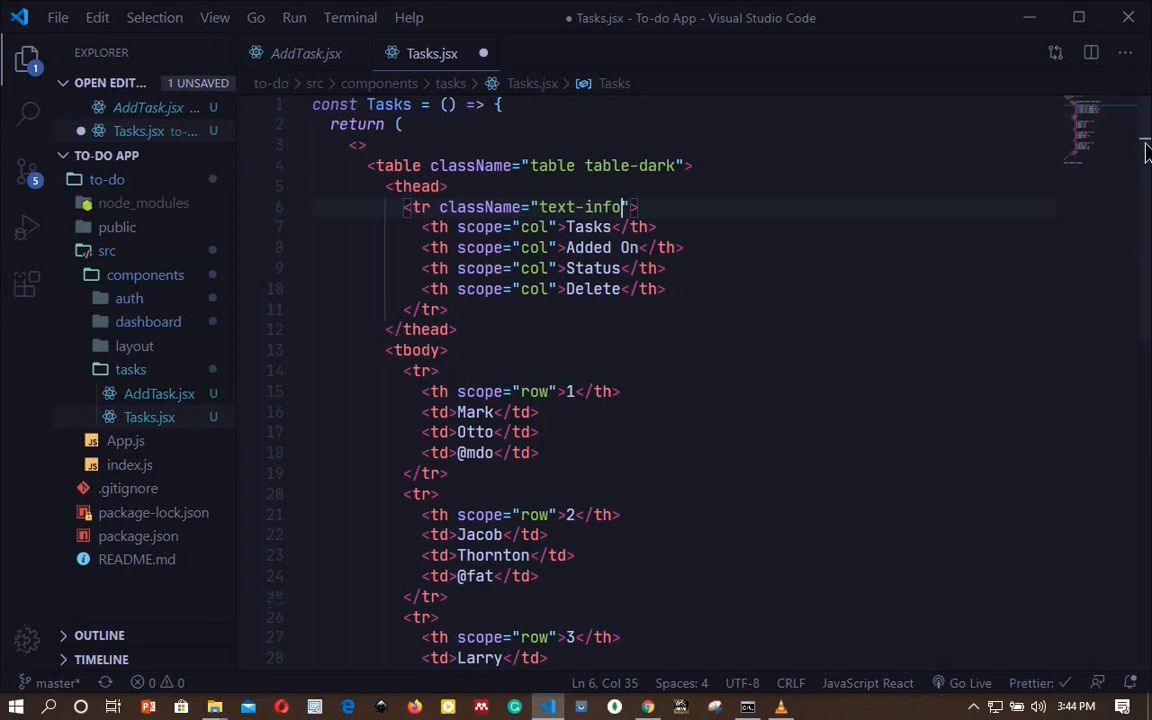
scroll(down, 3)
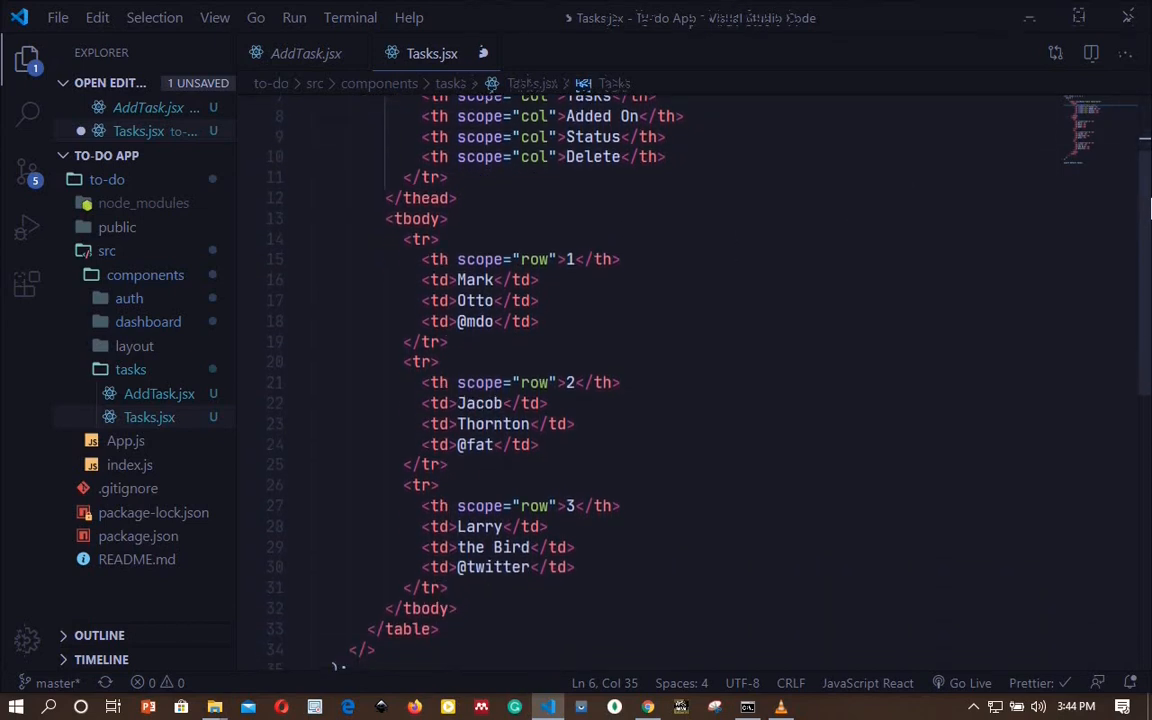
mouse_move(408, 240)
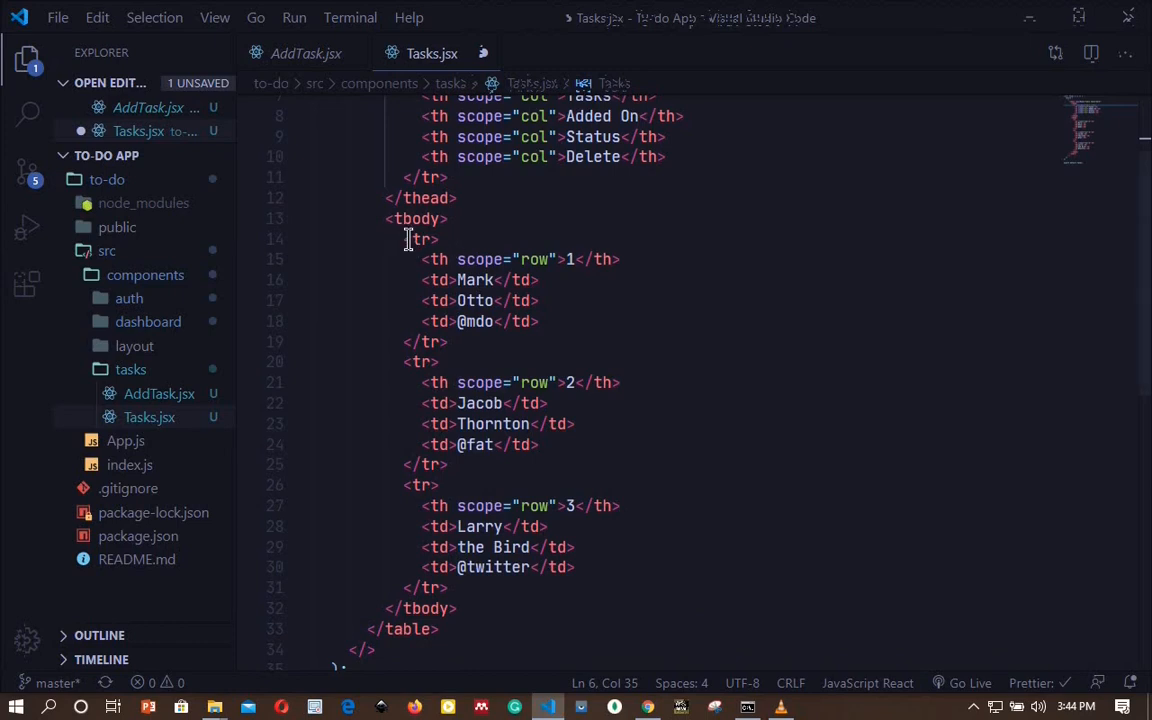
drag(404, 238, 450, 342)
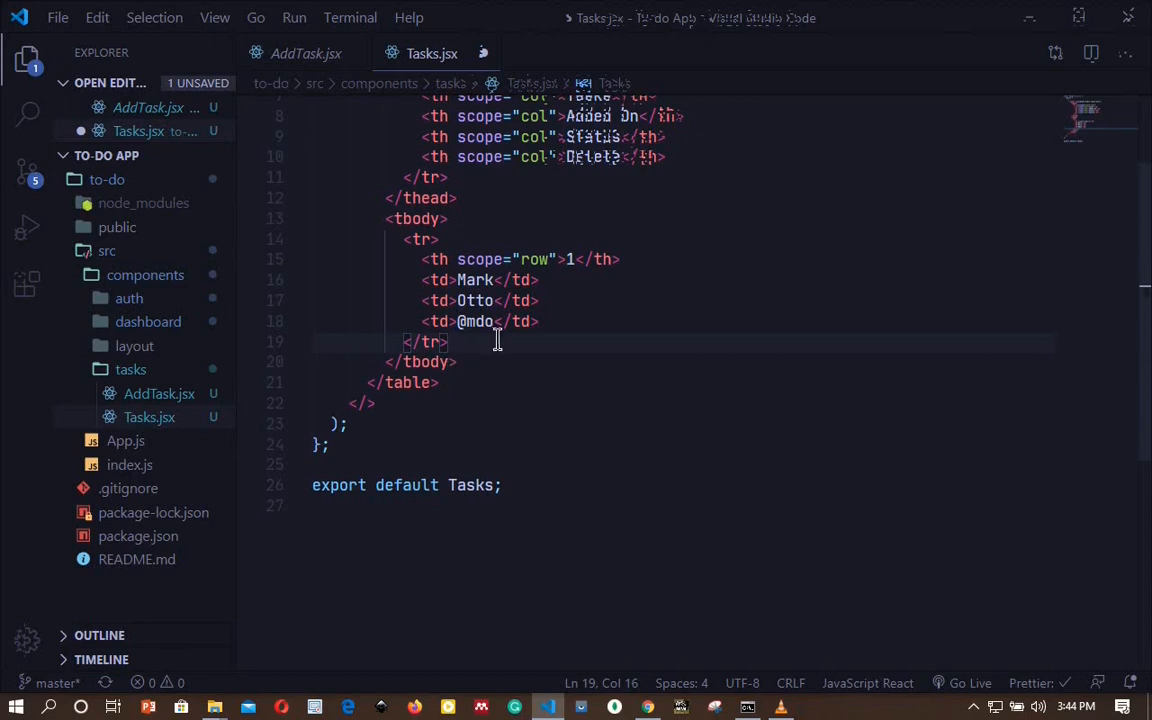
mouse_move(460, 342)
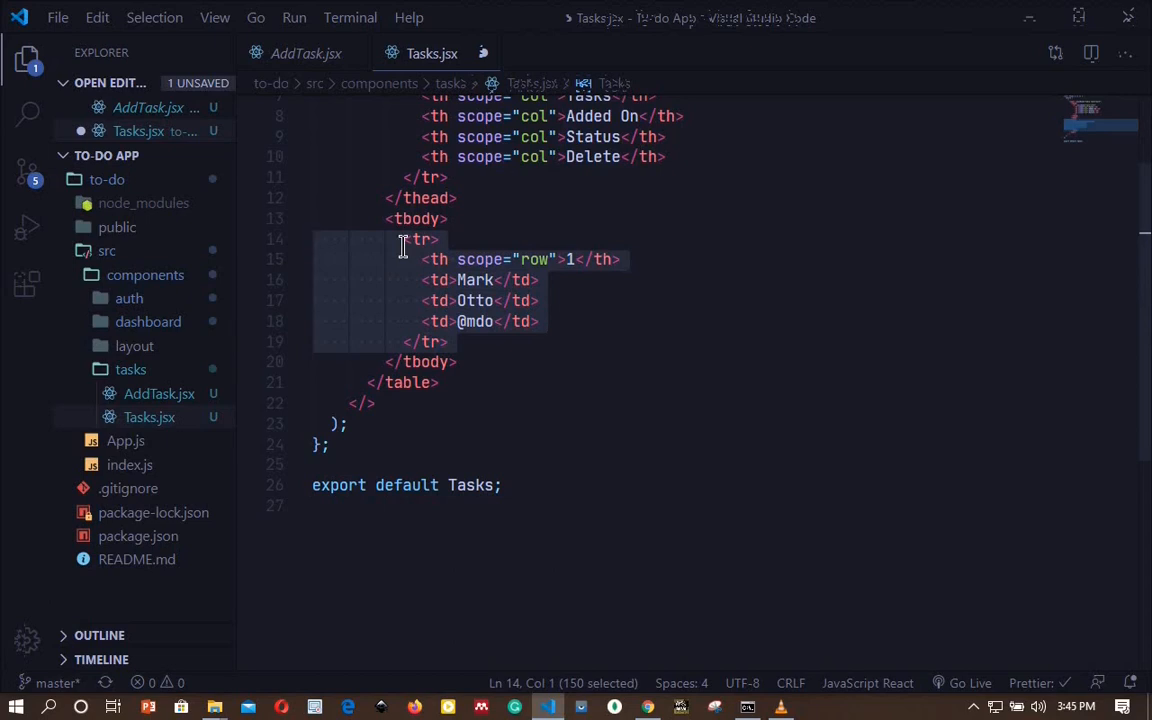
click(448, 340)
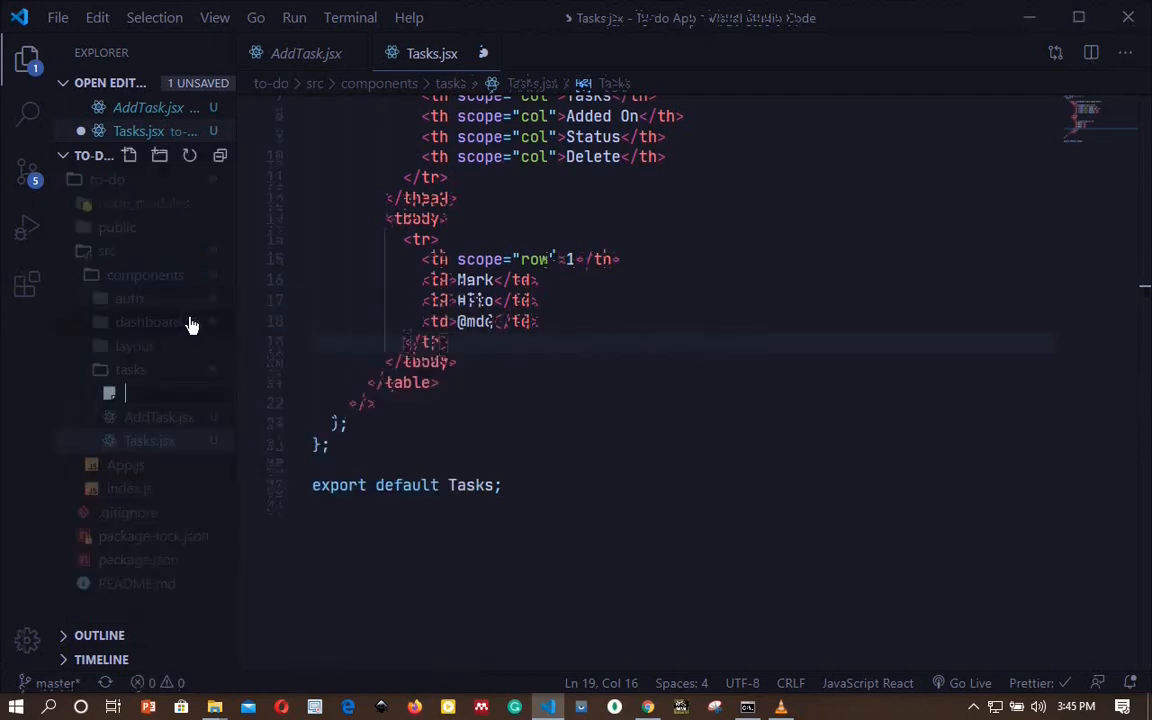
Step: Name the new file Task.jsx and expand the sfc component snippet in it
text(Task)
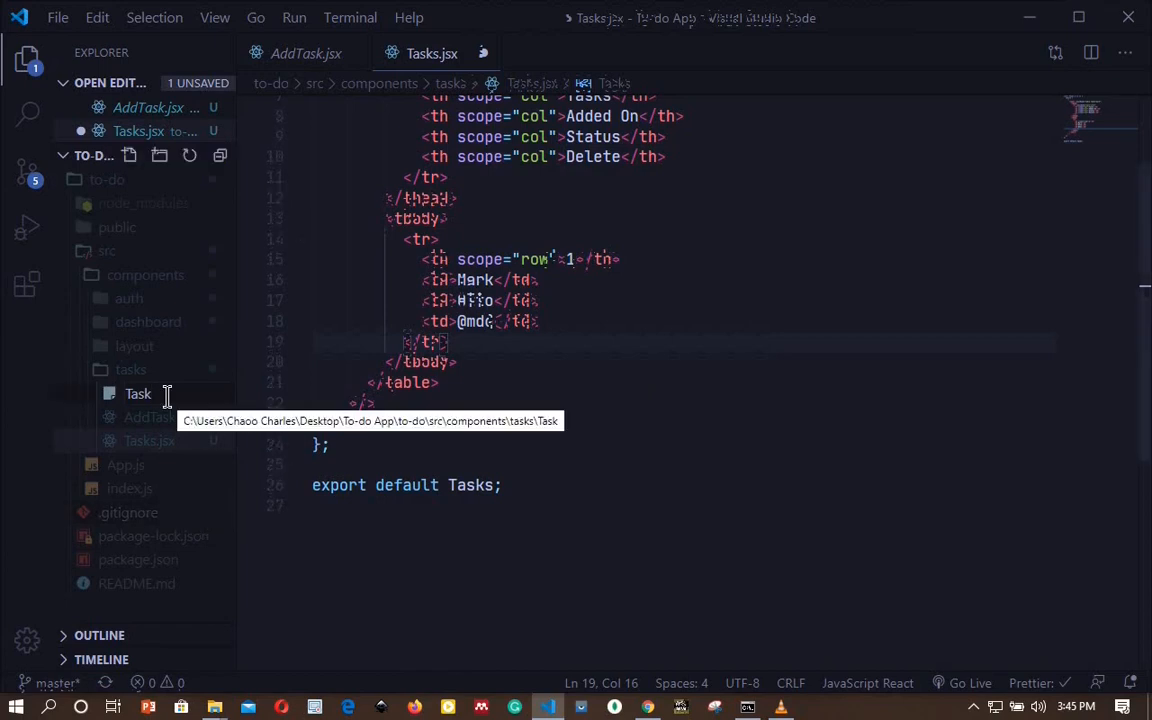
text(sfc)
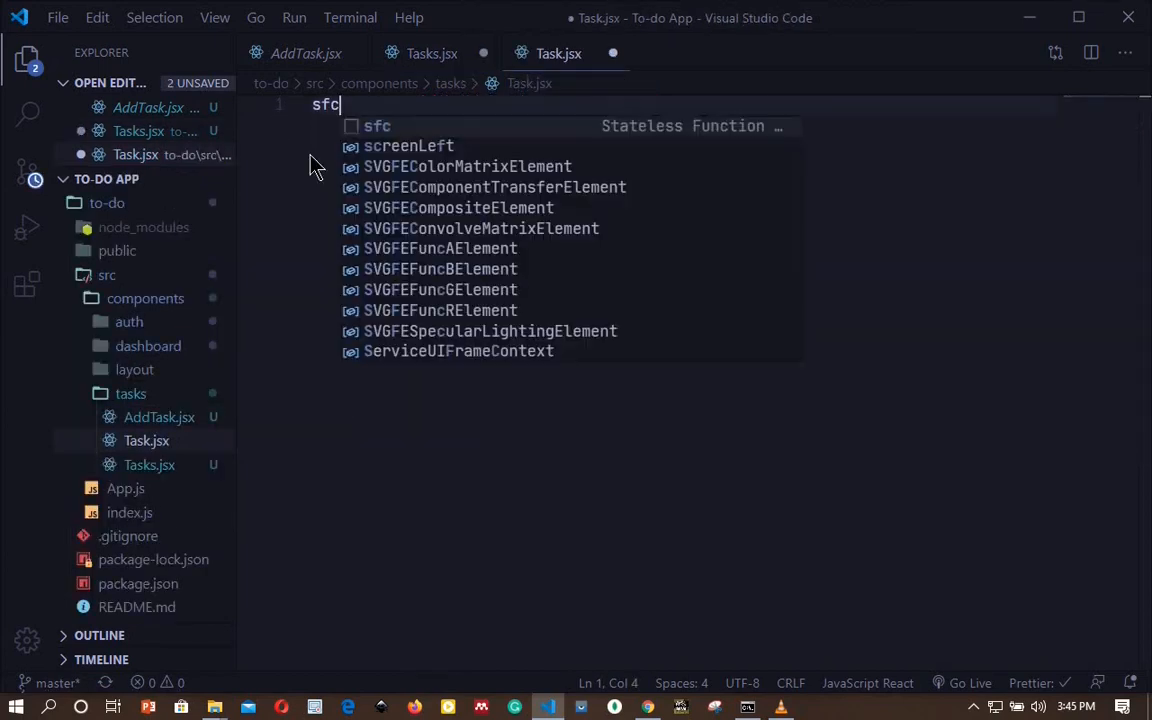
key(Tab)
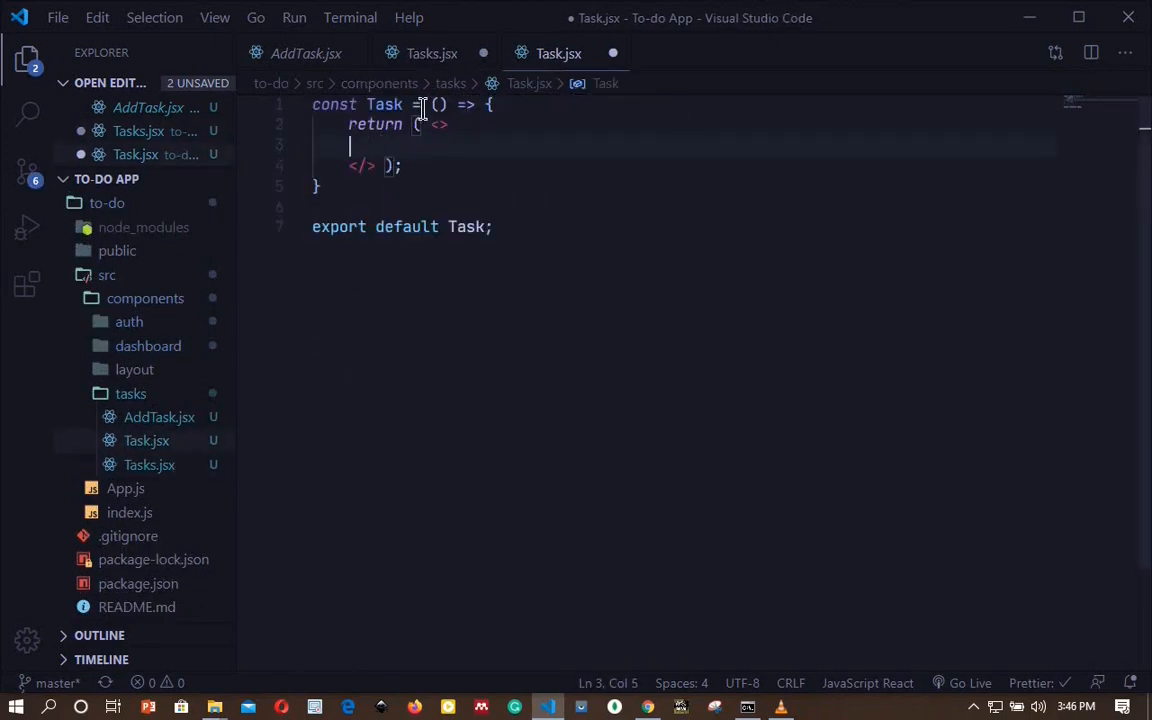
Step: Move the sample <tr> from Tasks.jsx into Task's return and save
click(432, 52)
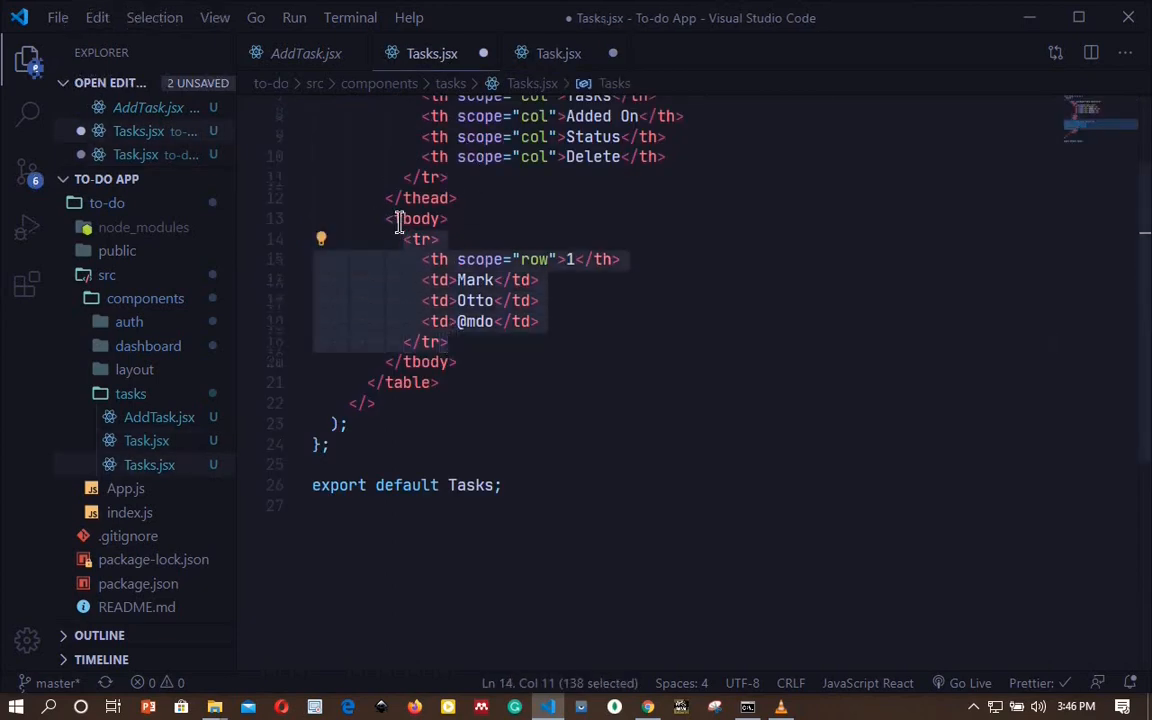
key(Delete)
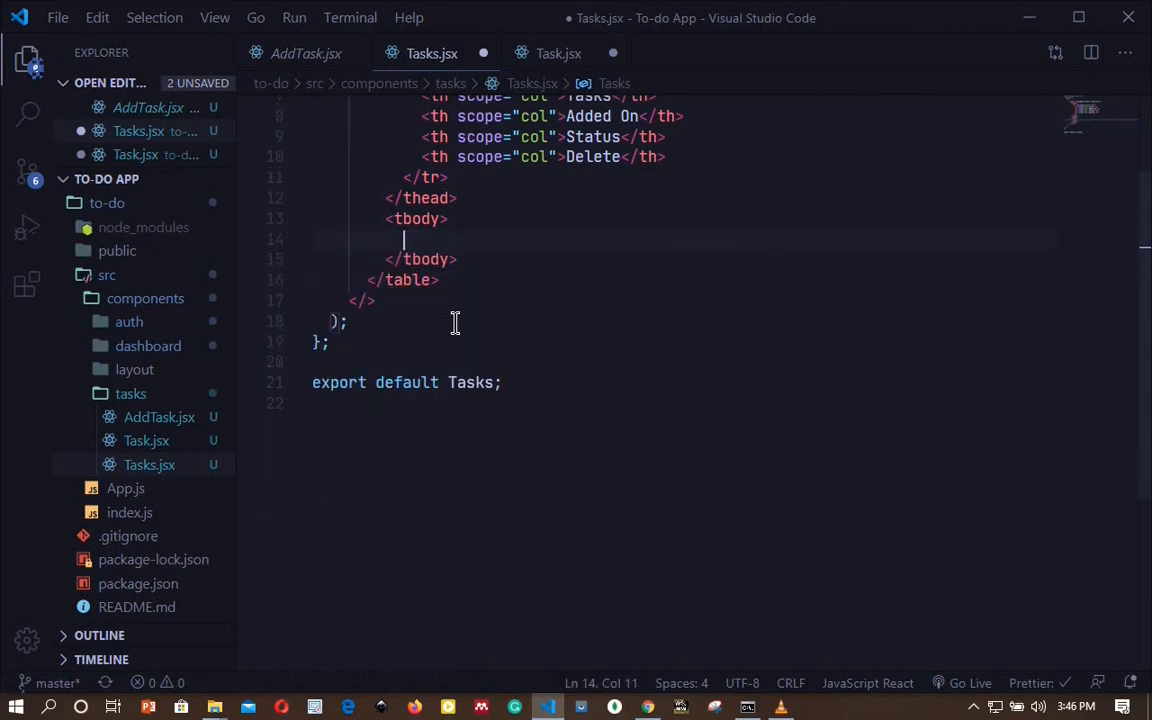
click(558, 52)
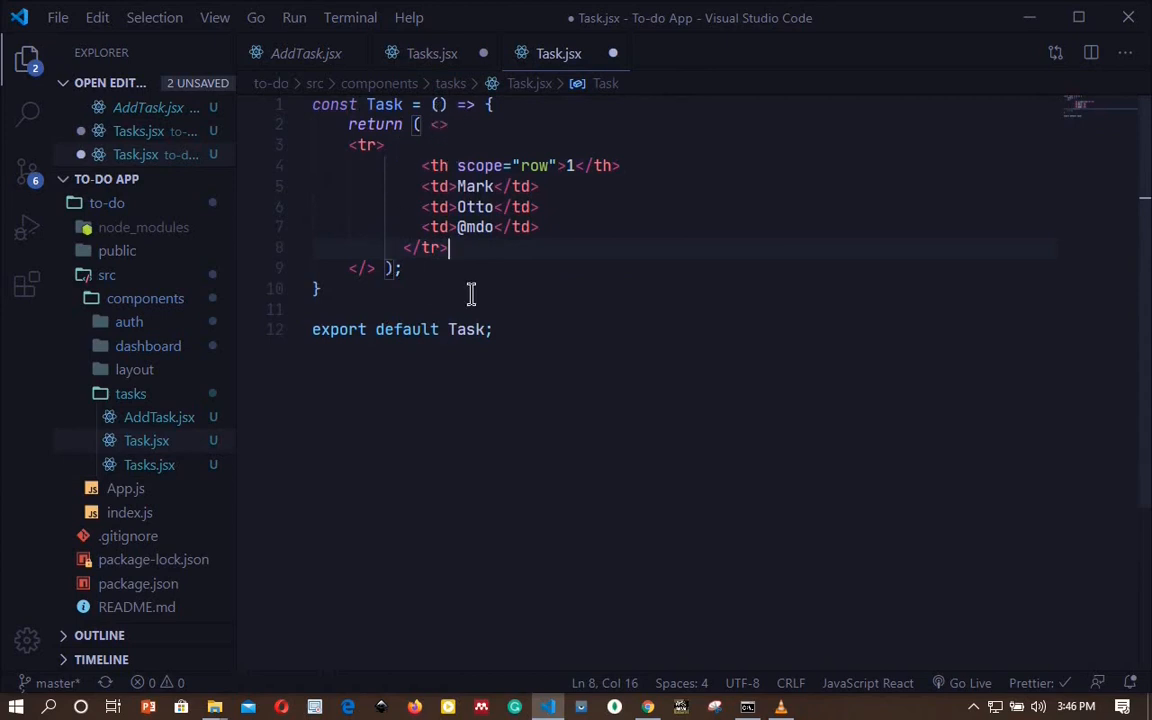
key(ctrl+s)
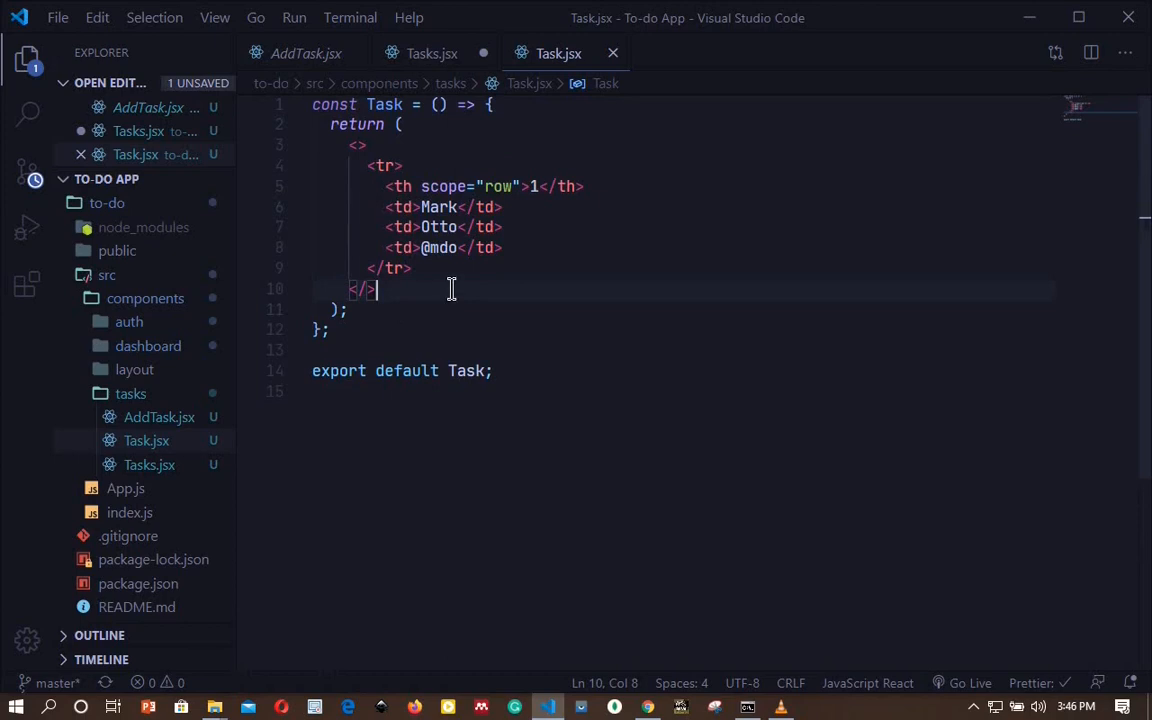
mouse_move(432, 52)
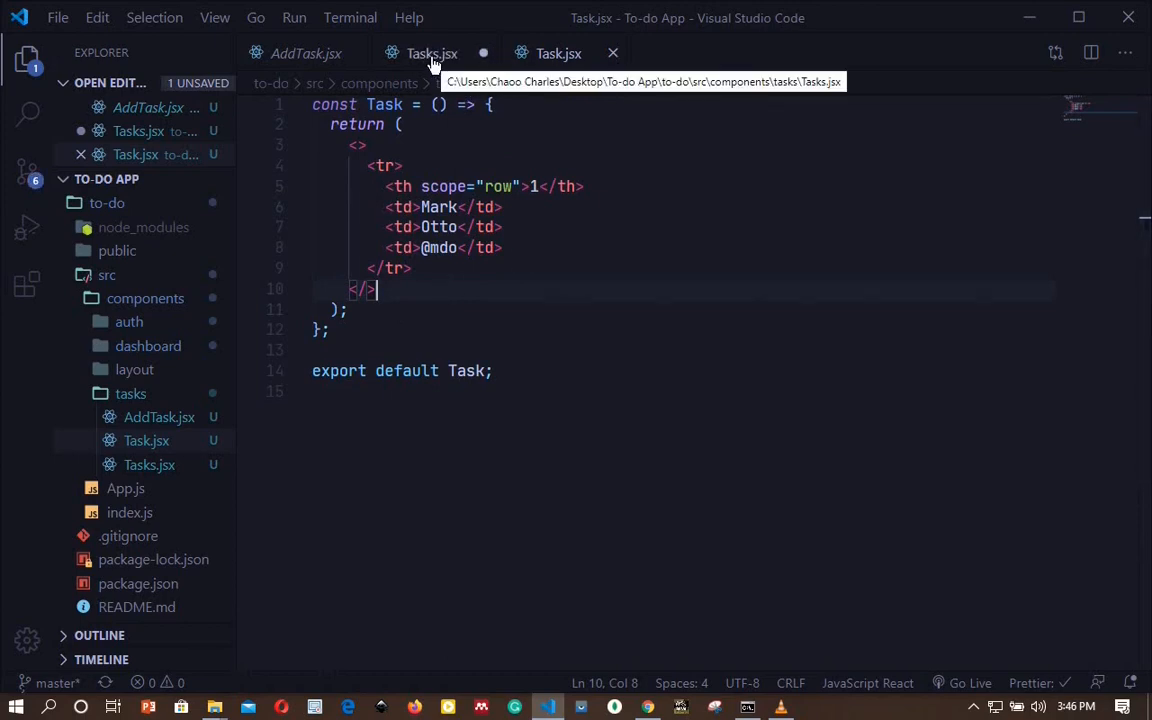
Step: Import React from 'react' and Task from './Task' in Tasks.jsx
click(432, 52)
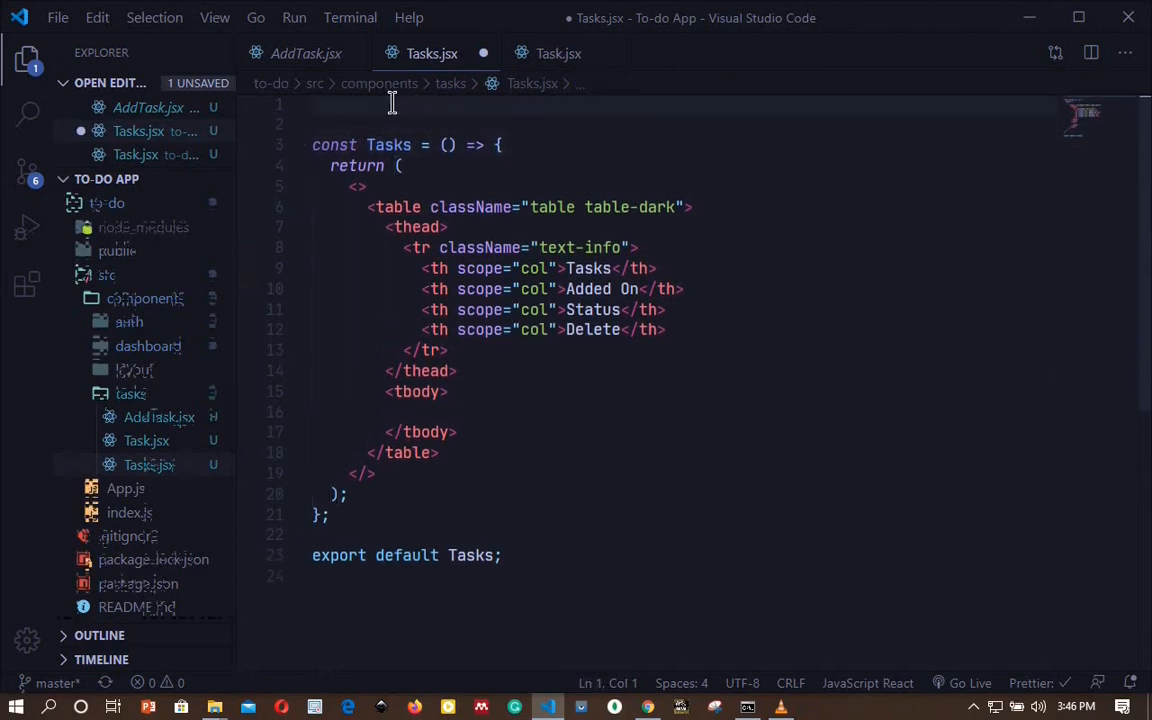
text(import)
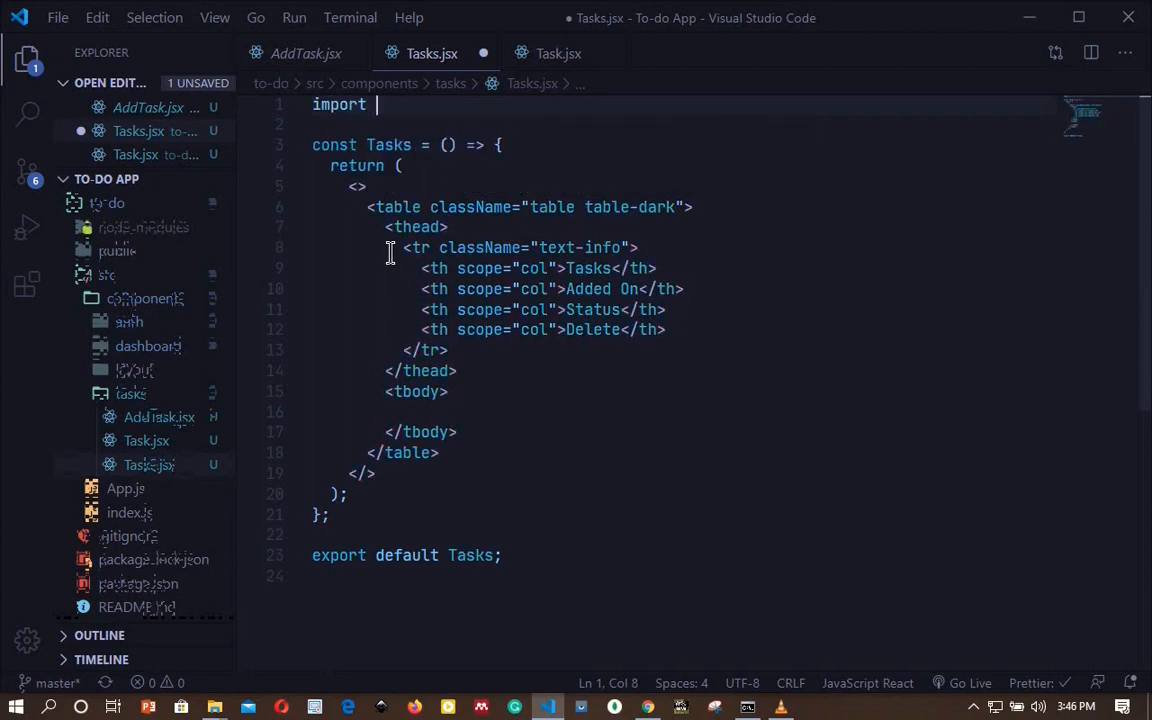
text(React from)
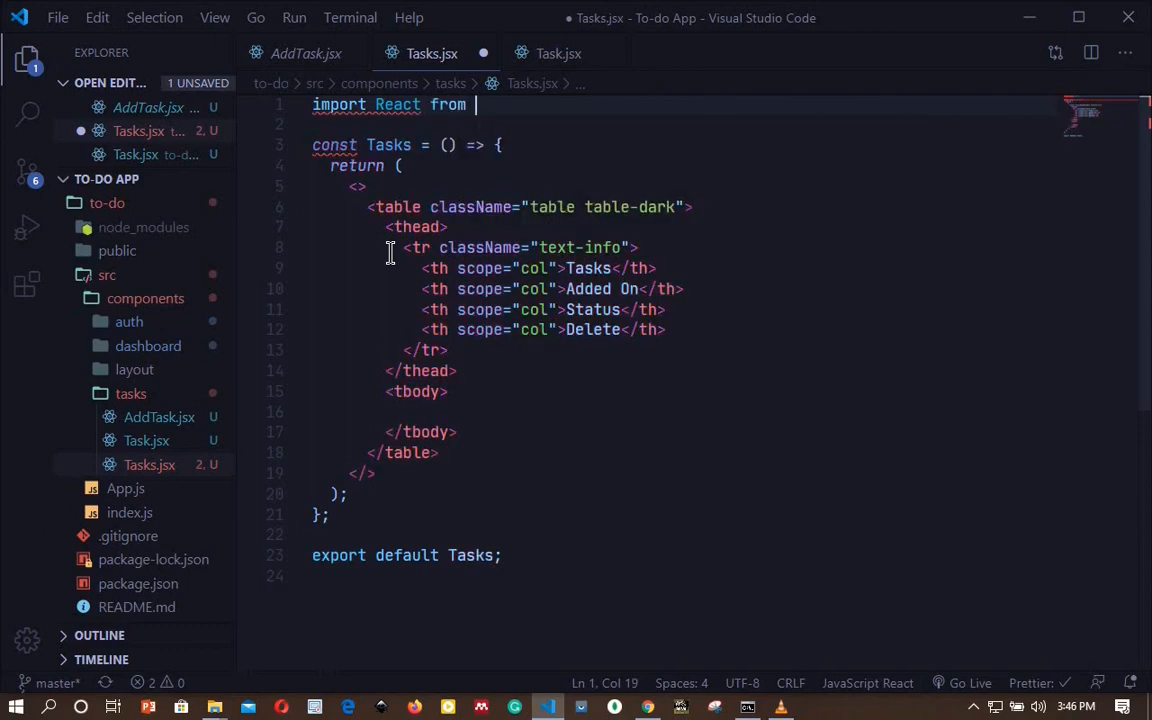
text('react';)
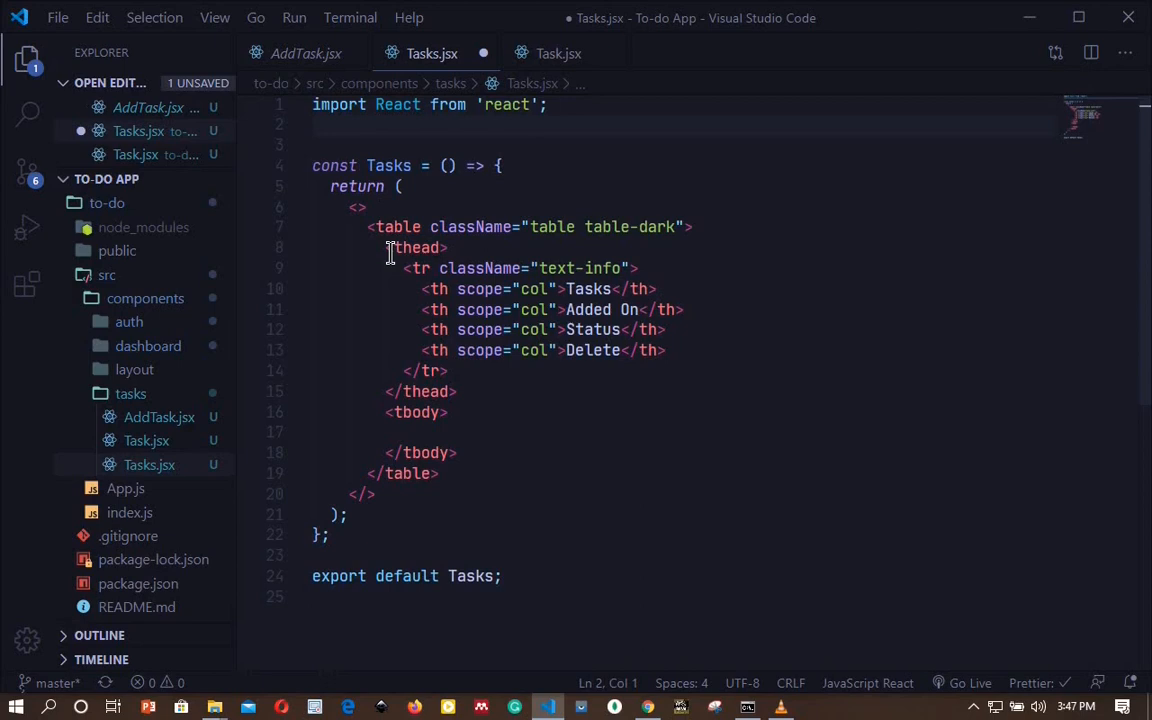
text(import)
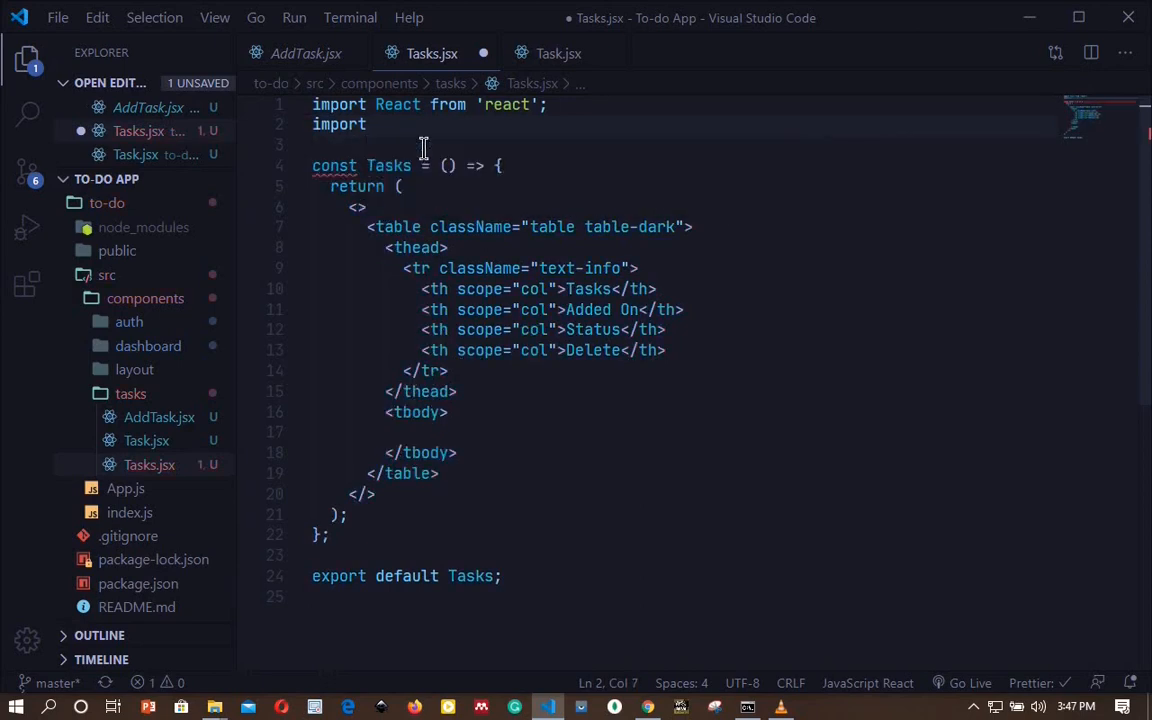
text(Task from '.)
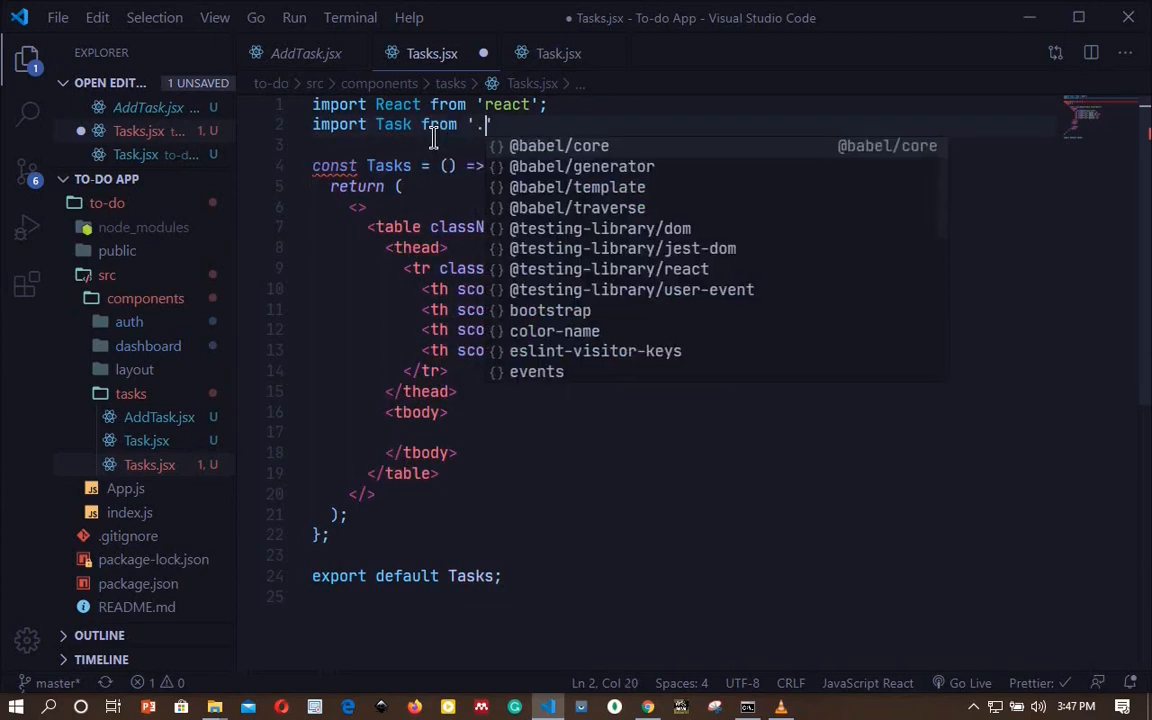
text(/Task)
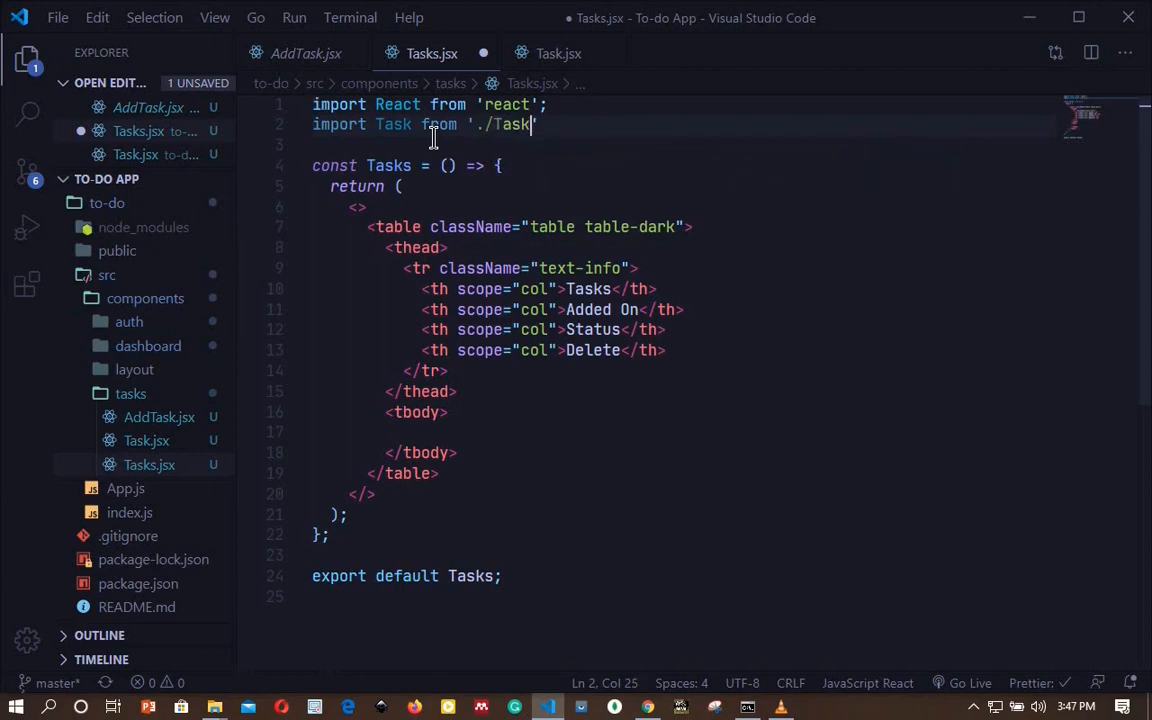
text(';)
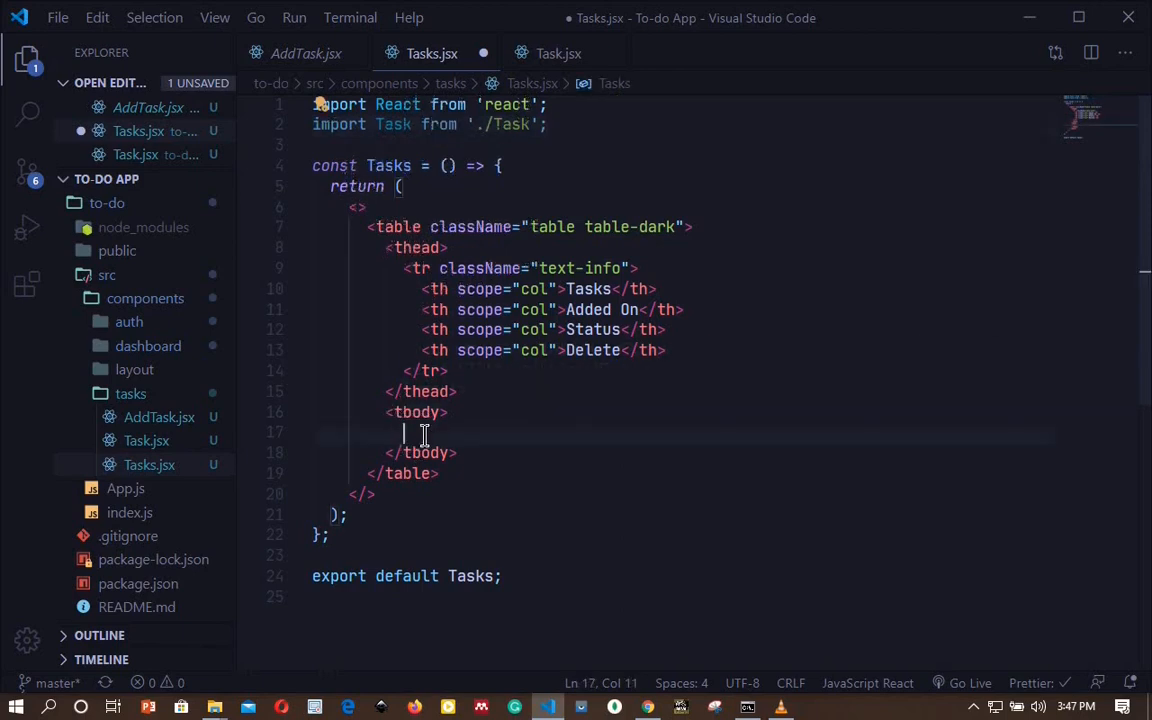
Step: Render <Task/> inside the table body and save the file
text(<Task/>)
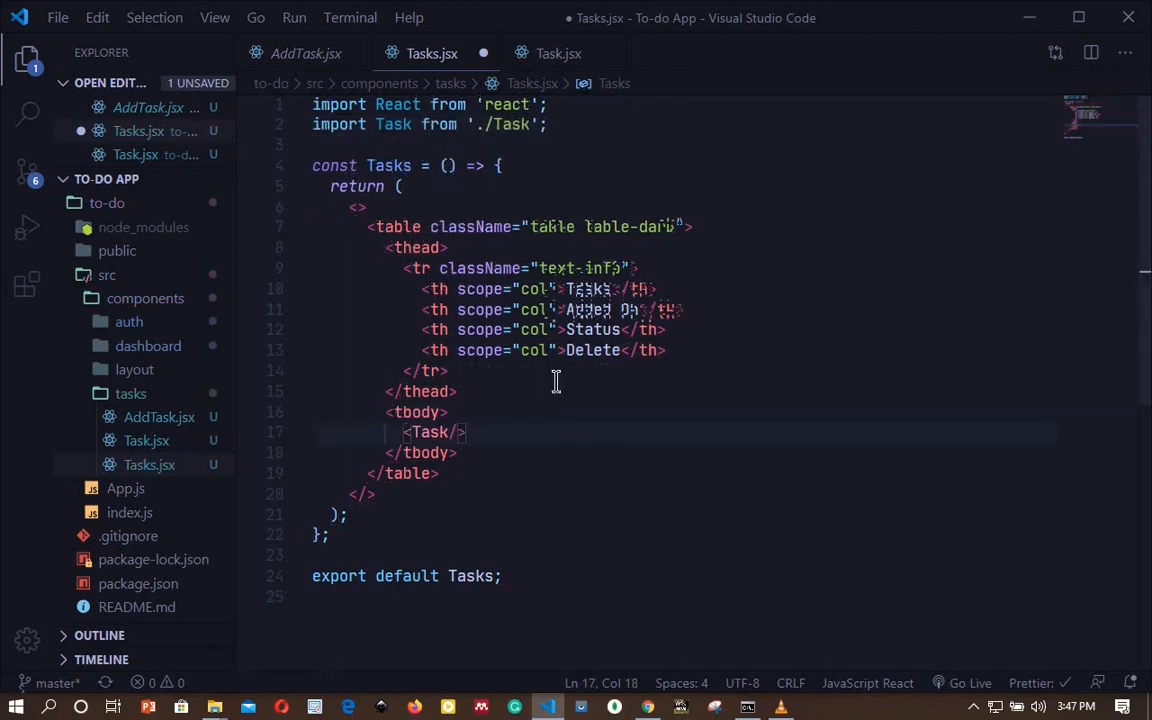
key(ctrl+s)
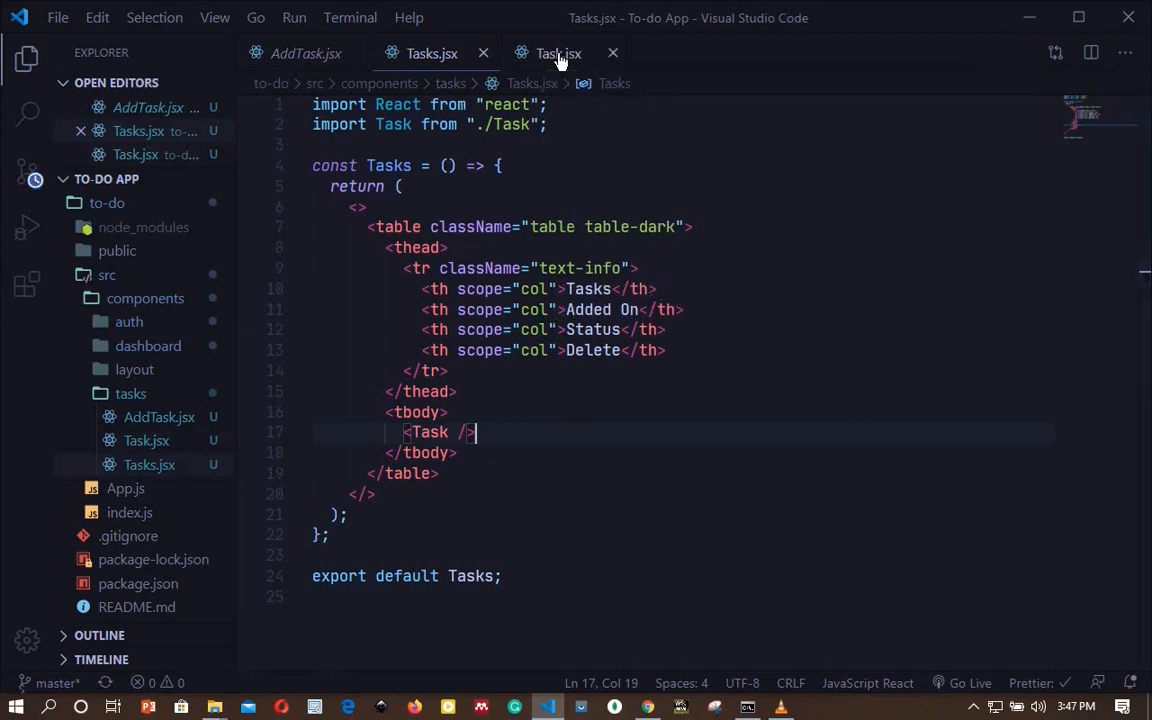
Step: Replace the Task row cells with Learn React and 20/03/2020
click(558, 52)
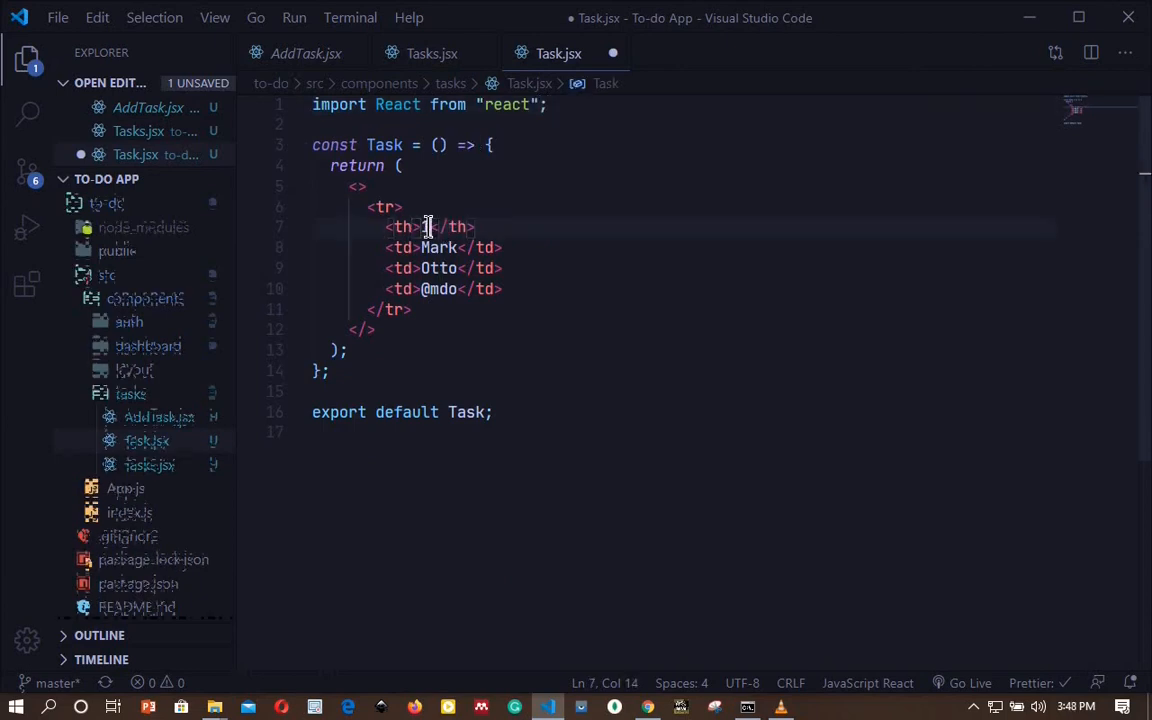
text(Learn React)
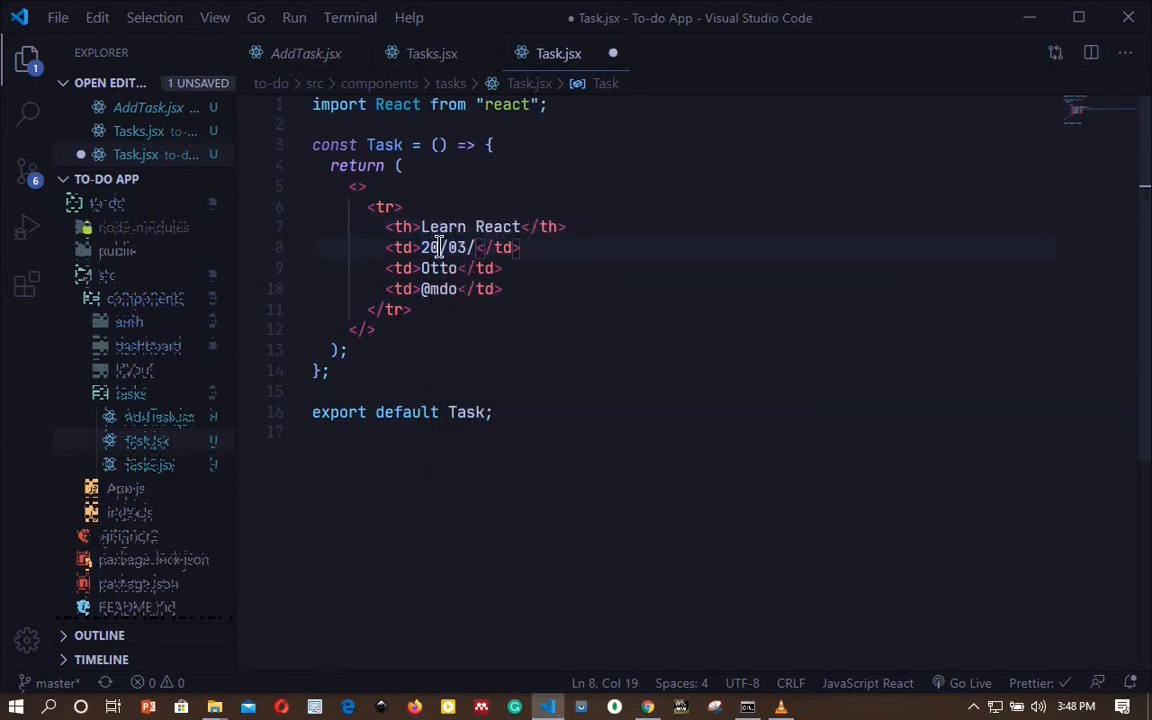
text(2020)
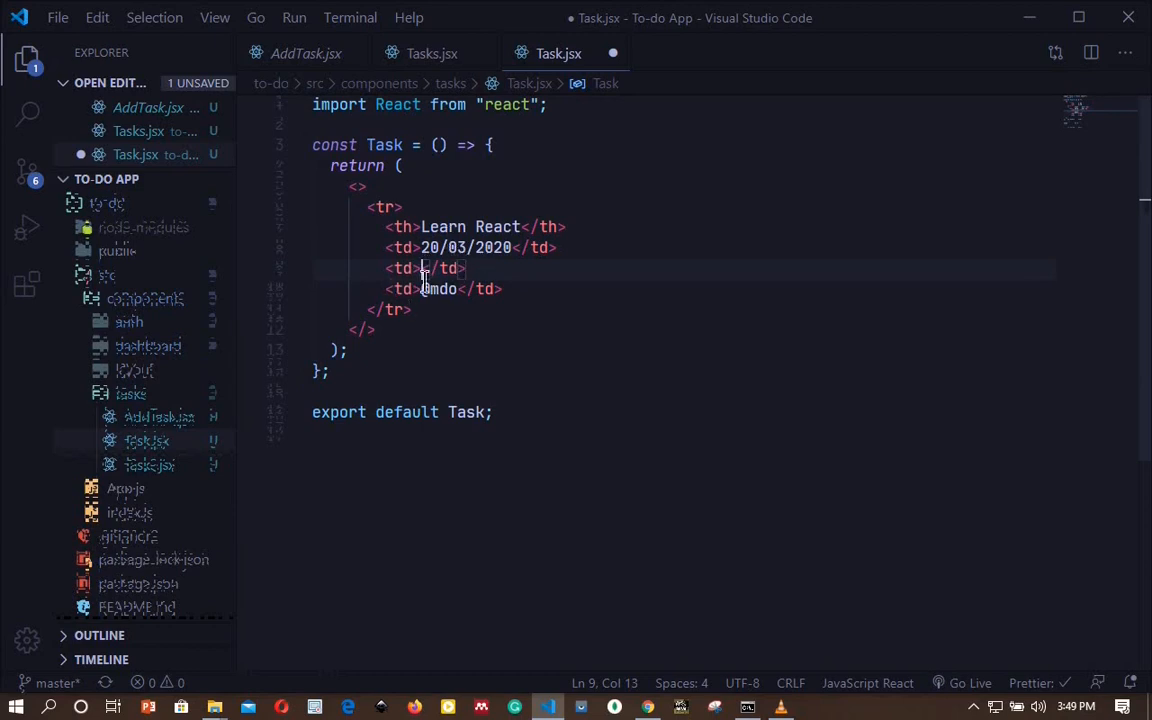
mouse_move(400, 268)
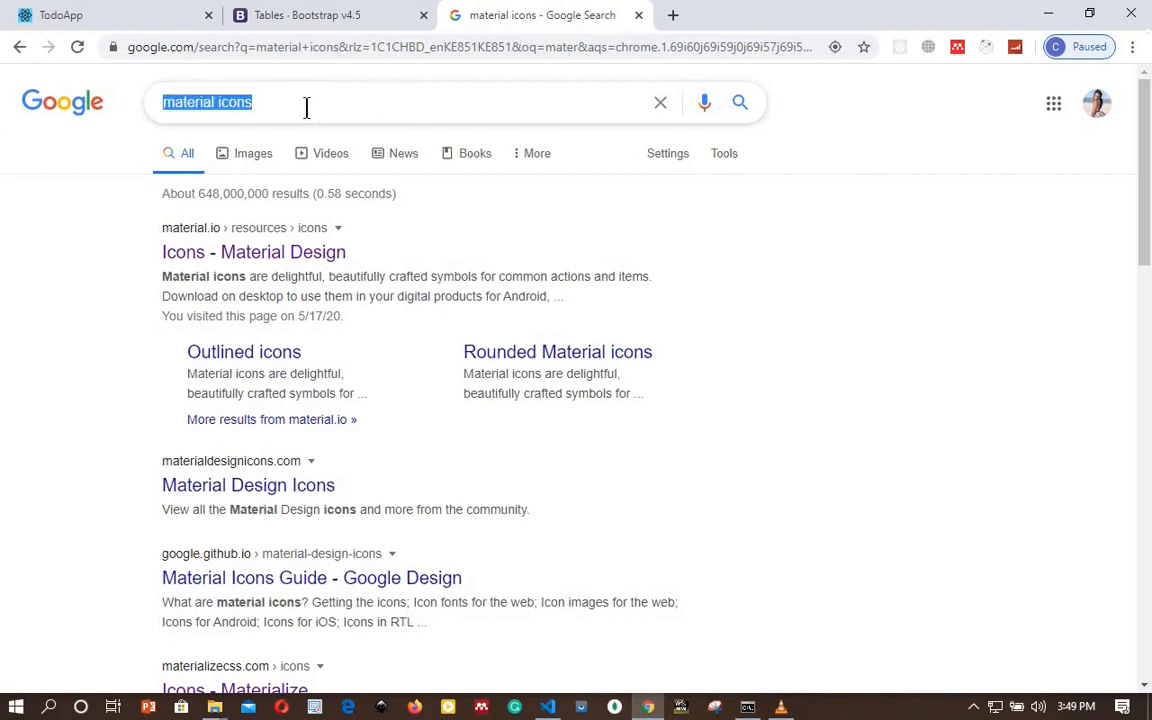
Step: Filter the Material Design Icons site for delete and pick the filled delete icon
click(306, 102)
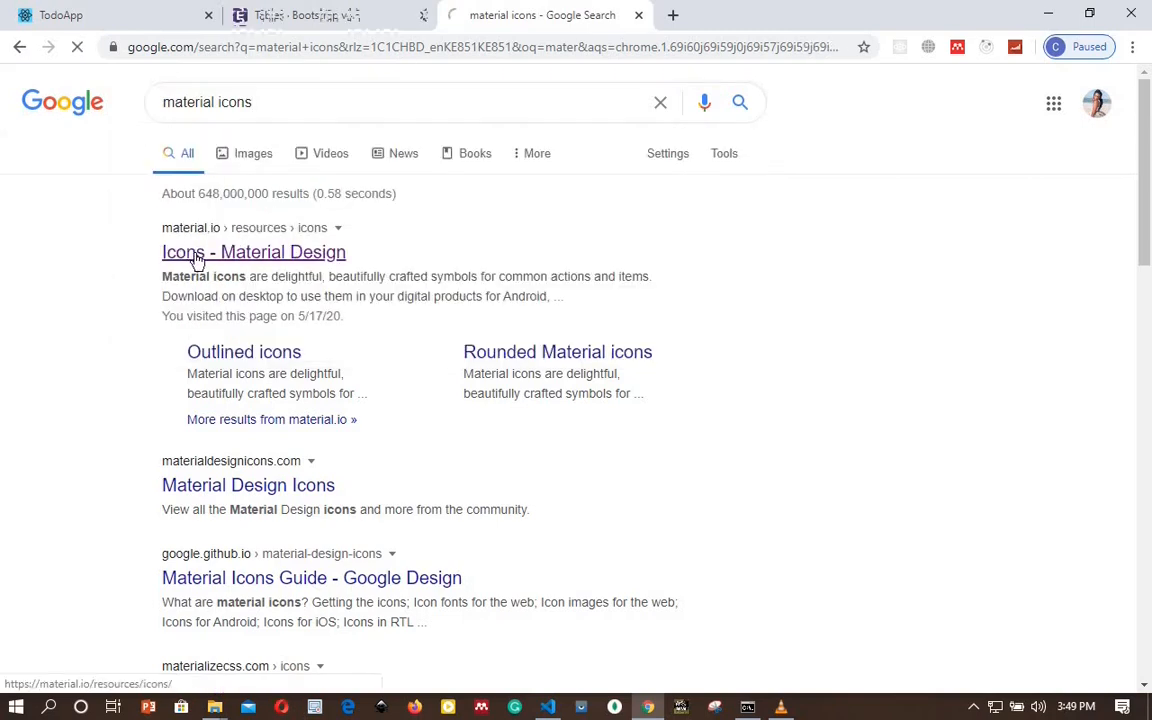
click(254, 252)
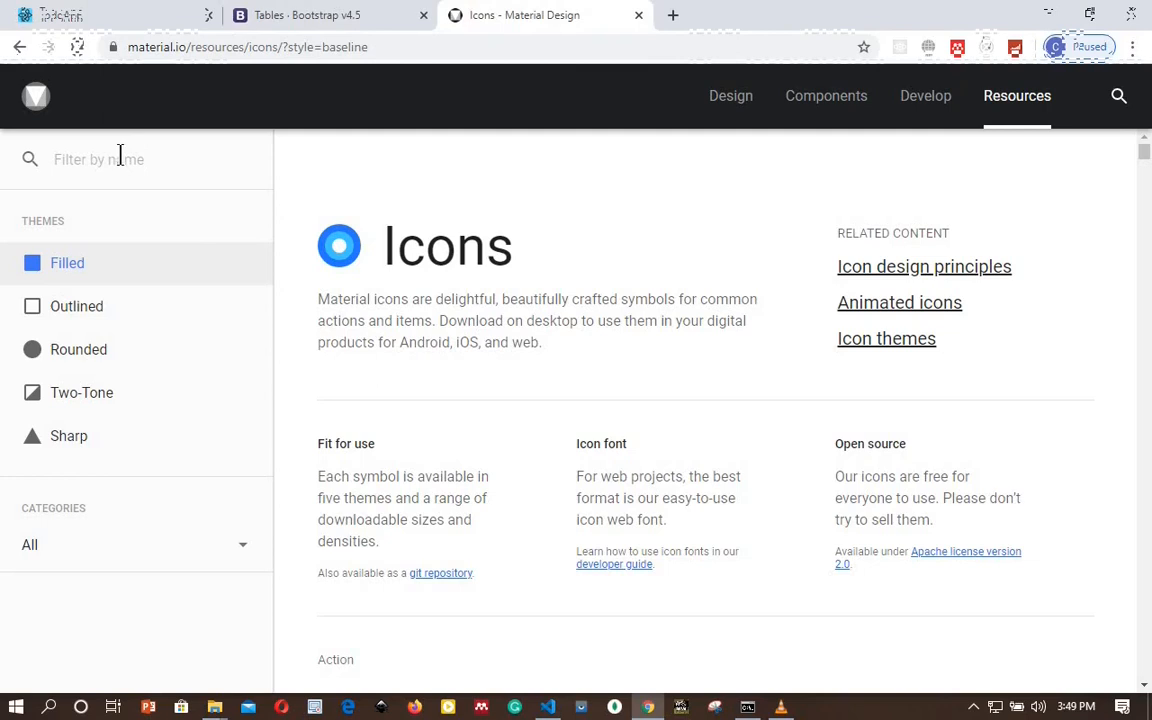
text(delete)
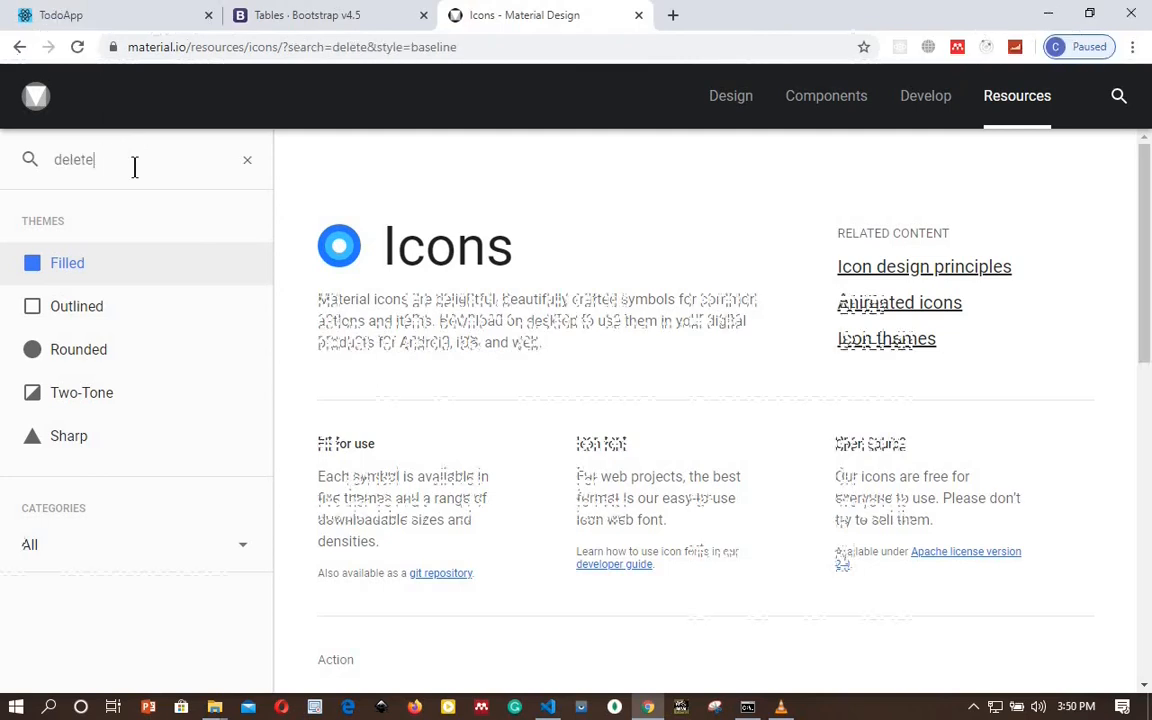
scroll(down, 3)
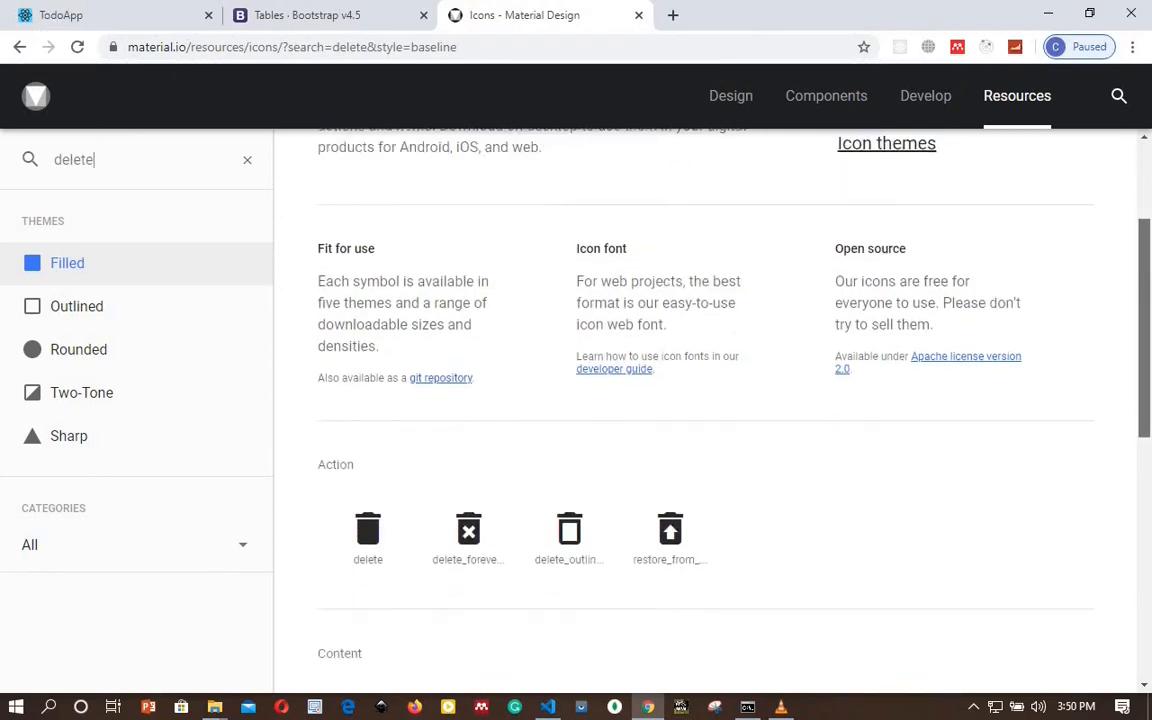
scroll(down, 3)
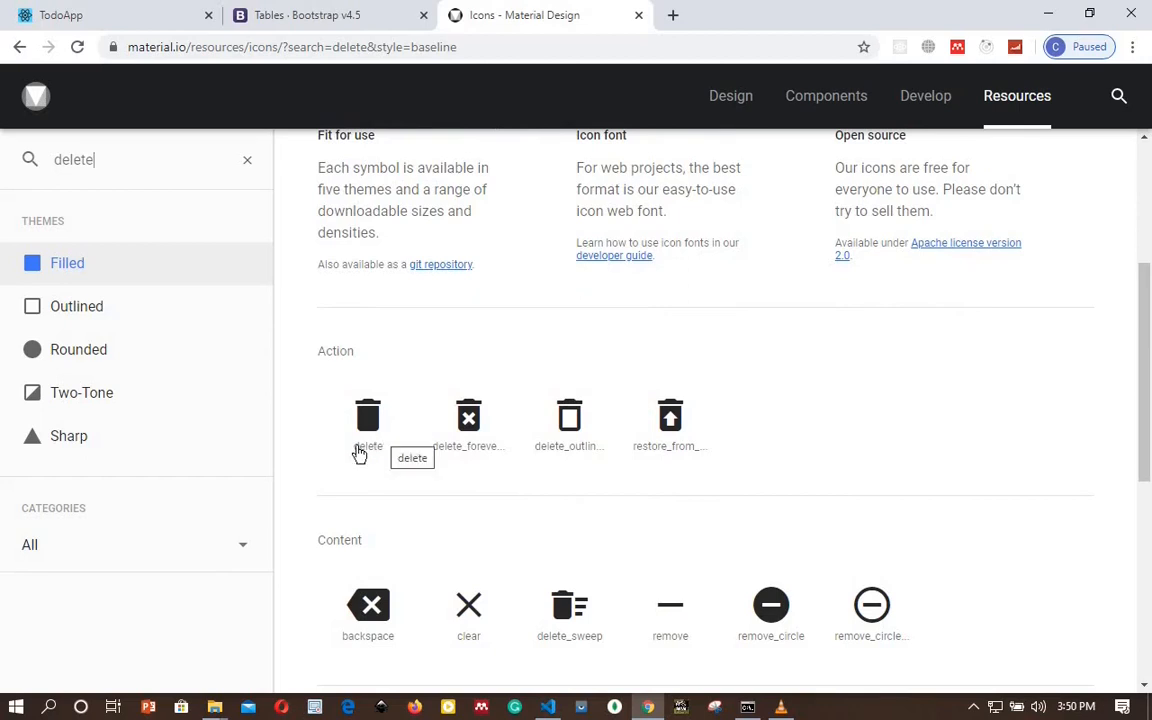
mouse_move(372, 432)
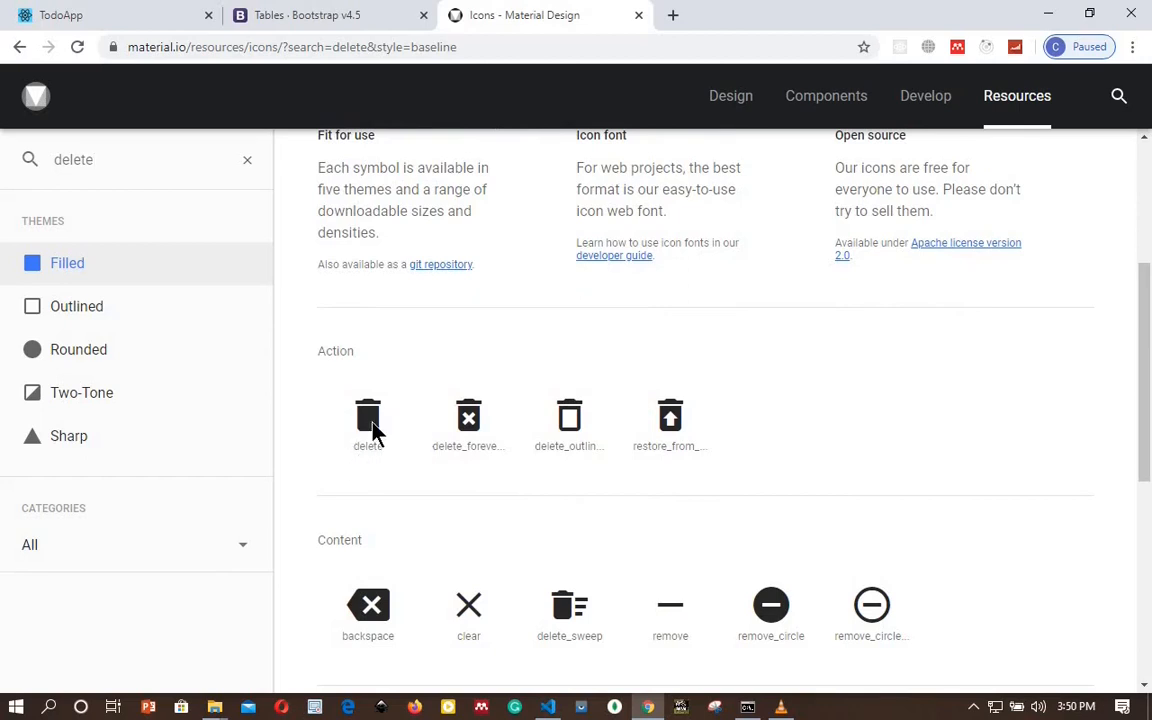
click(368, 416)
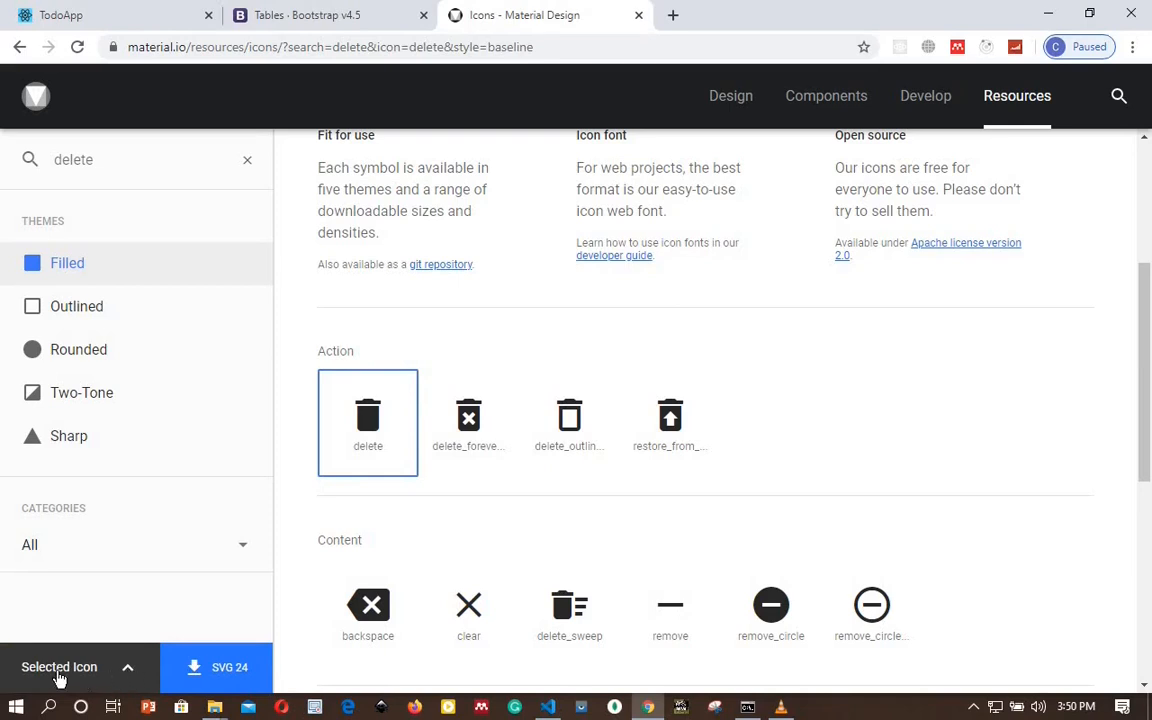
Step: Copy the delete icon's material-icons span snippet and return to VS Code
click(60, 668)
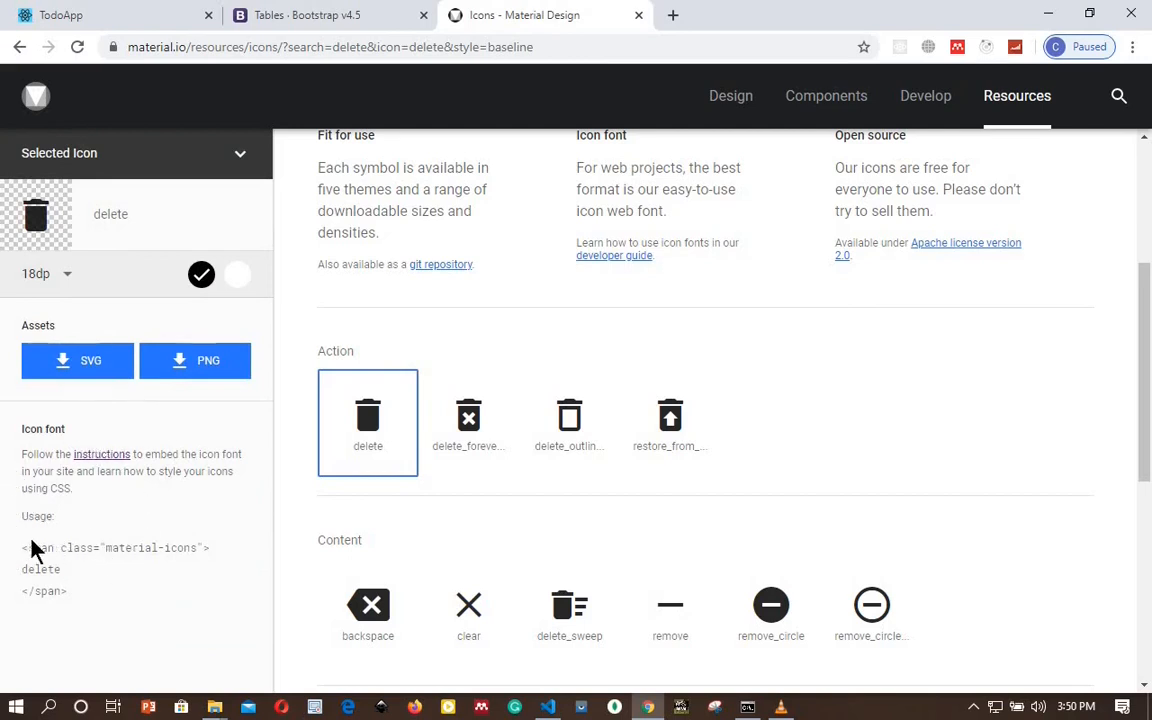
mouse_move(44, 552)
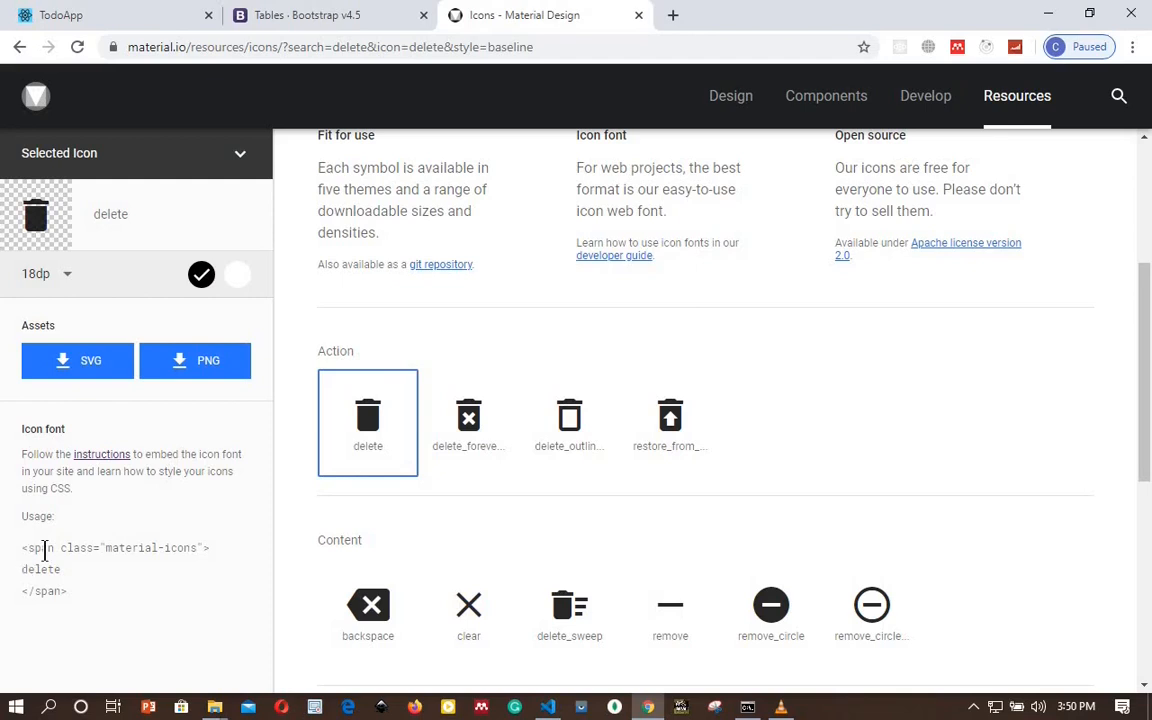
mouse_move(176, 556)
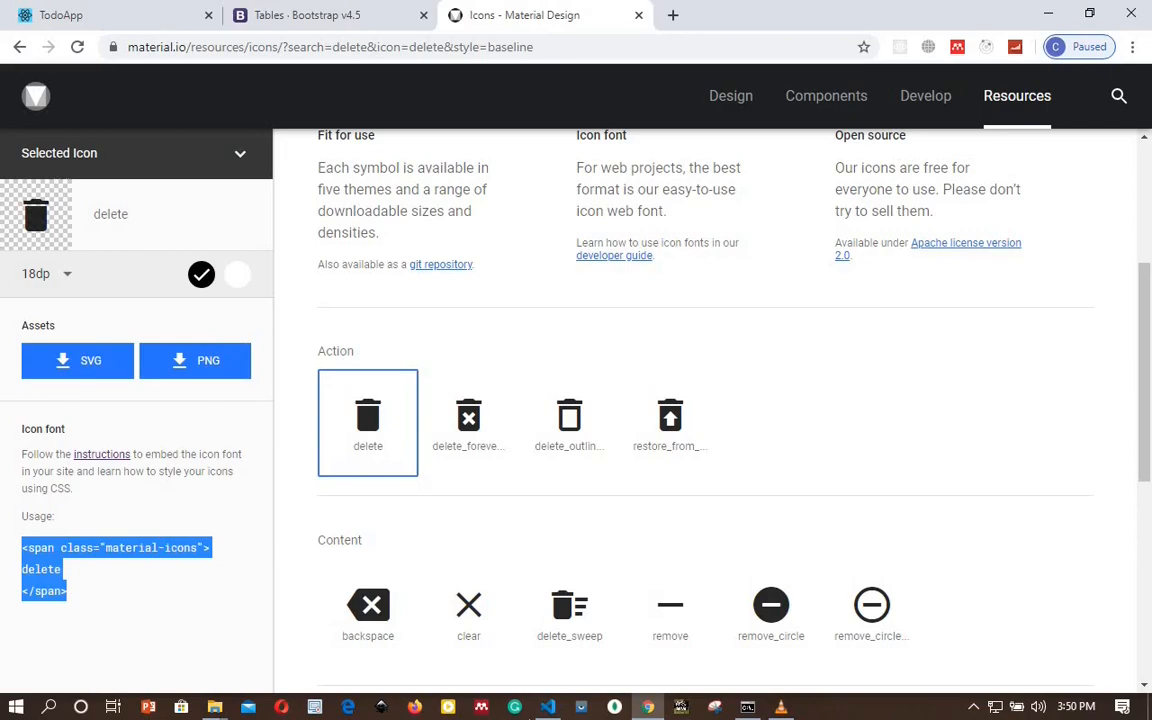
click(548, 708)
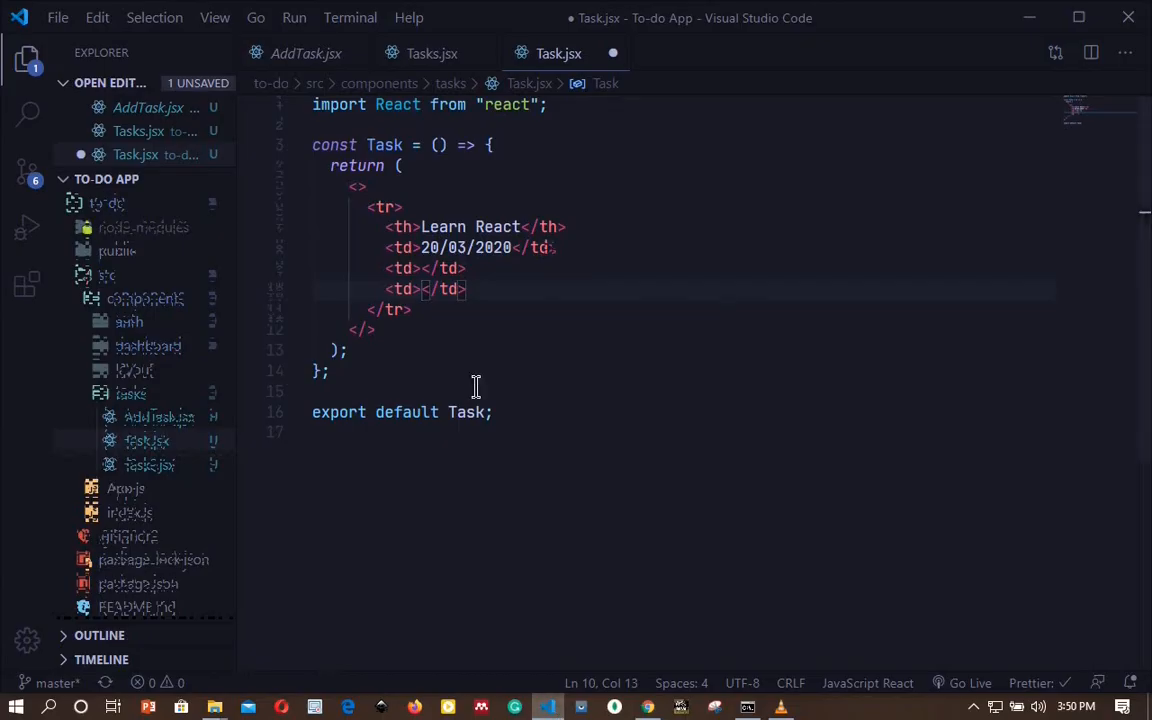
mouse_move(422, 288)
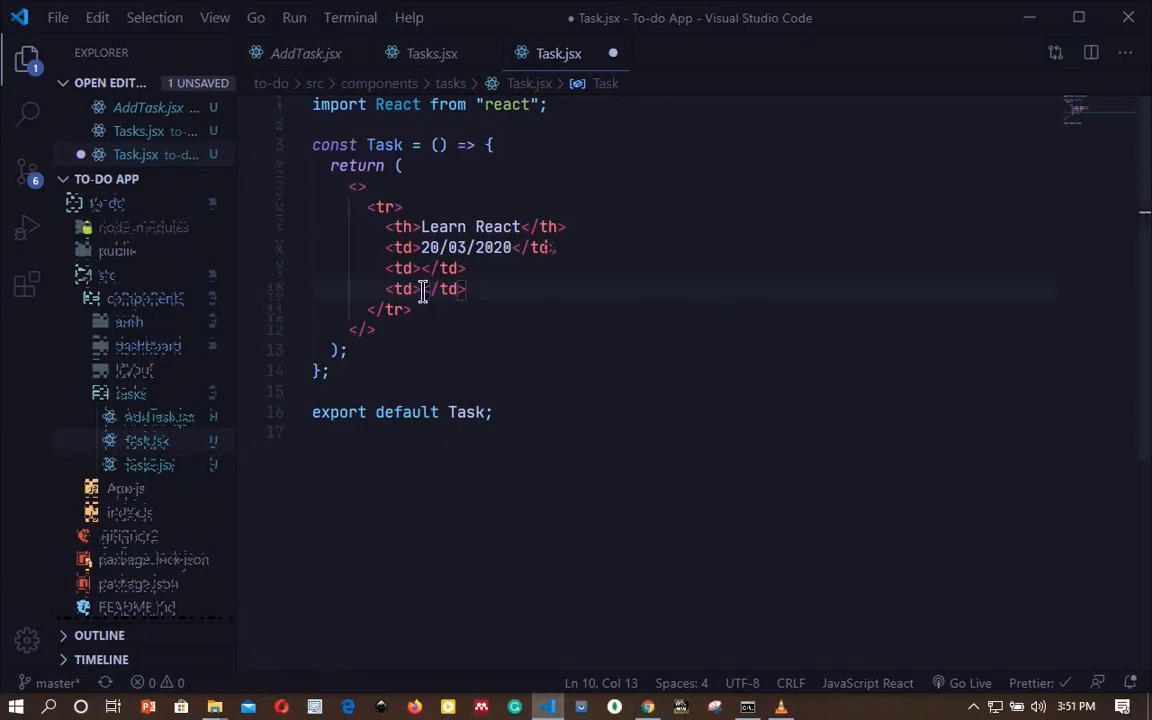
Step: Put <span className="material-icons">delete</span> in the row's last cell and save
text(<span class="material-icons">delete</span>)
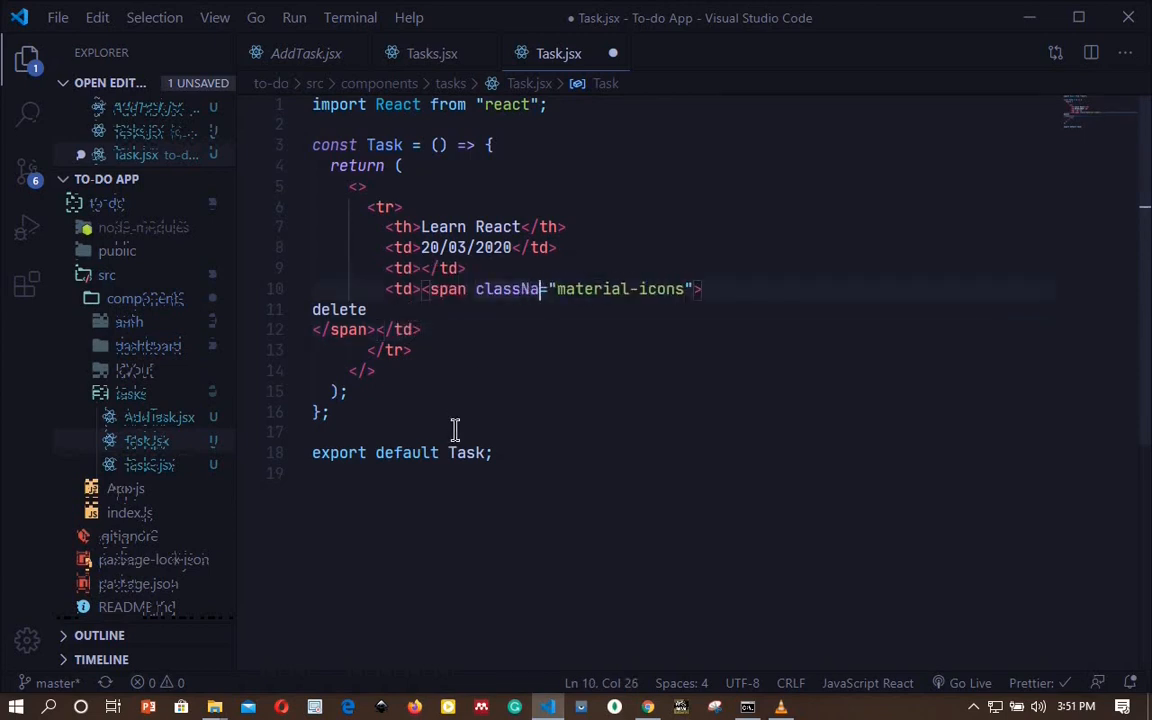
key(ctrl+s)
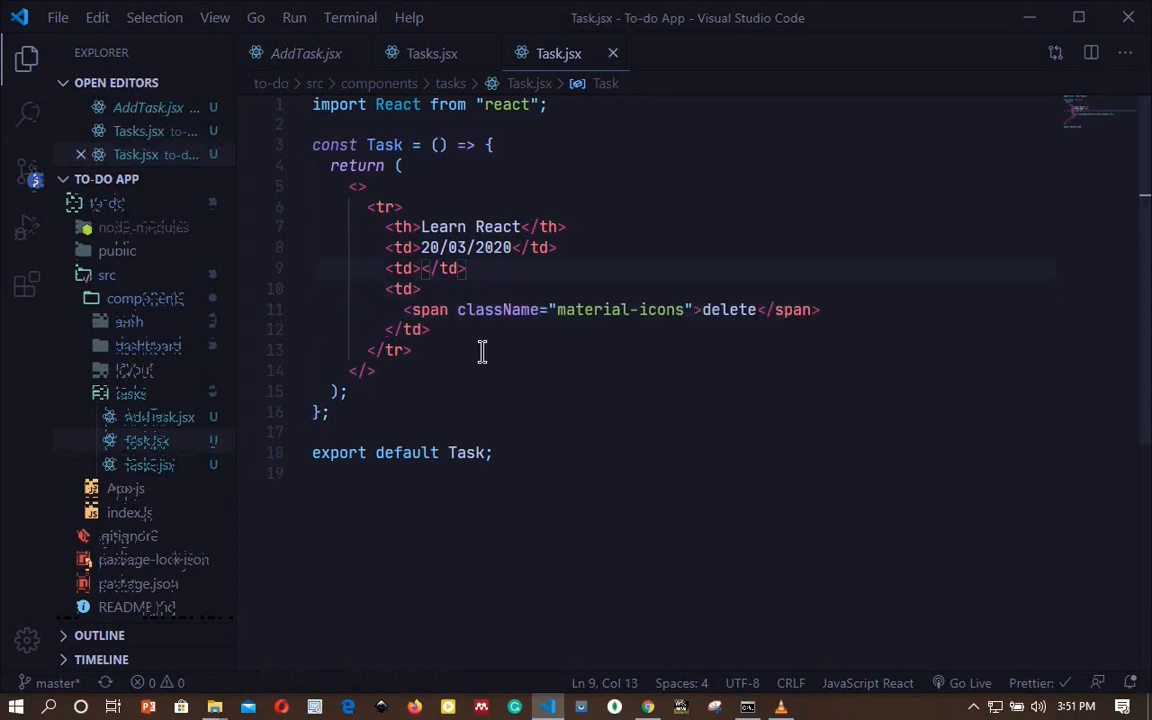
text(<span className="material-icons">delete</span>)
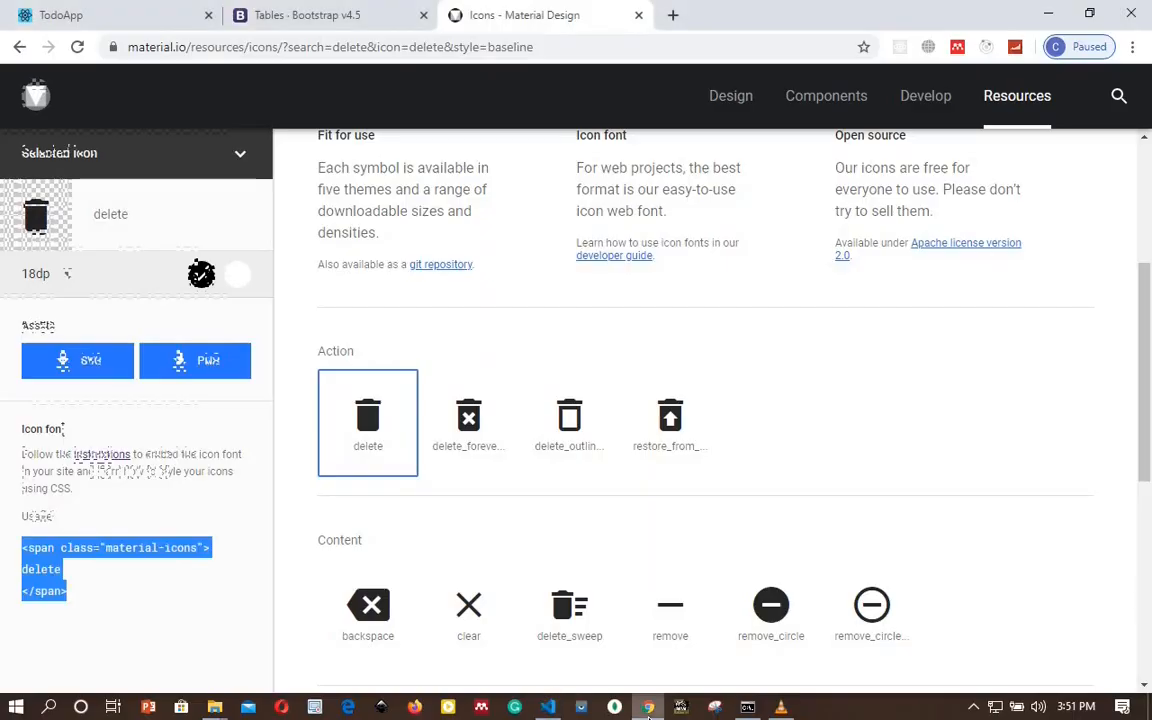
Step: Search the Material Design Icons set for 'check' to find check_circle
text(check)
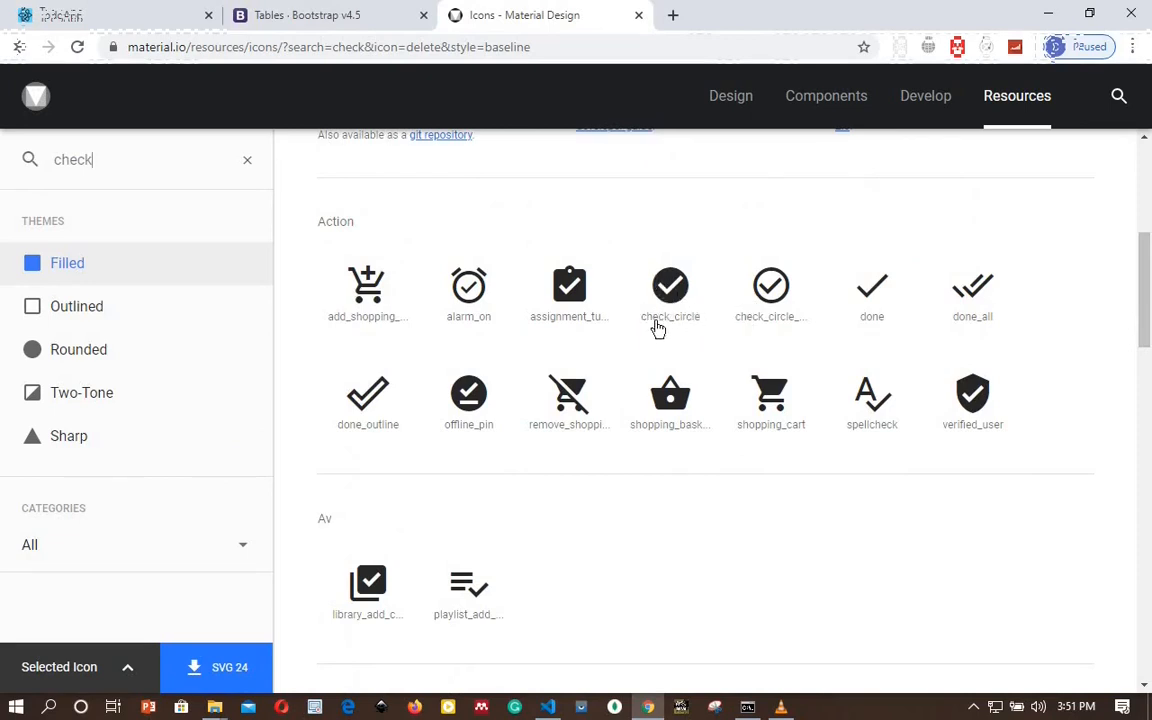
mouse_move(696, 320)
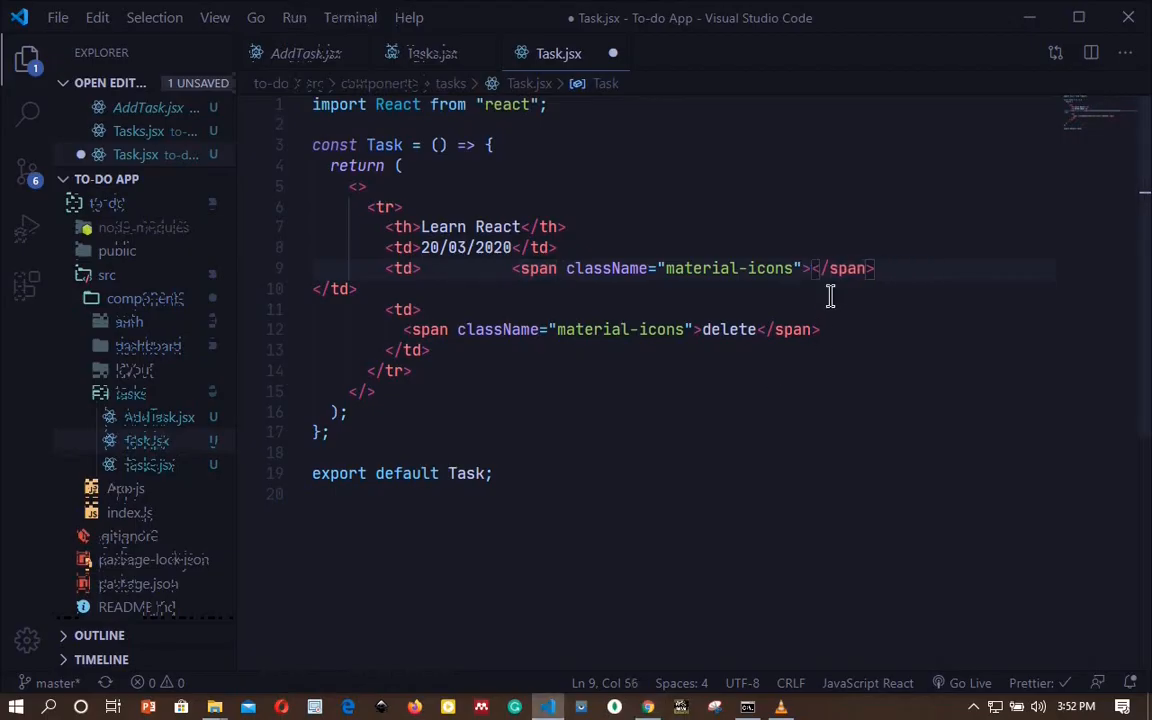
Step: Fill the status cell's material-icons span with the check_circle icon name
text(check)
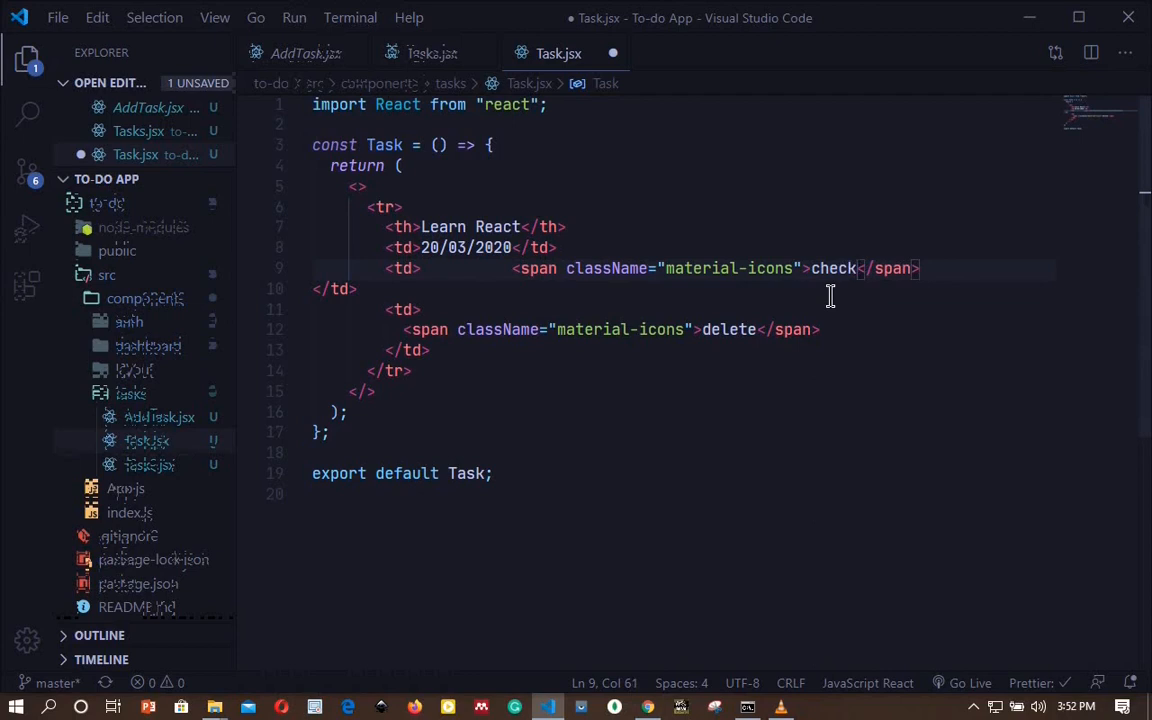
text(_ci)
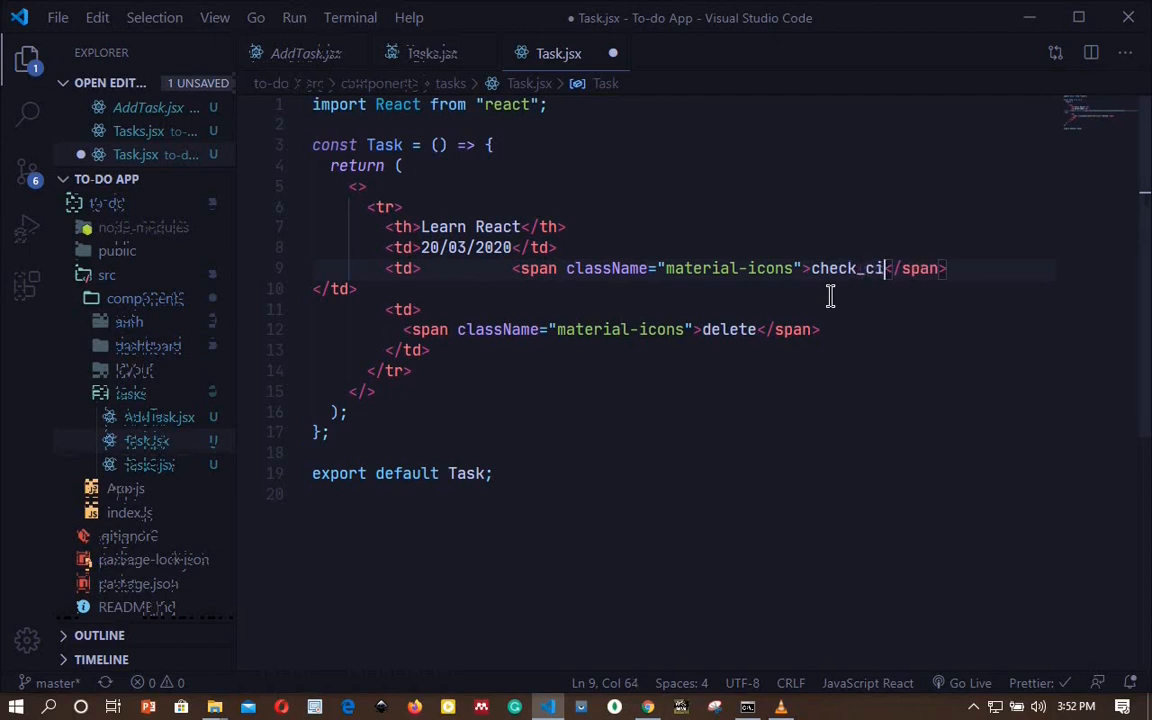
text(rcle)
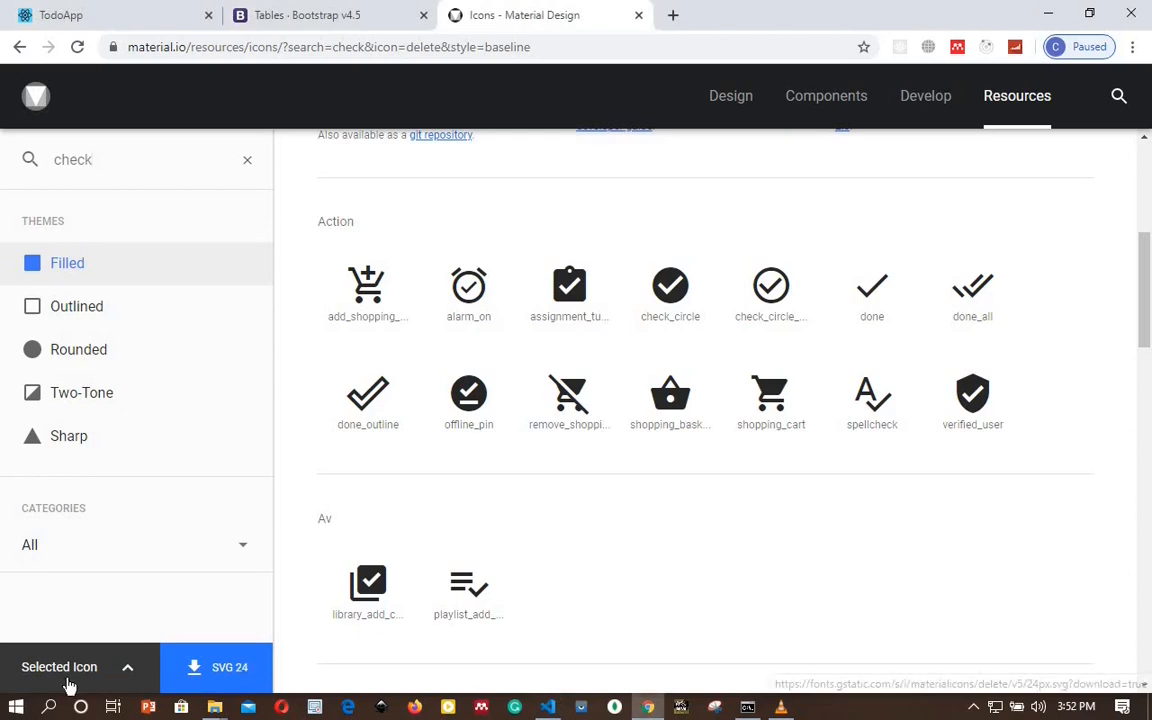
Step: Expand the selected icon's details and follow the icon font instructions link
click(80, 668)
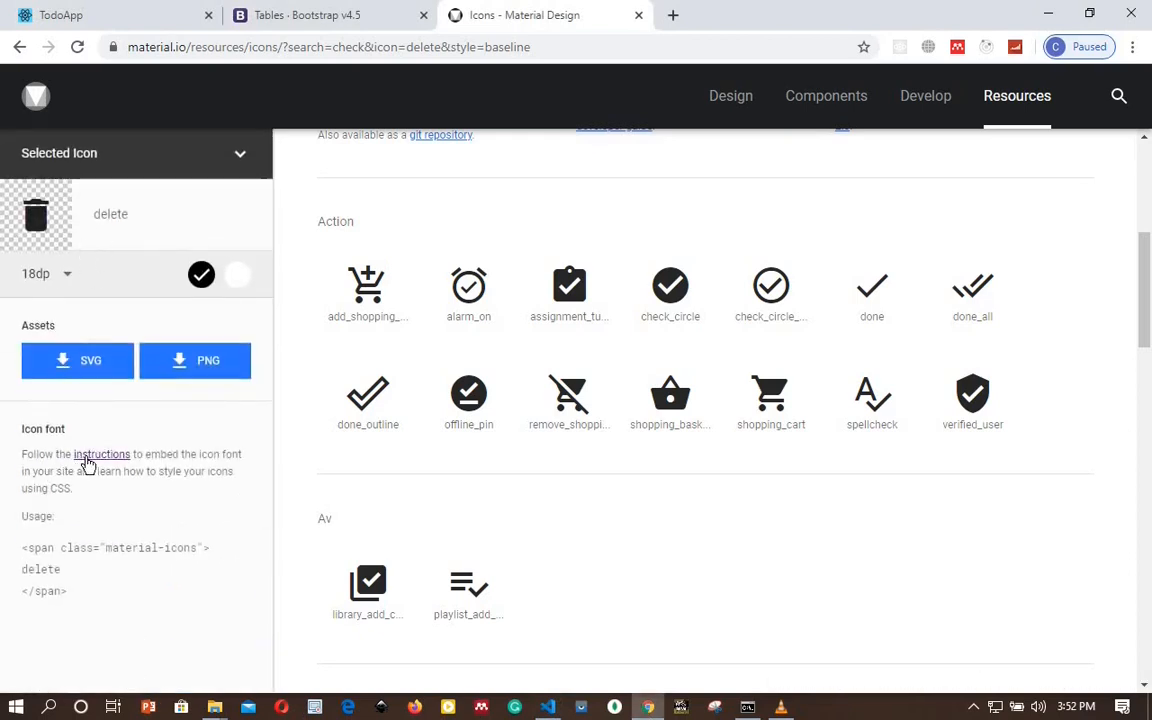
mouse_move(98, 468)
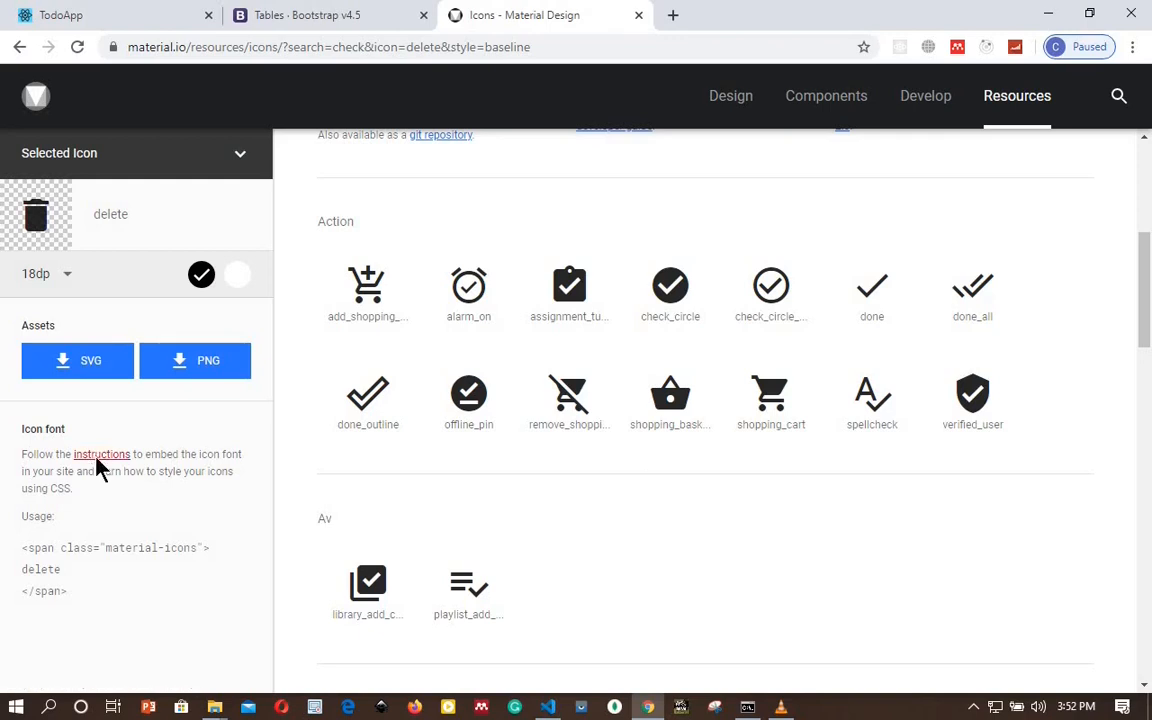
click(100, 454)
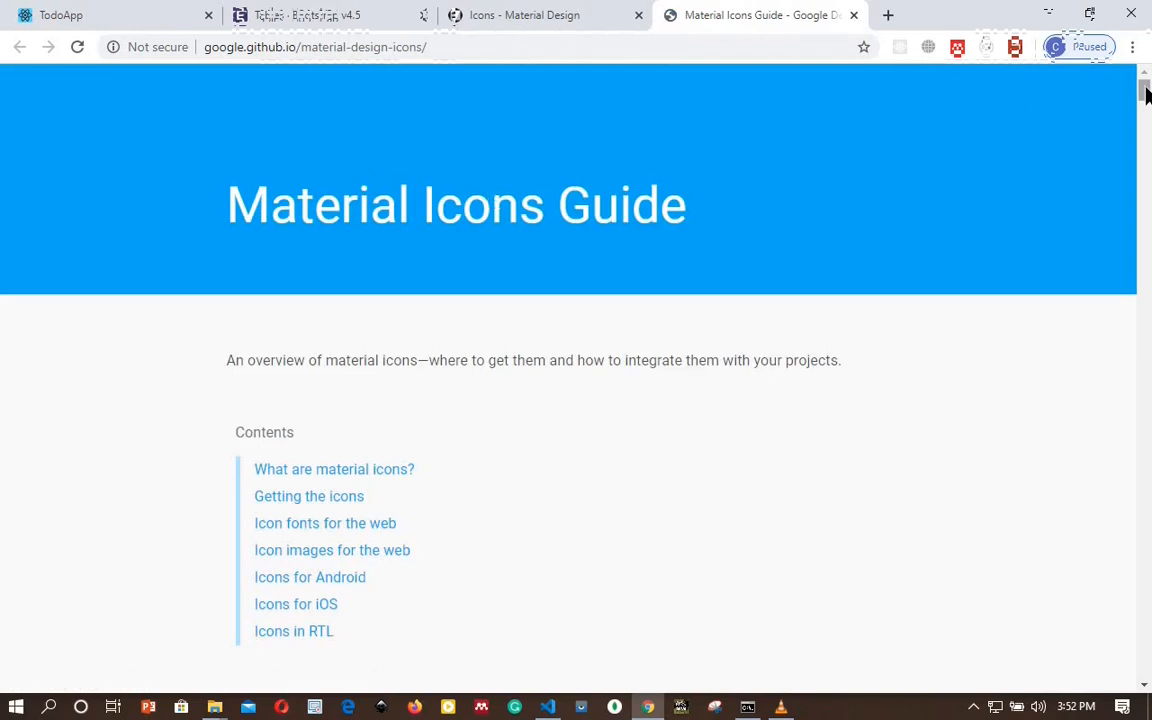
Step: Locate Setup Method 1 (Google Web Fonts) and highlight its single-line HTML link snippet
scroll(down, 3)
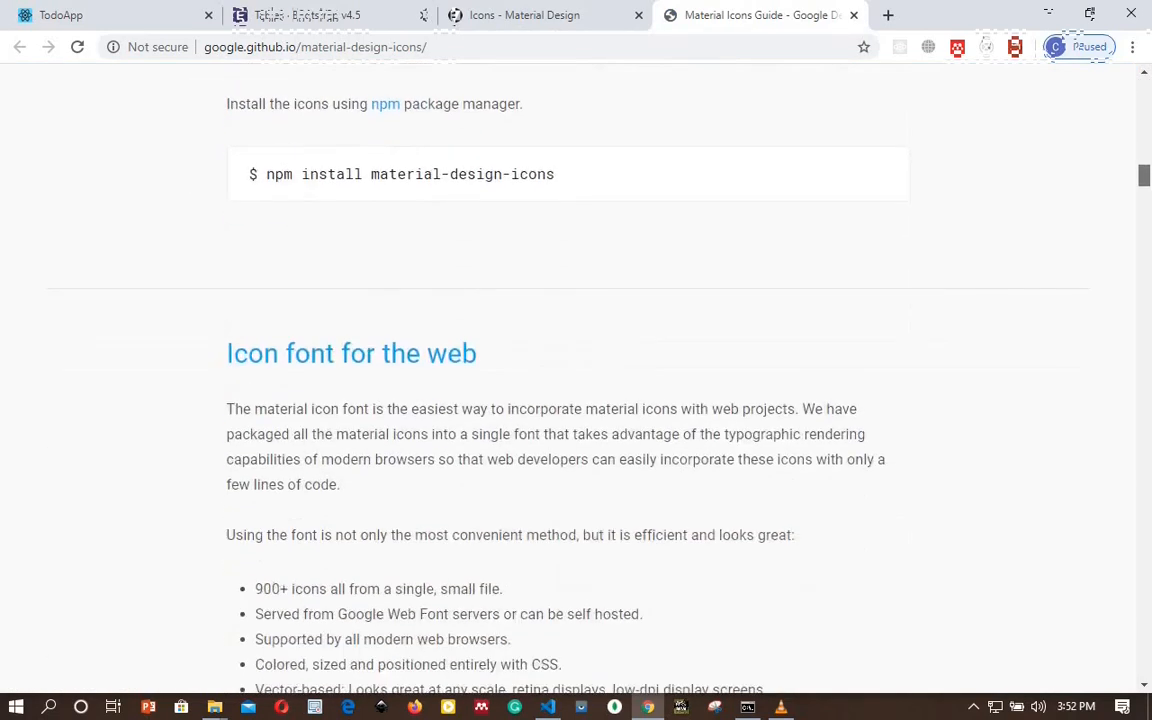
scroll(down, 3)
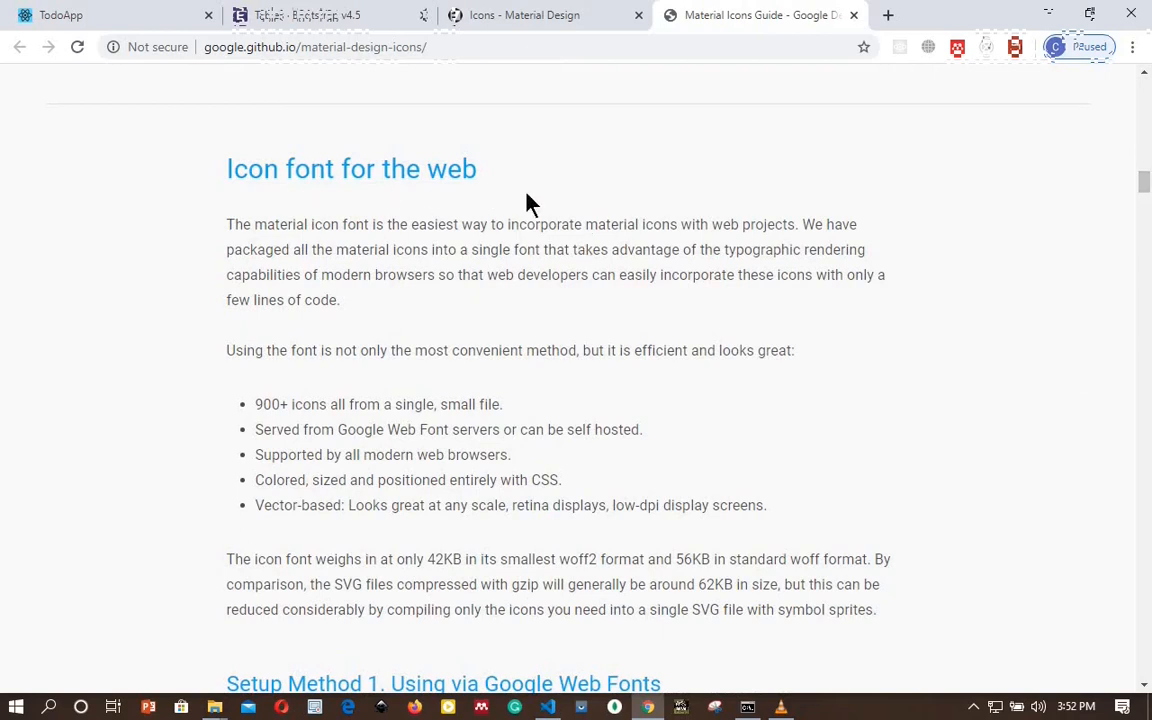
scroll(down, 3)
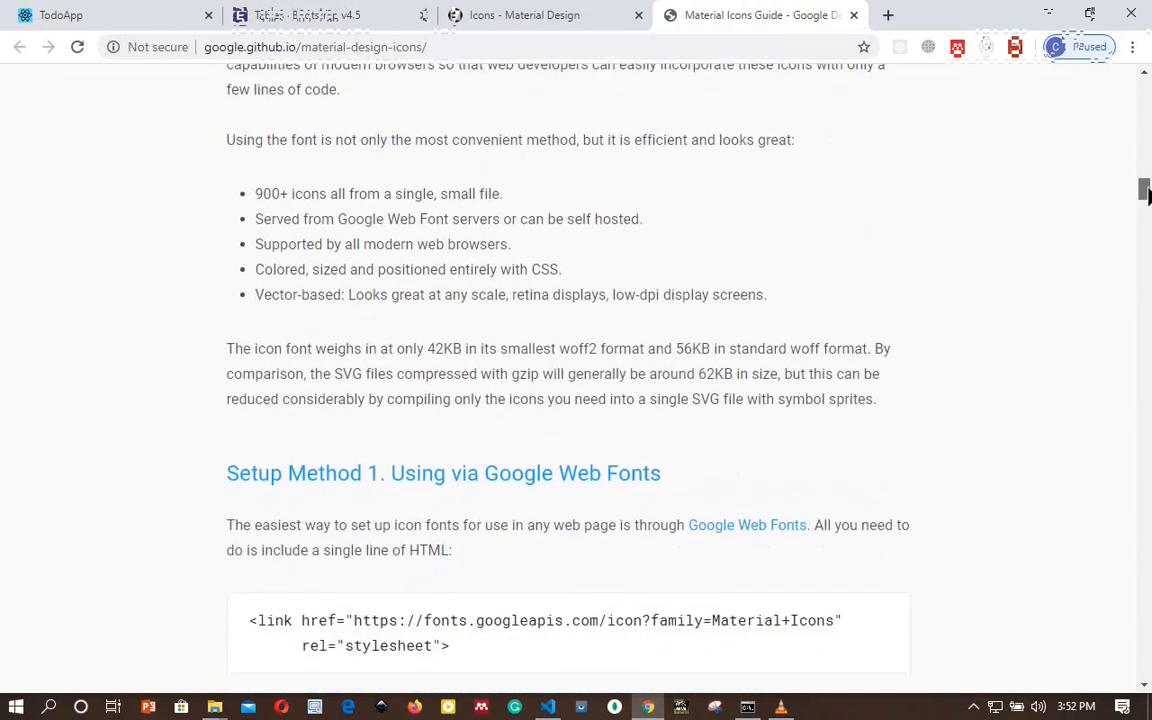
scroll(down, 3)
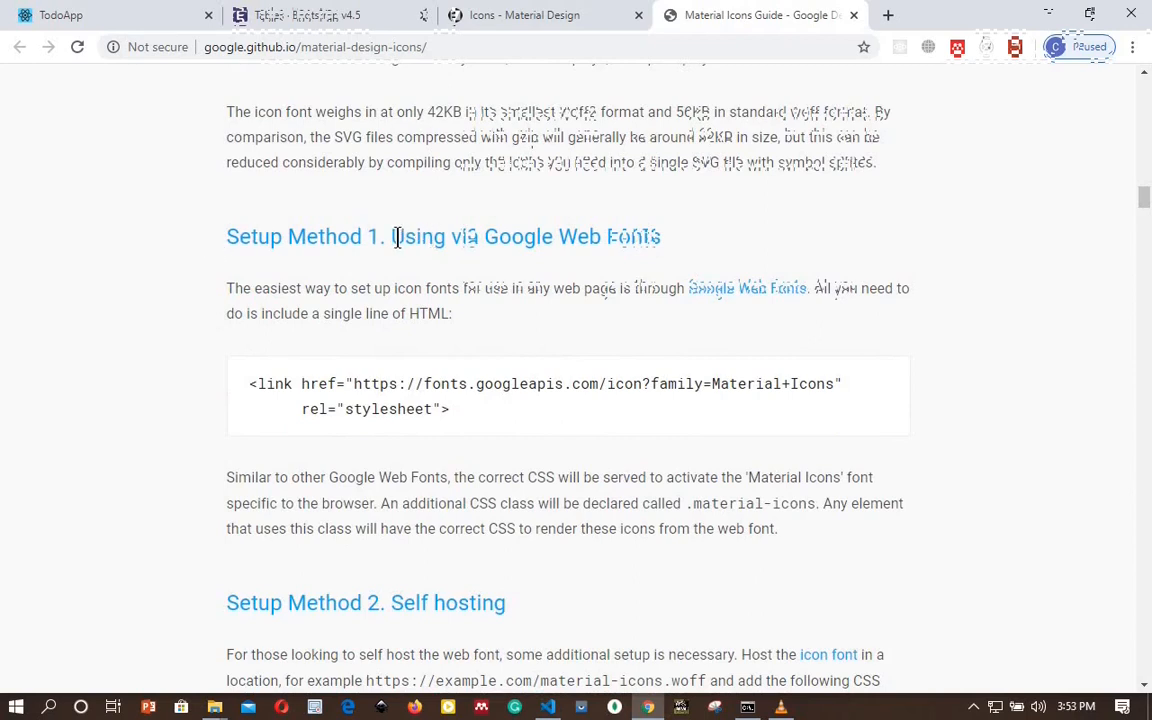
drag(392, 236, 650, 236)
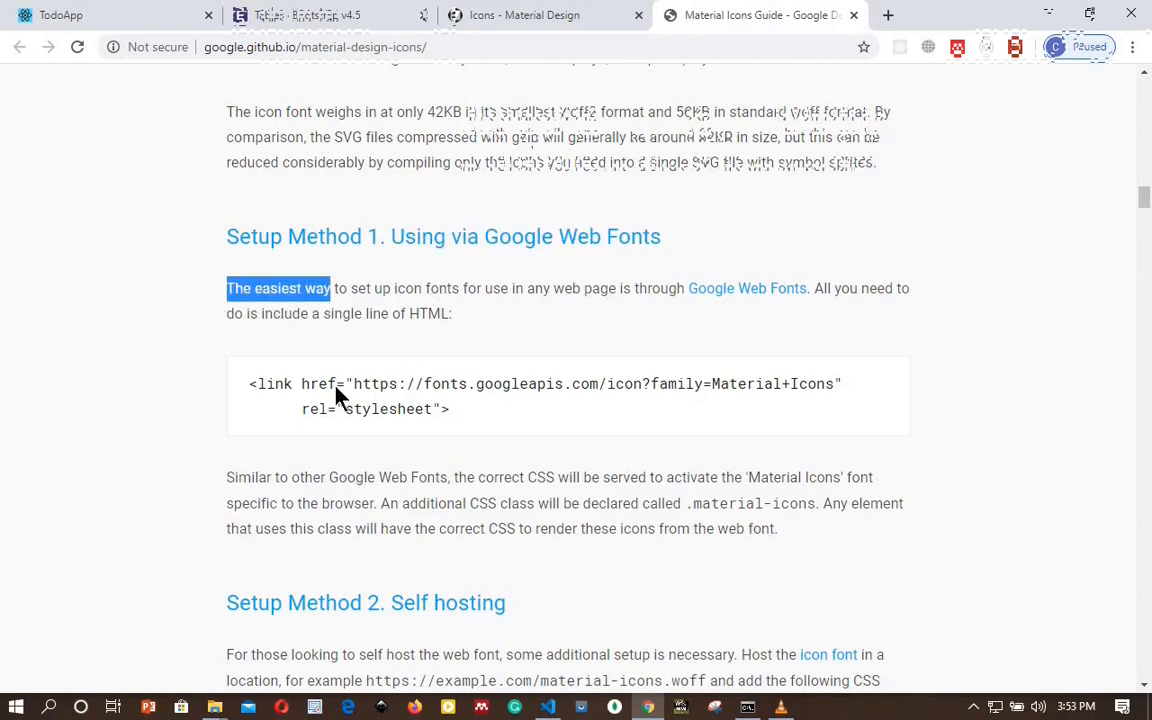
drag(286, 384, 450, 408)
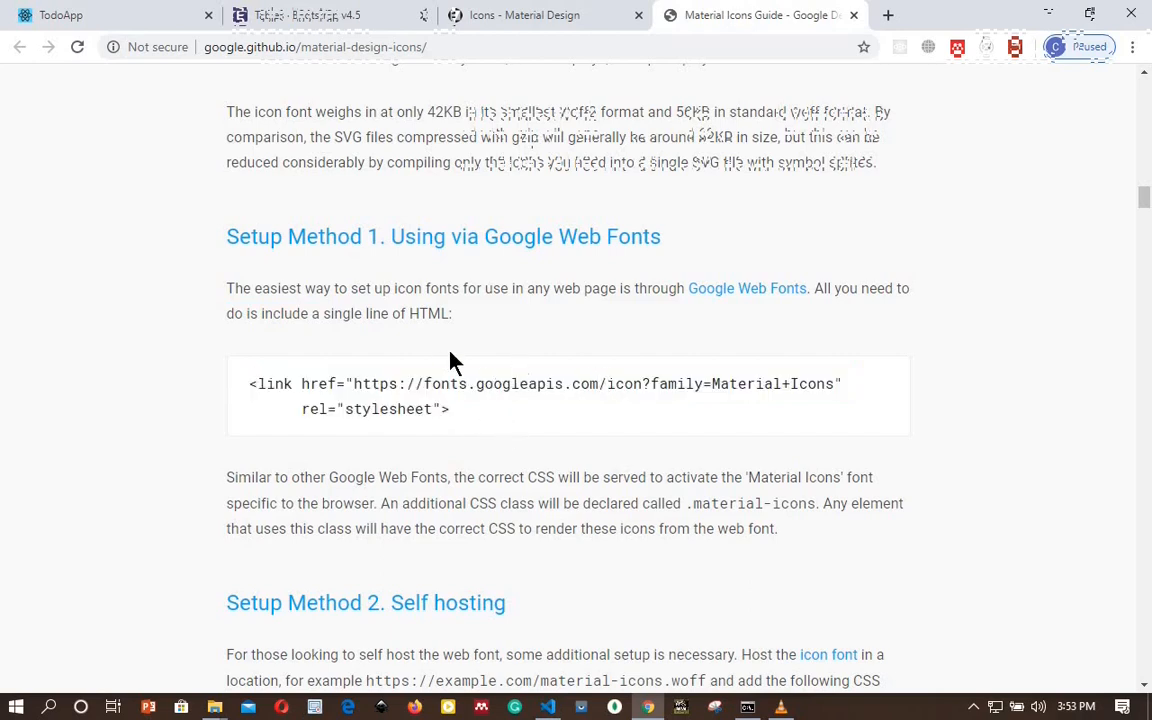
double_click(428, 312)
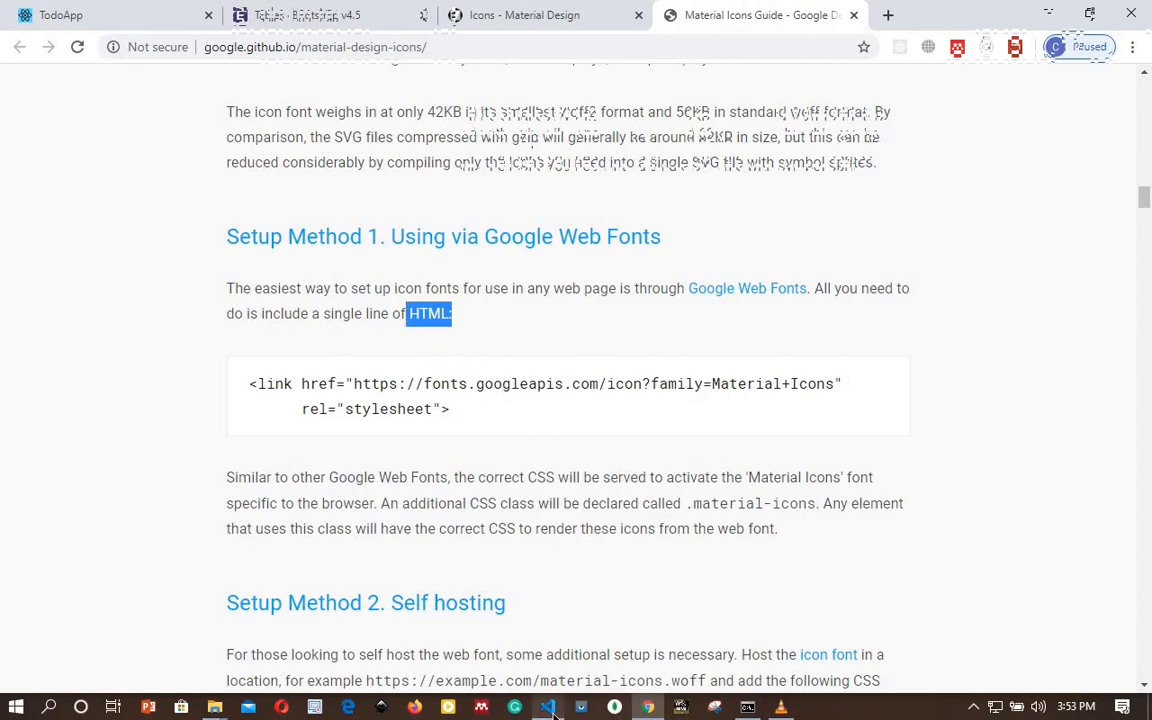
Step: Insert the fonts.googleapis.com Material+Icons stylesheet link below the title in public/index.html
click(548, 708)
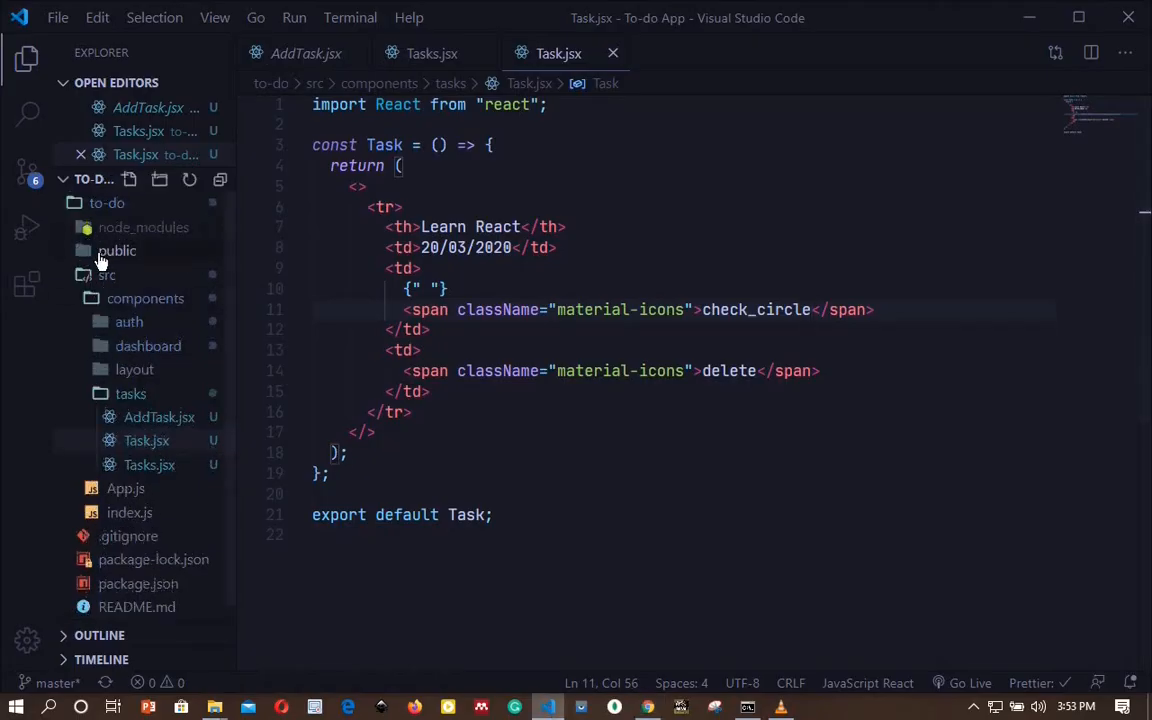
click(116, 250)
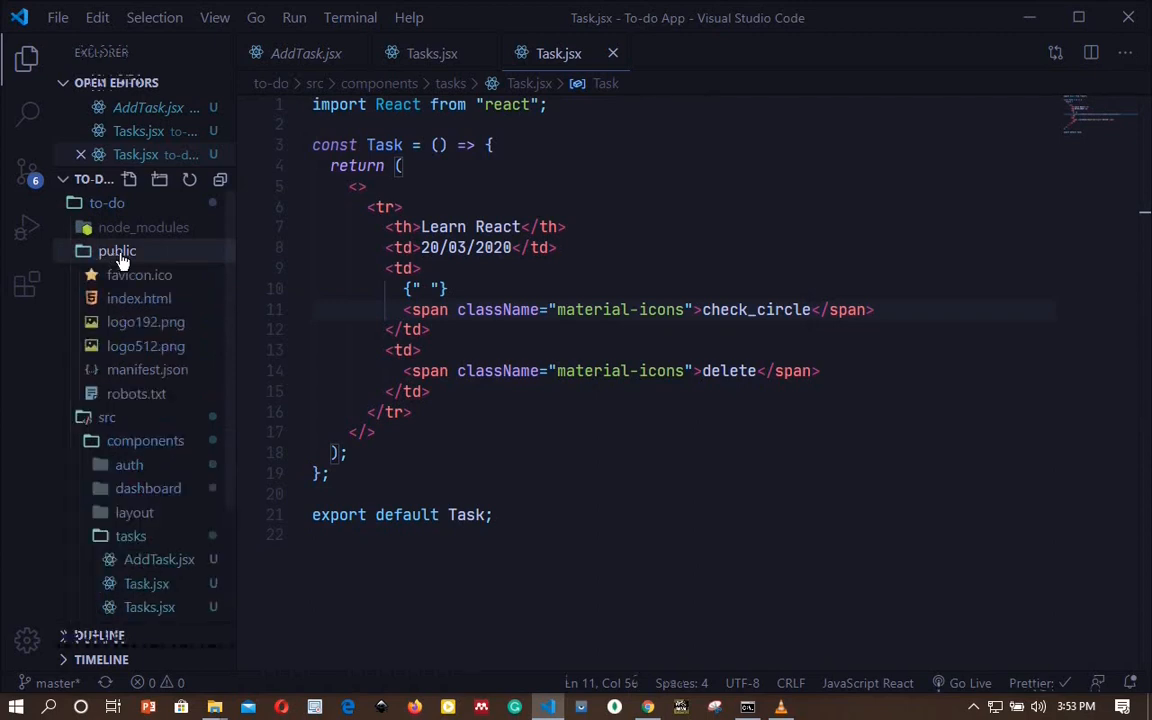
mouse_move(140, 298)
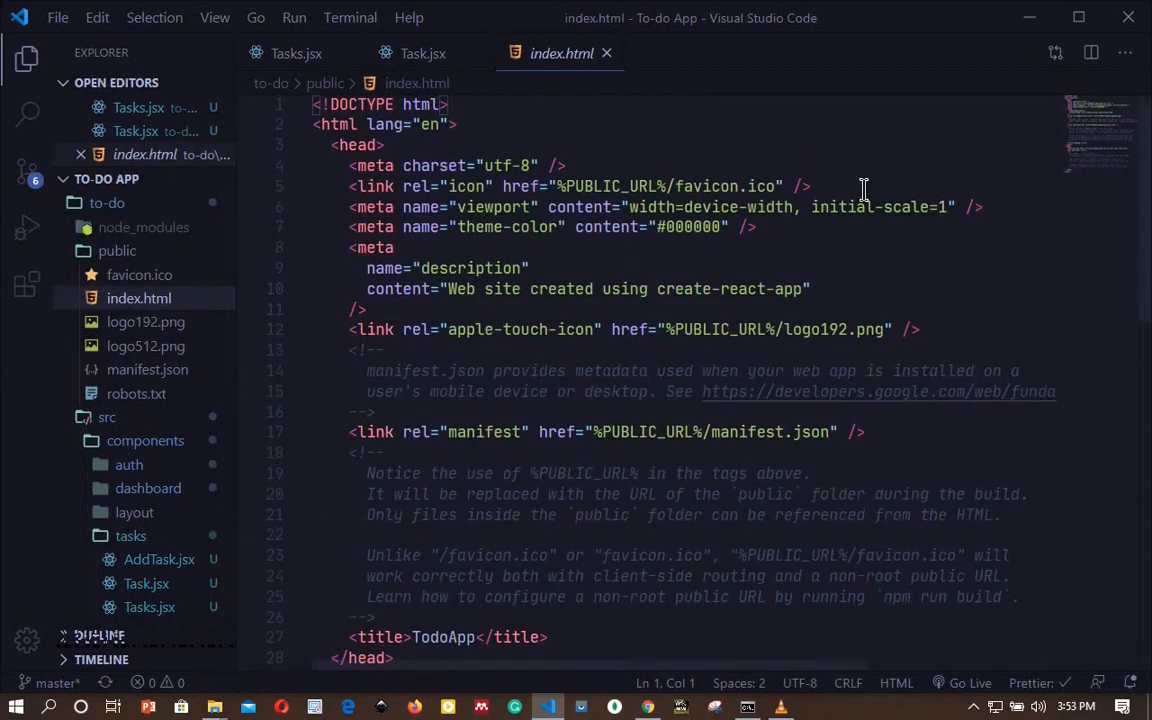
scroll(down, 3)
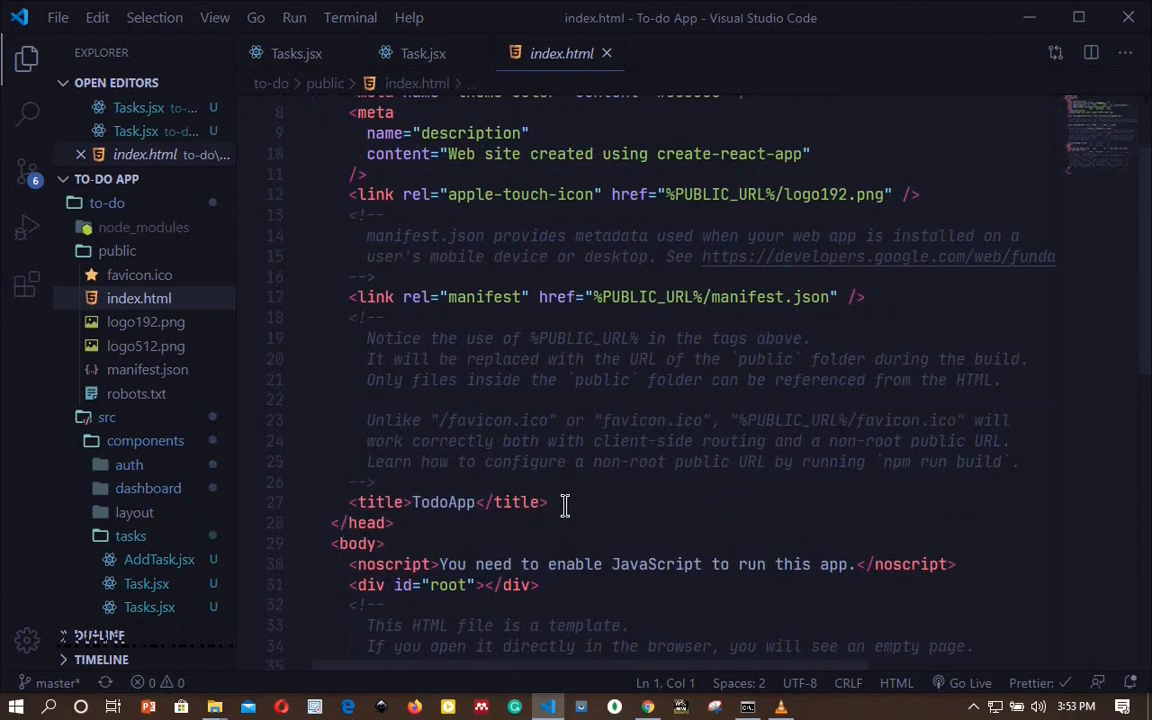
key(enter)
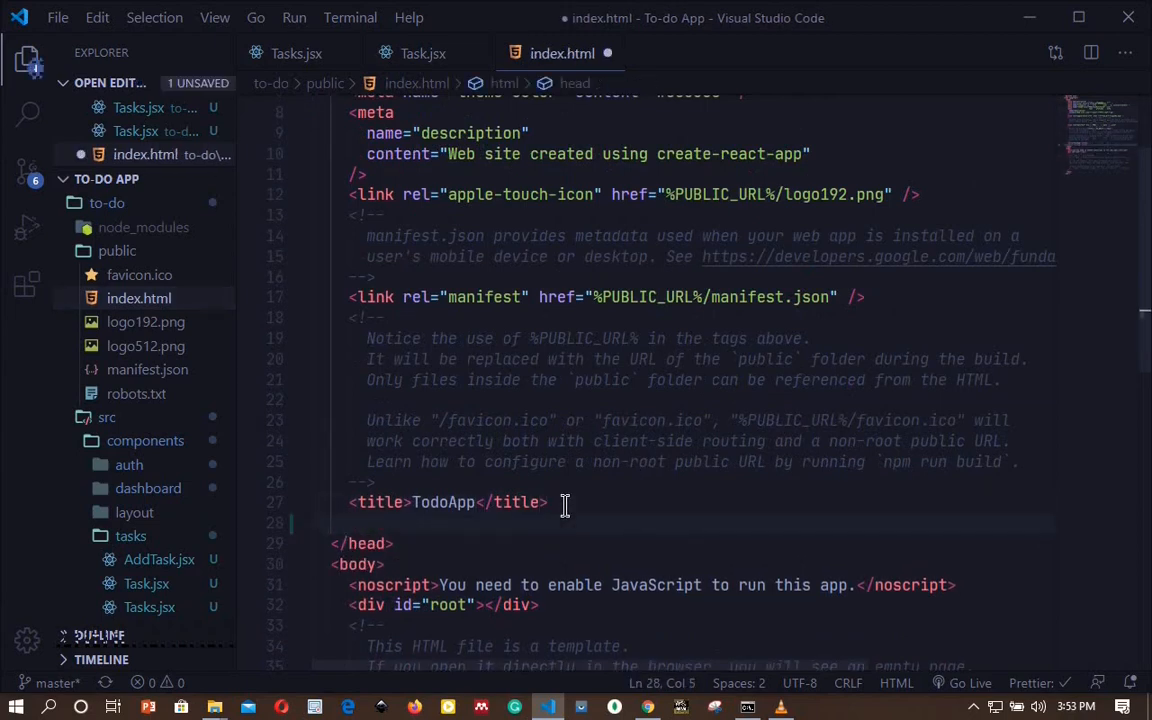
text(<link href="https://fonts.googleapis.com/icon?family=Material+Icons" rel="stylesheet">)
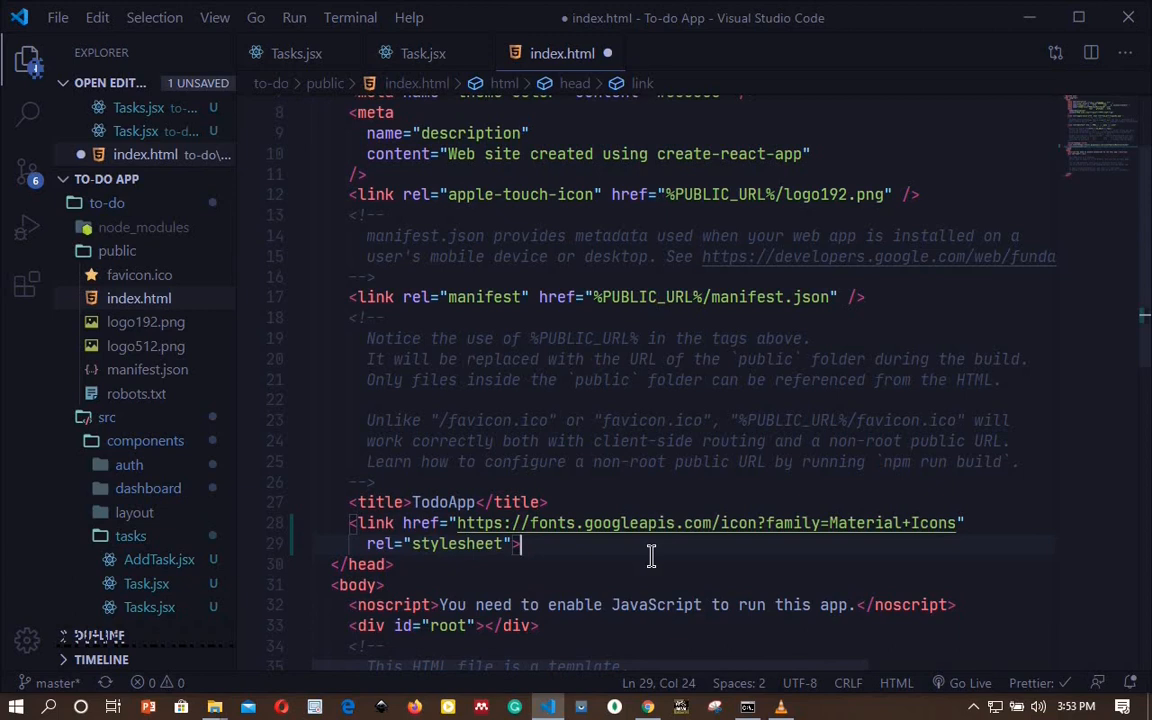
click(422, 52)
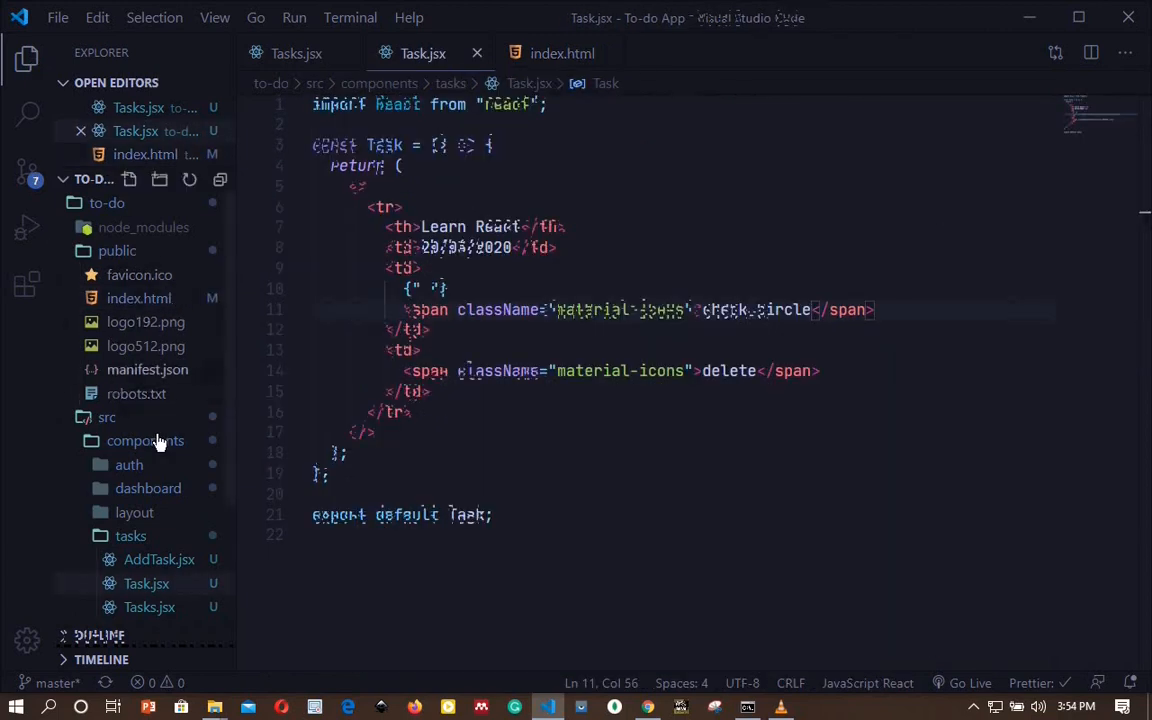
Step: Delete the <h3>Dashboard</h3> line from Dashboard.jsx, save, and check the app in the browser
click(148, 488)
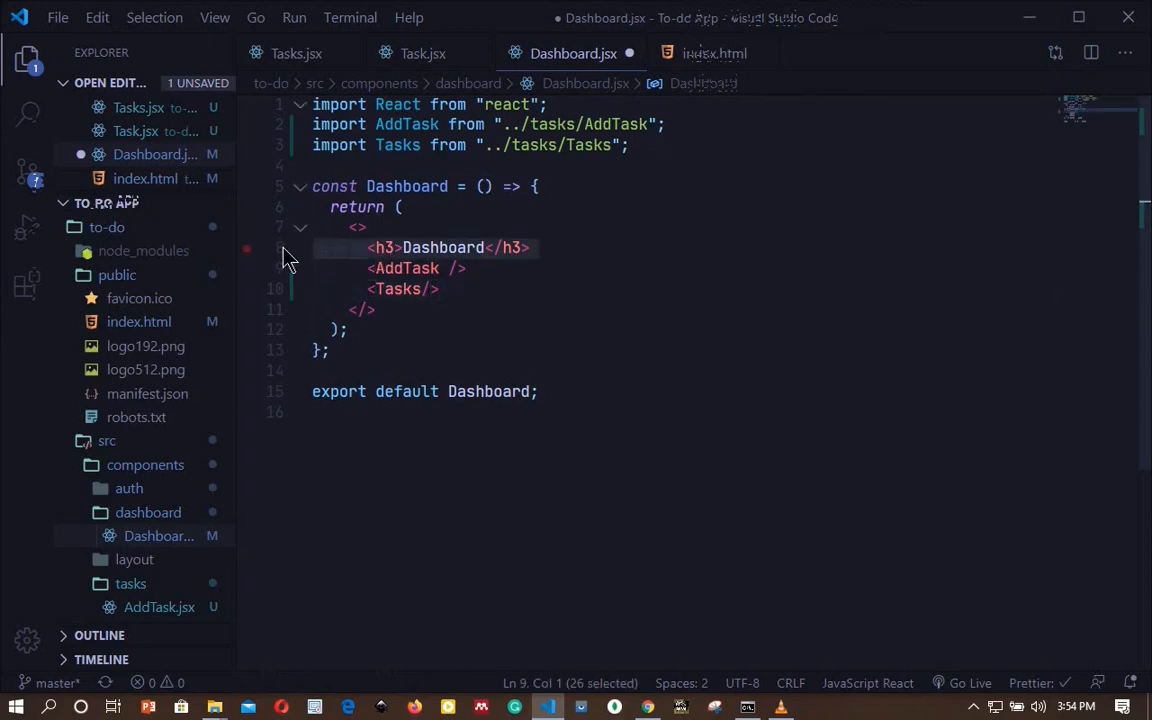
key(Delete)
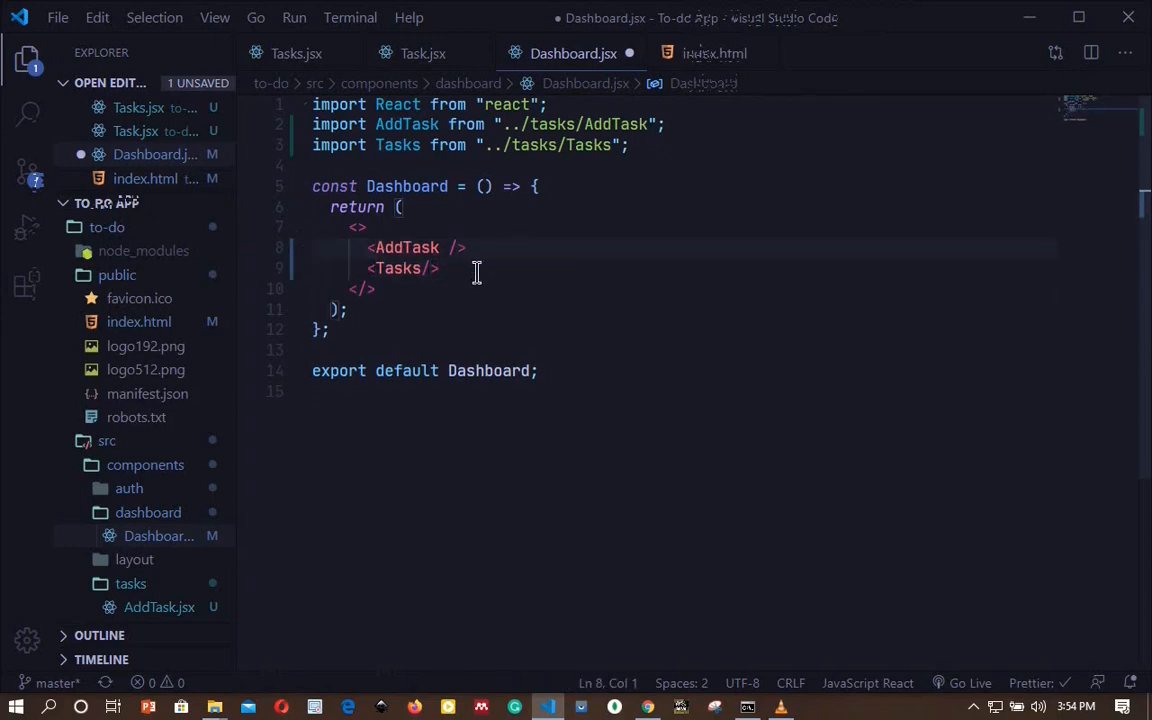
key(ctrl+s)
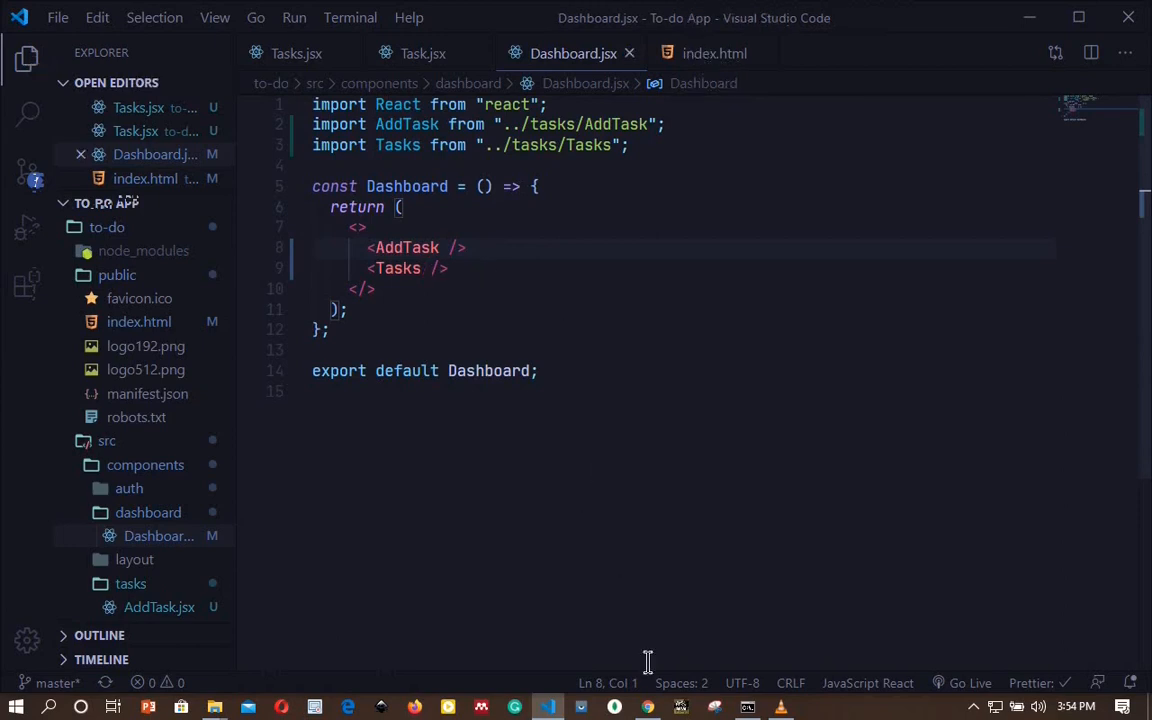
click(648, 708)
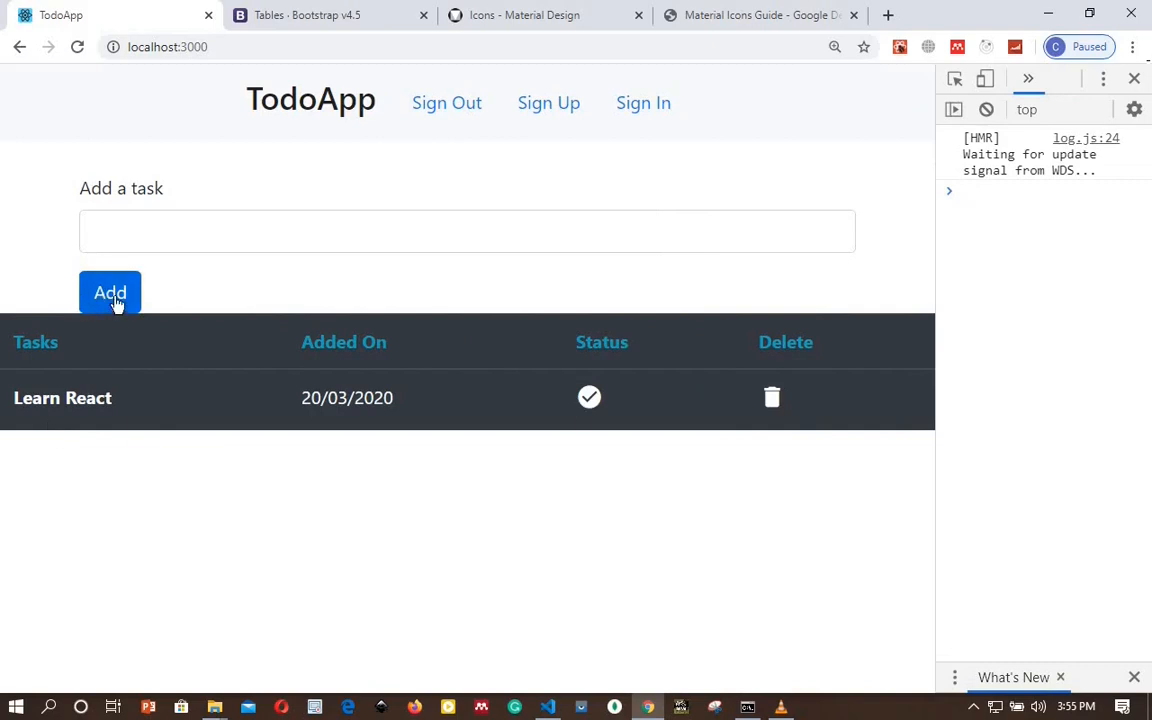
mouse_move(250, 420)
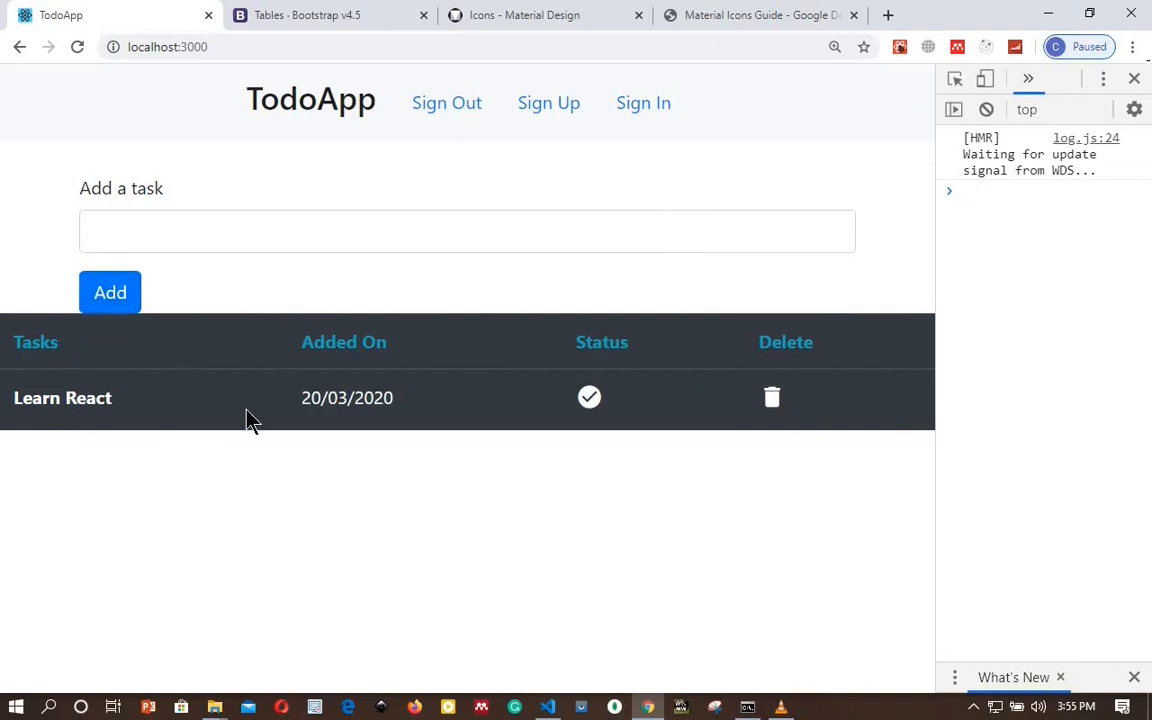
mouse_move(930, 468)
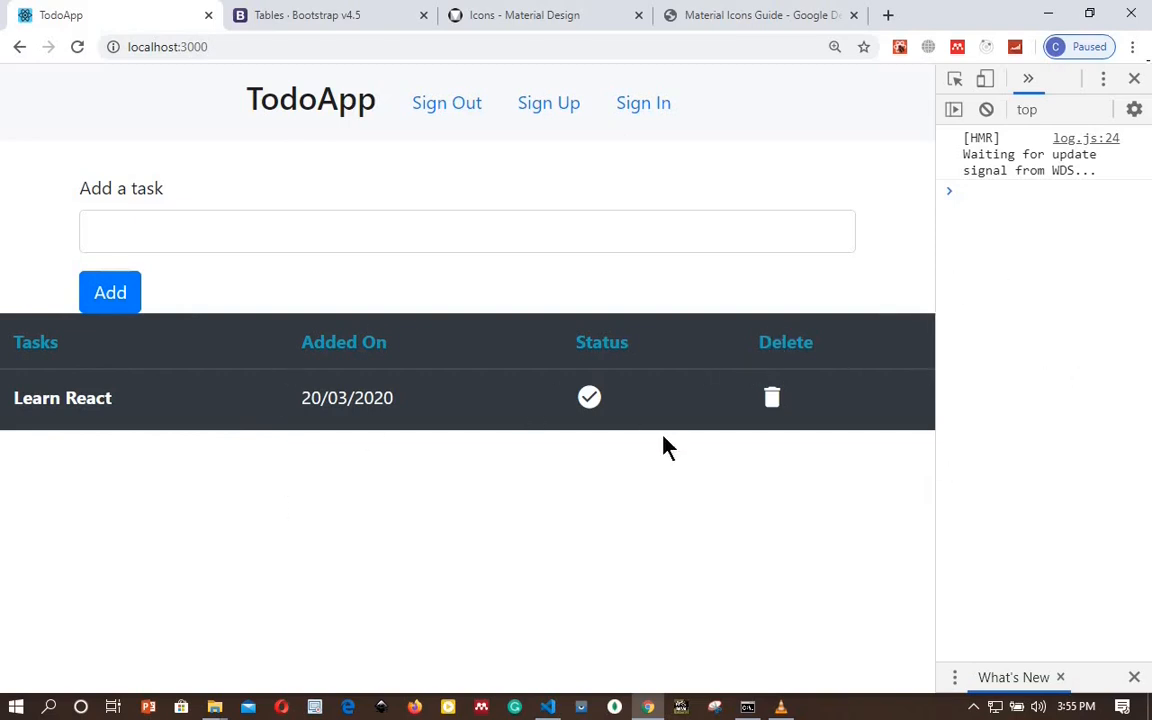
Step: Return from the TodoApp page in Chrome to Dashboard.jsx in the editor
click(546, 708)
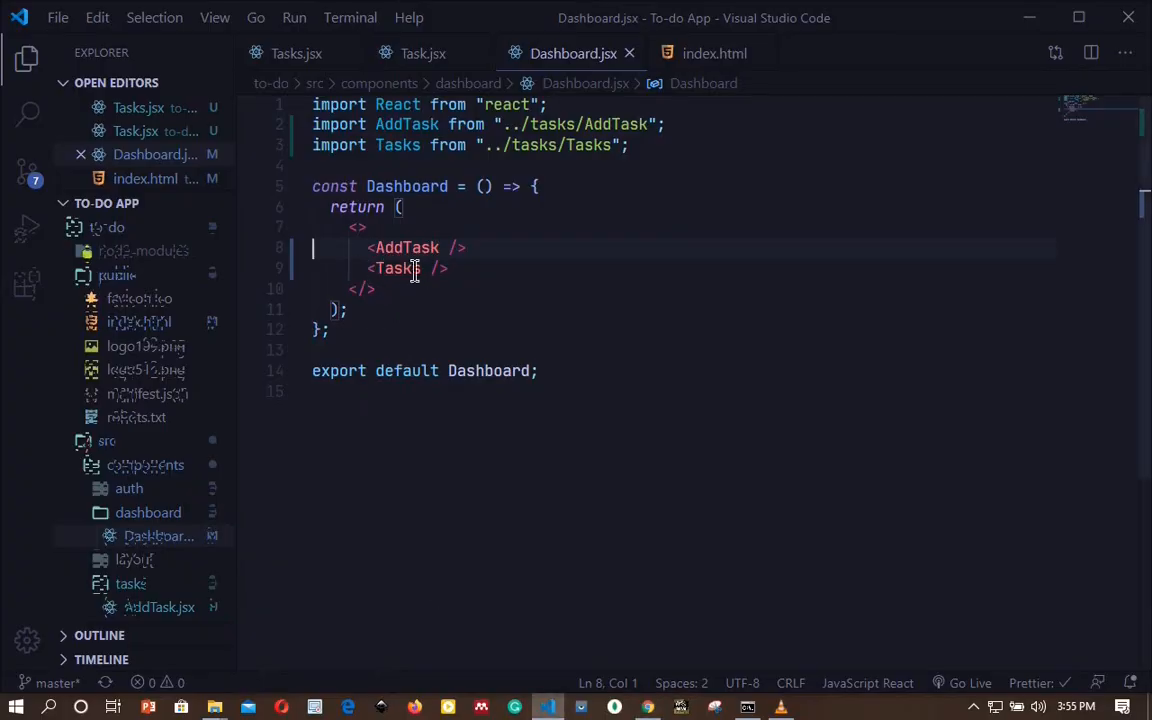
mouse_move(296, 52)
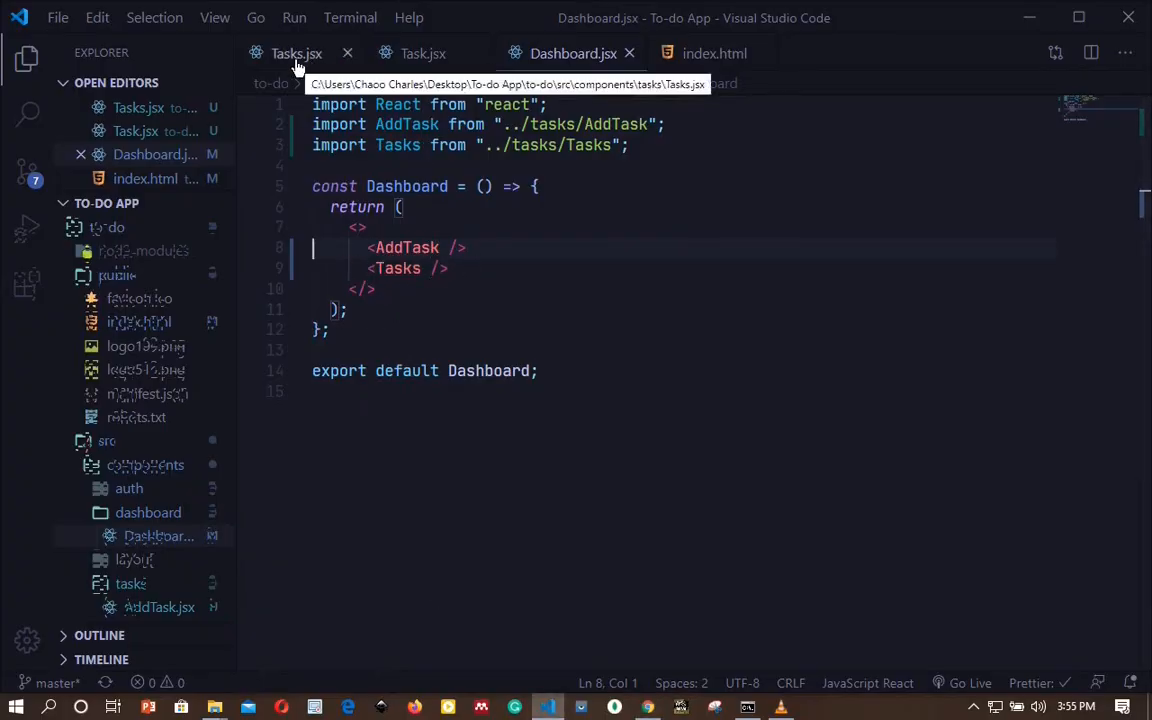
Step: Add style={{marginTop: "30px"}} and the container class to the Tasks.jsx table, then save
click(296, 52)
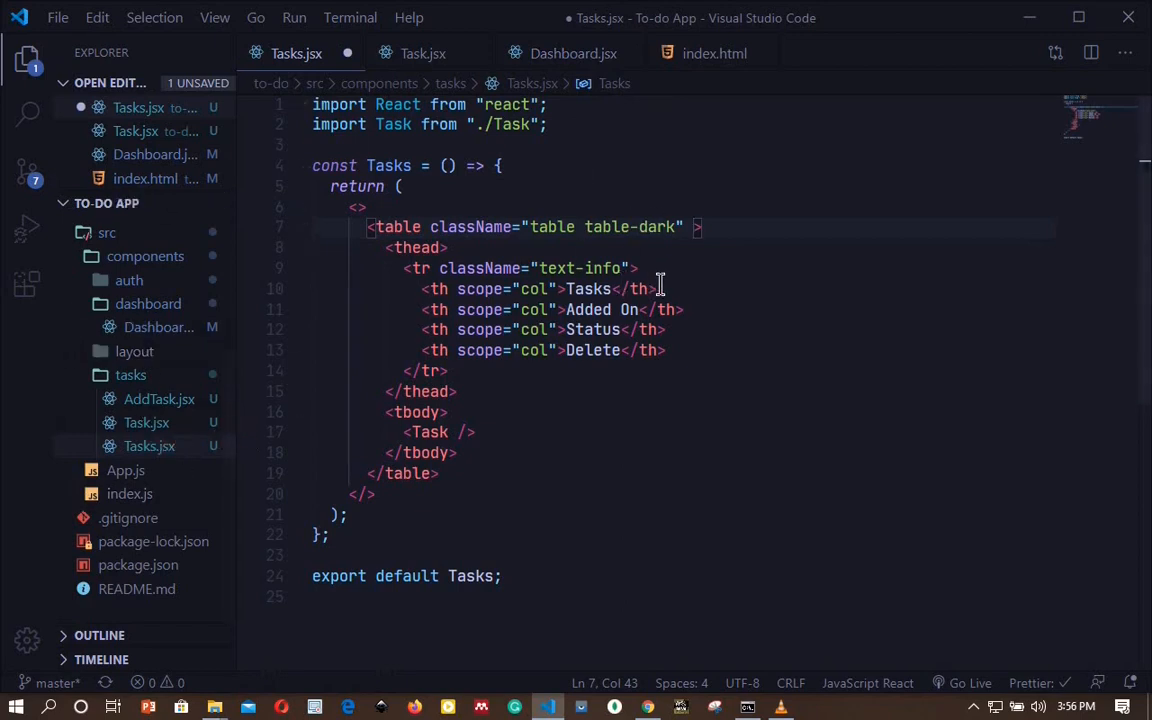
text(style=)
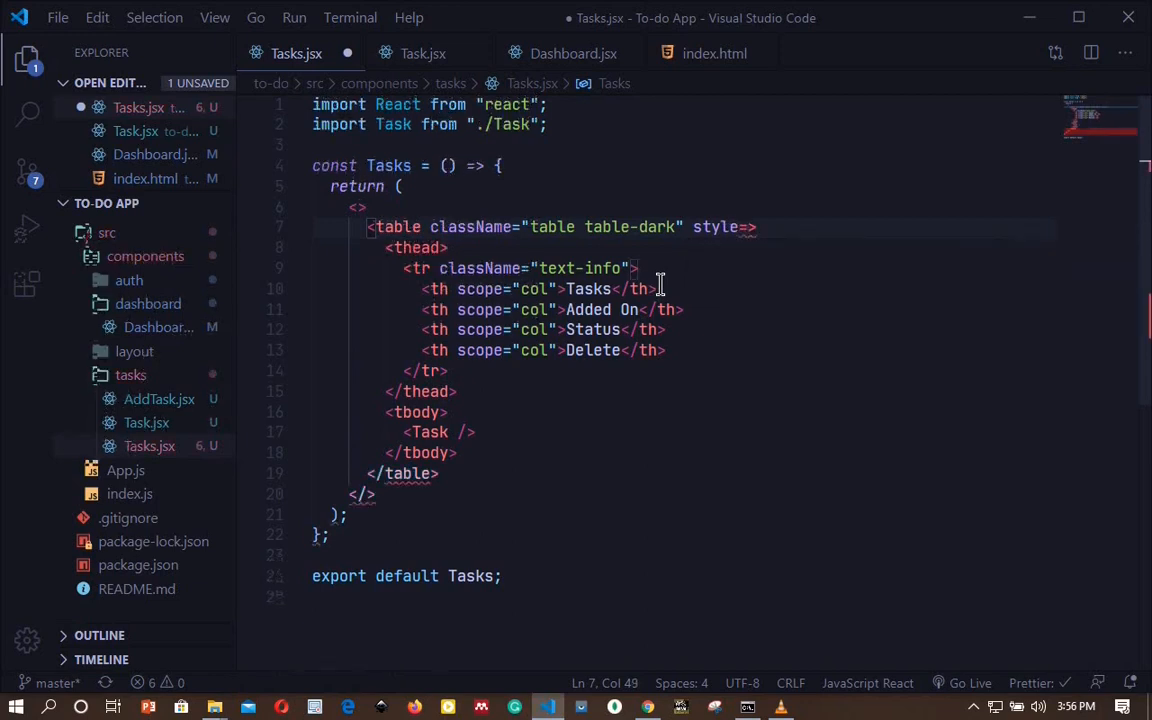
text({}})
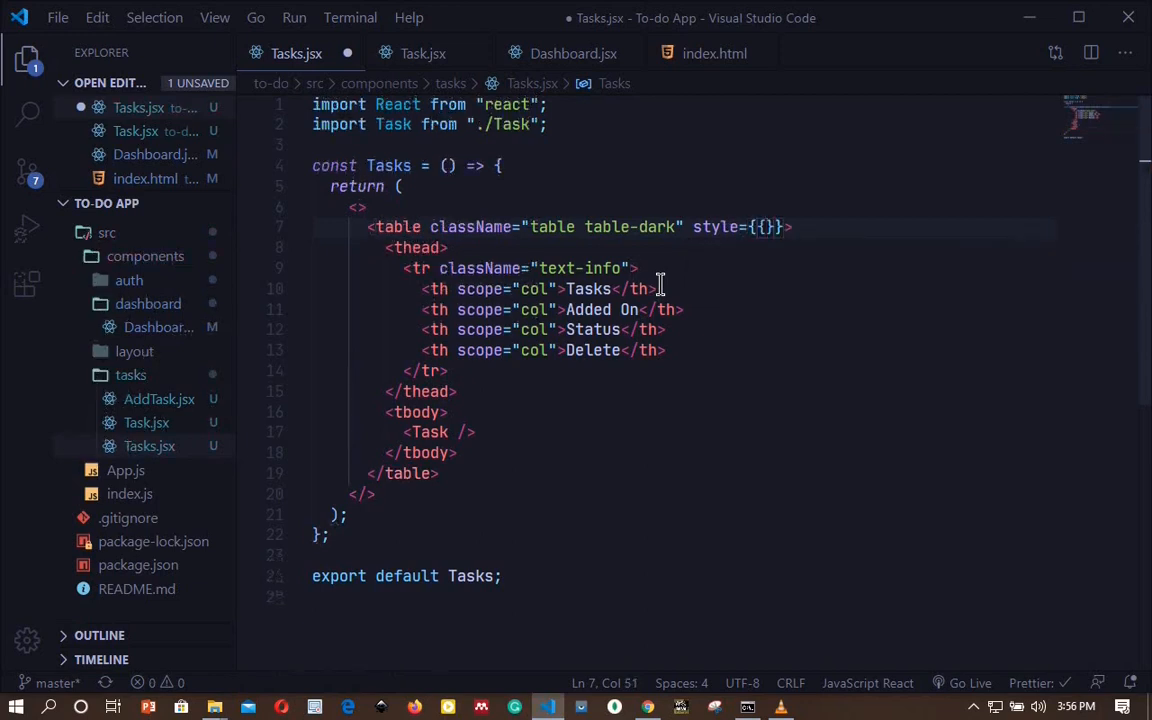
text(marginTo)
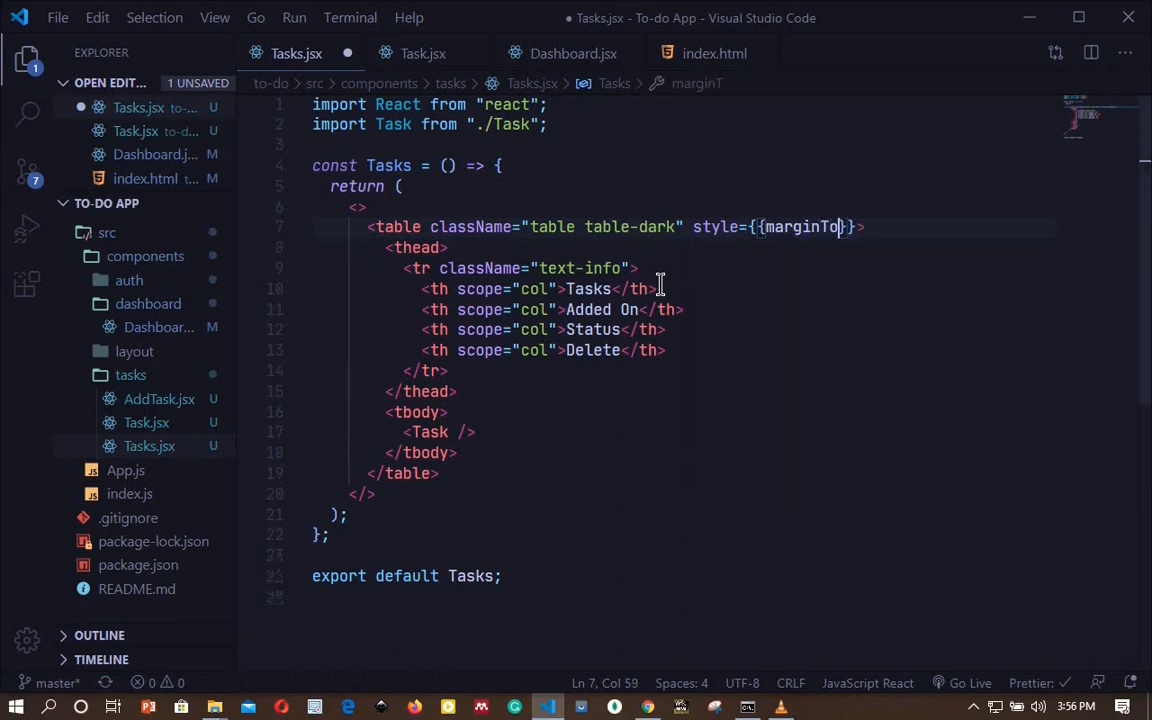
text(p)
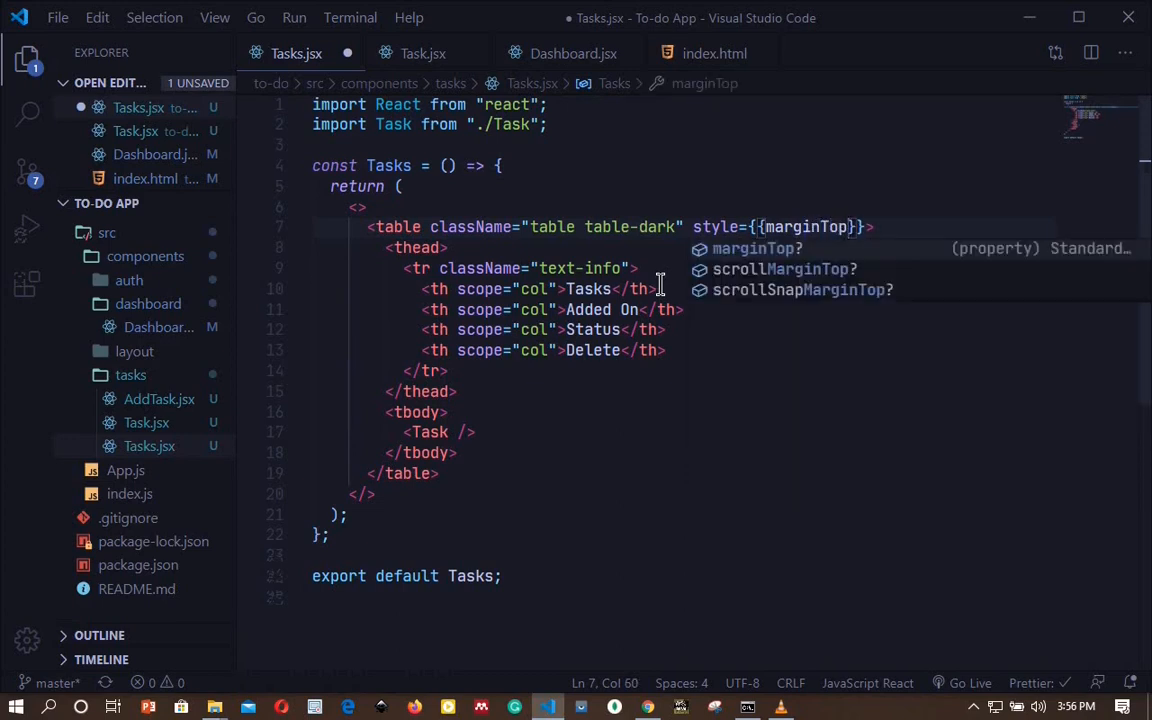
text(: "30px)
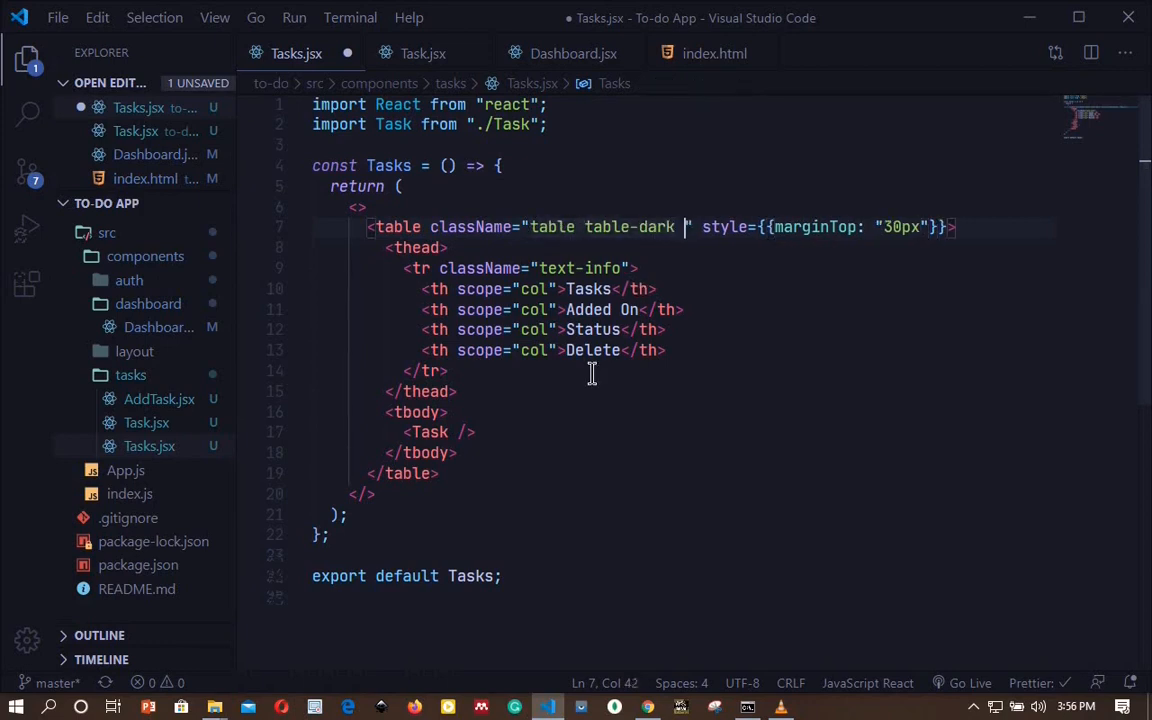
text(contai)
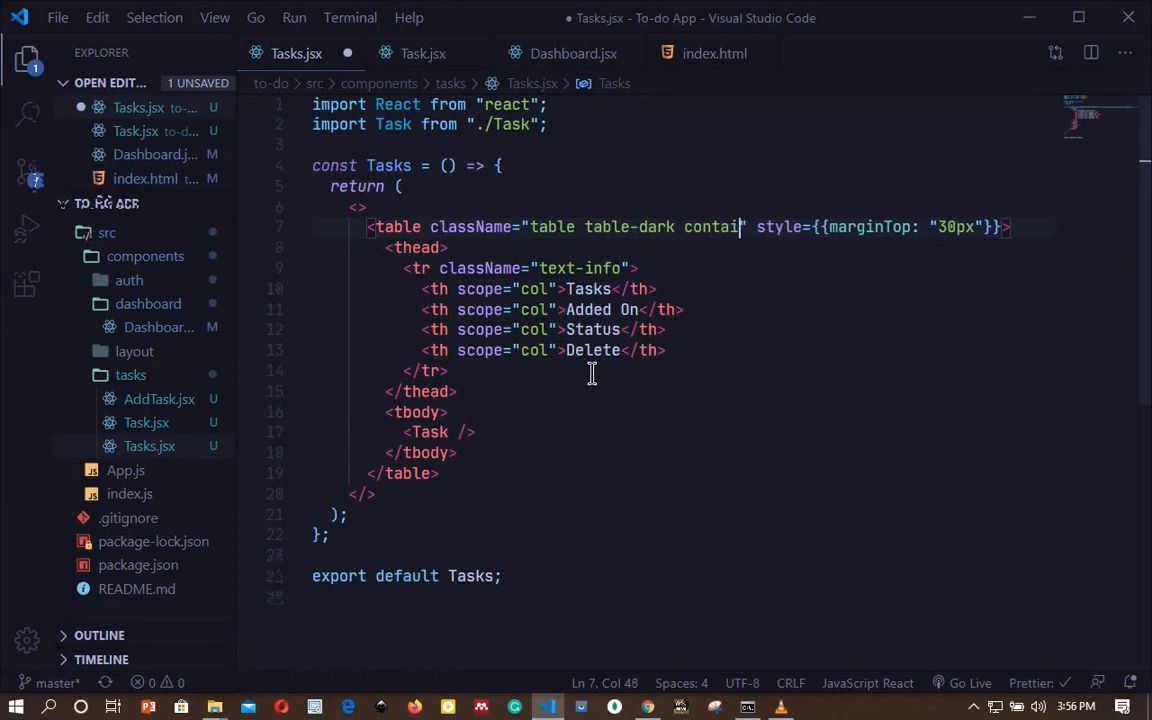
text(ner)
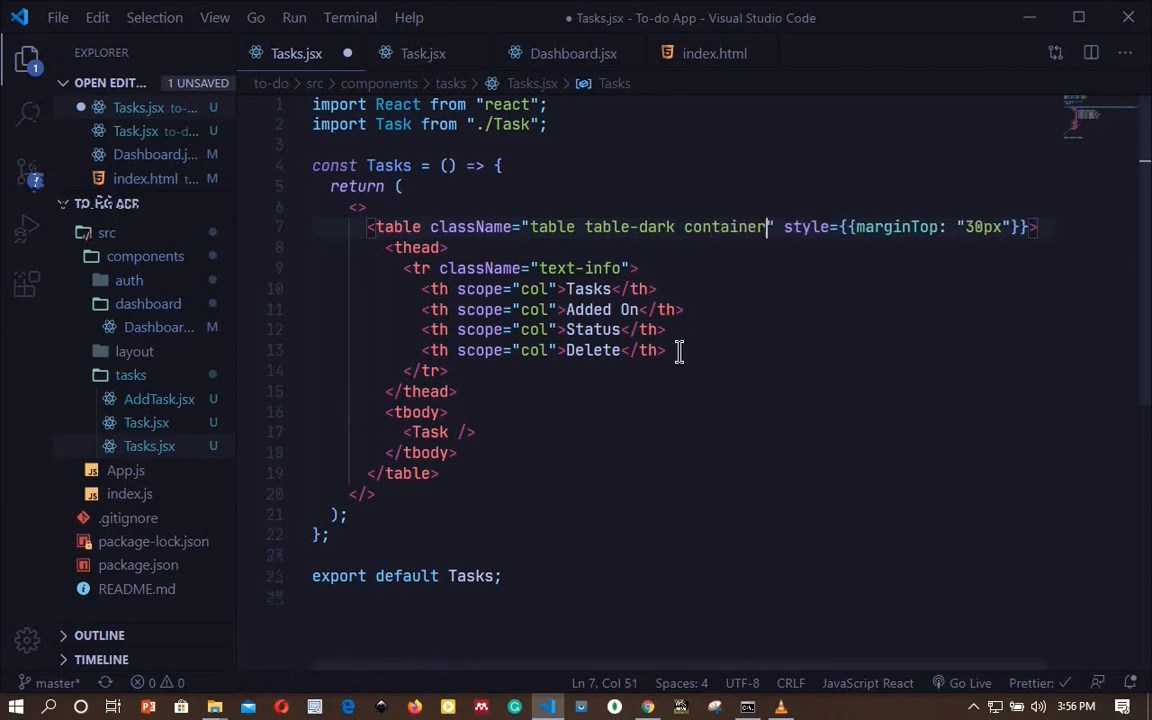
key(ctrl+s)
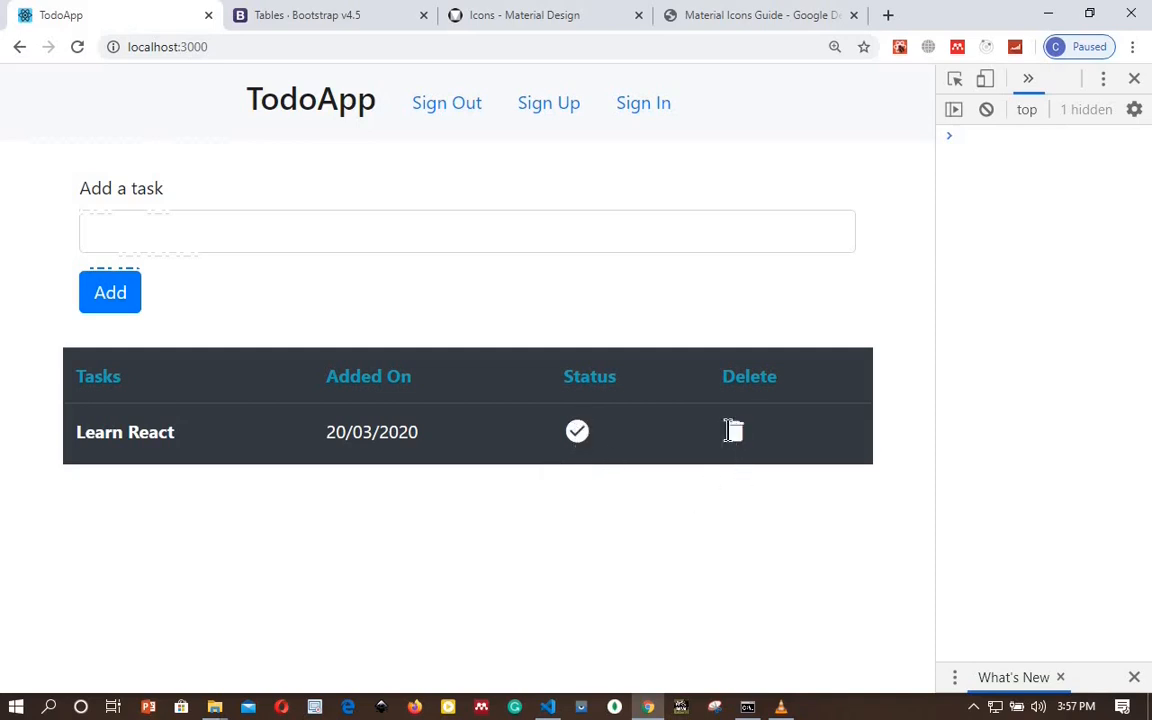
mouse_move(644, 498)
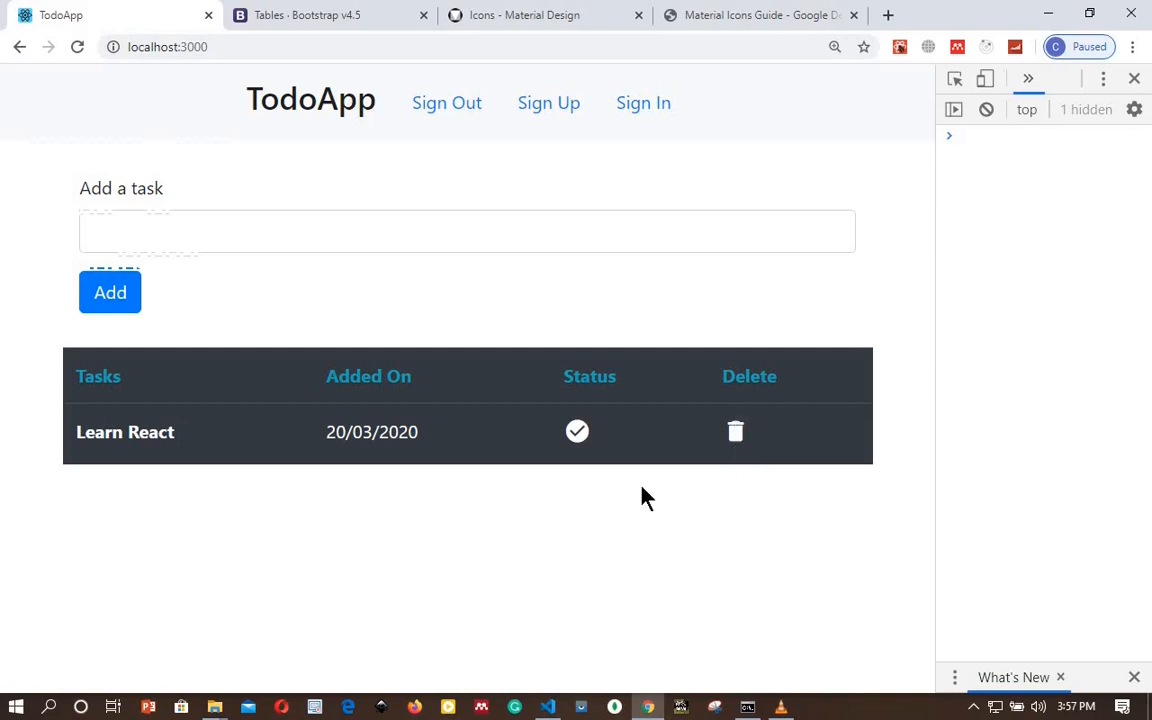
mouse_move(736, 432)
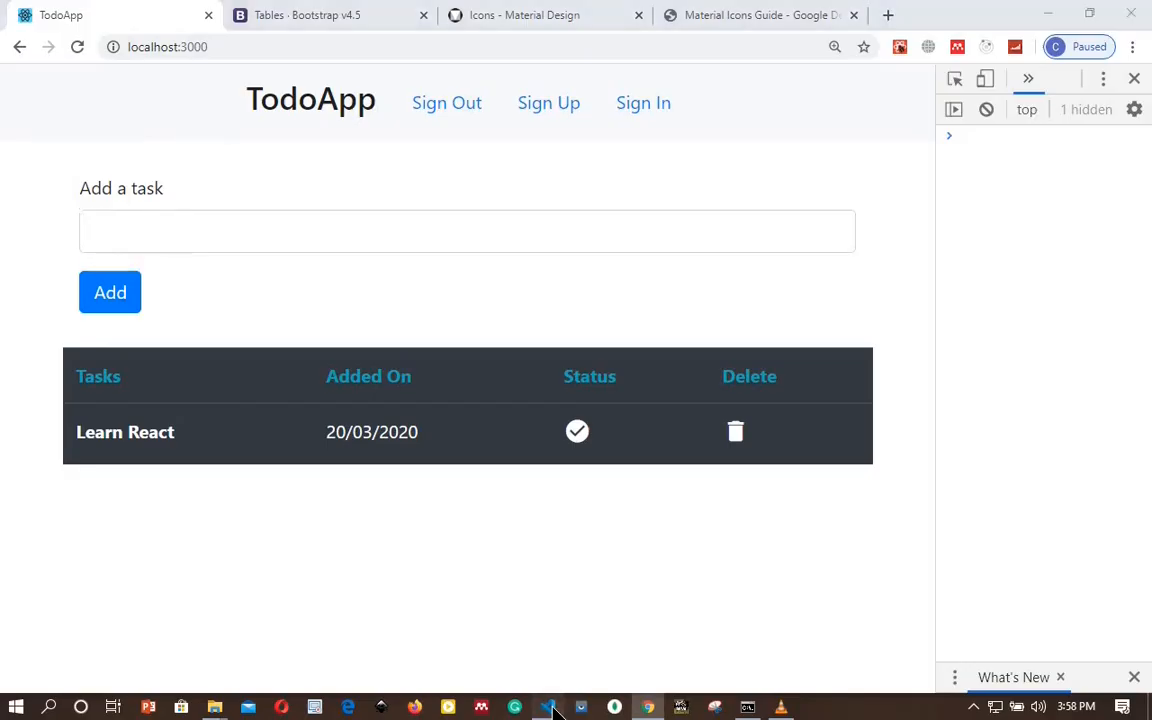
Step: Give the delete icon span in Task.jsx the text-danger class
click(548, 708)
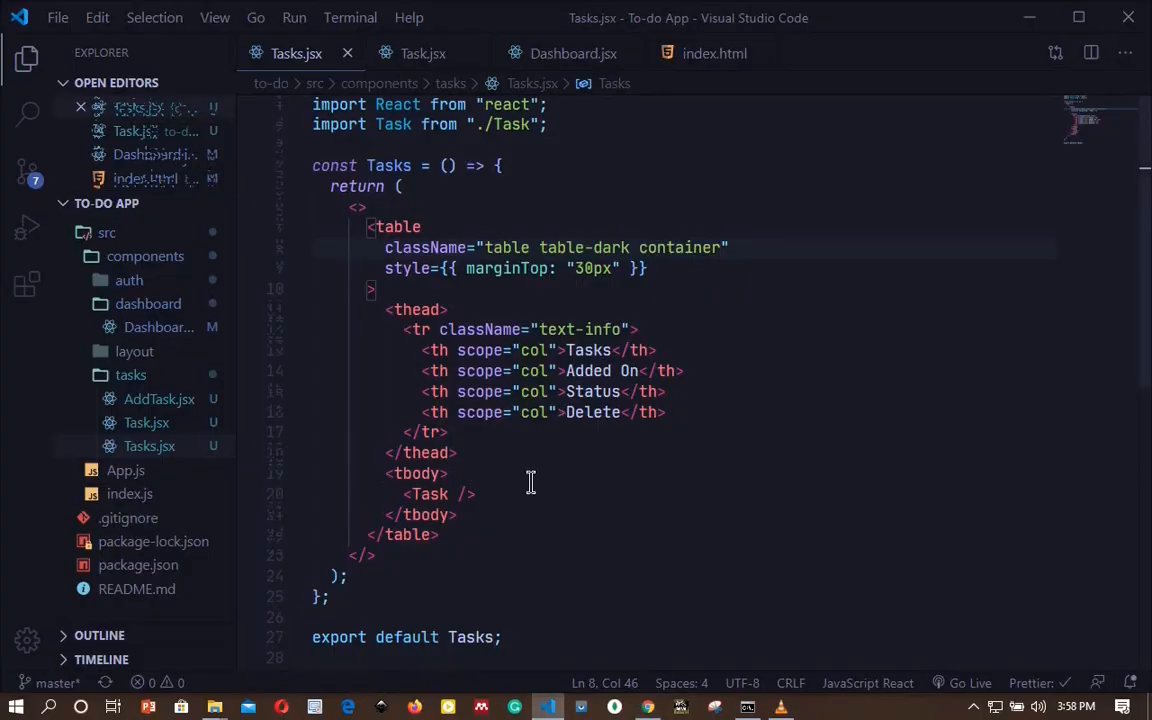
mouse_move(422, 52)
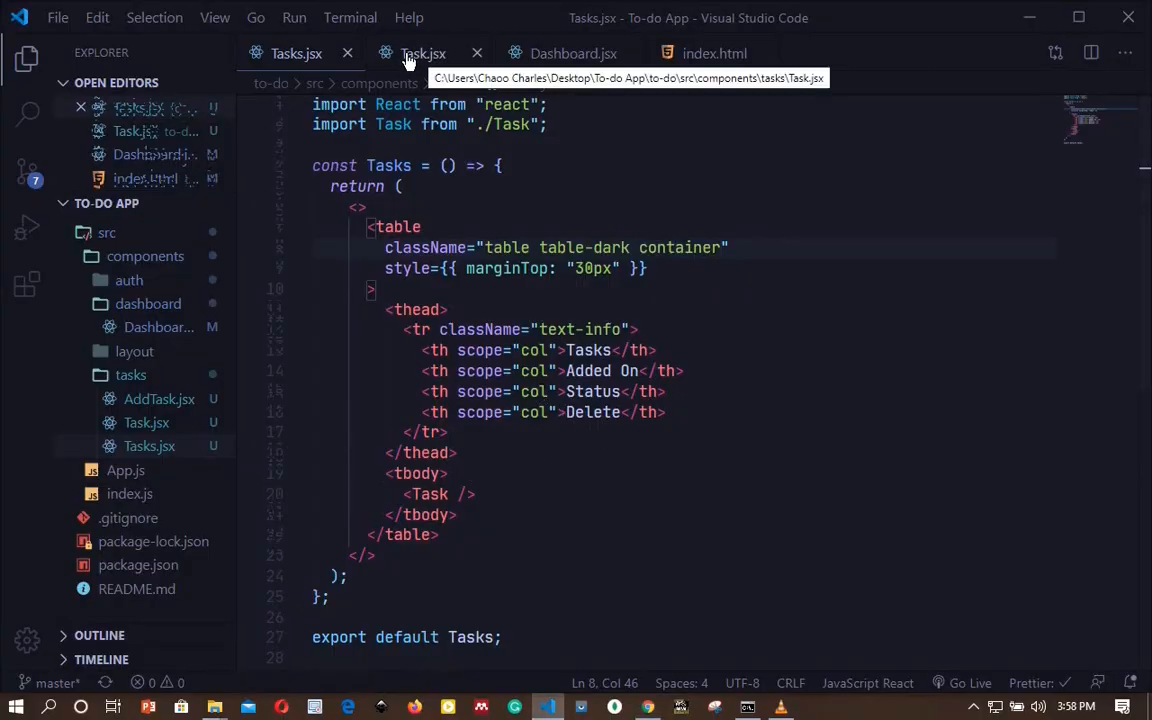
click(422, 52)
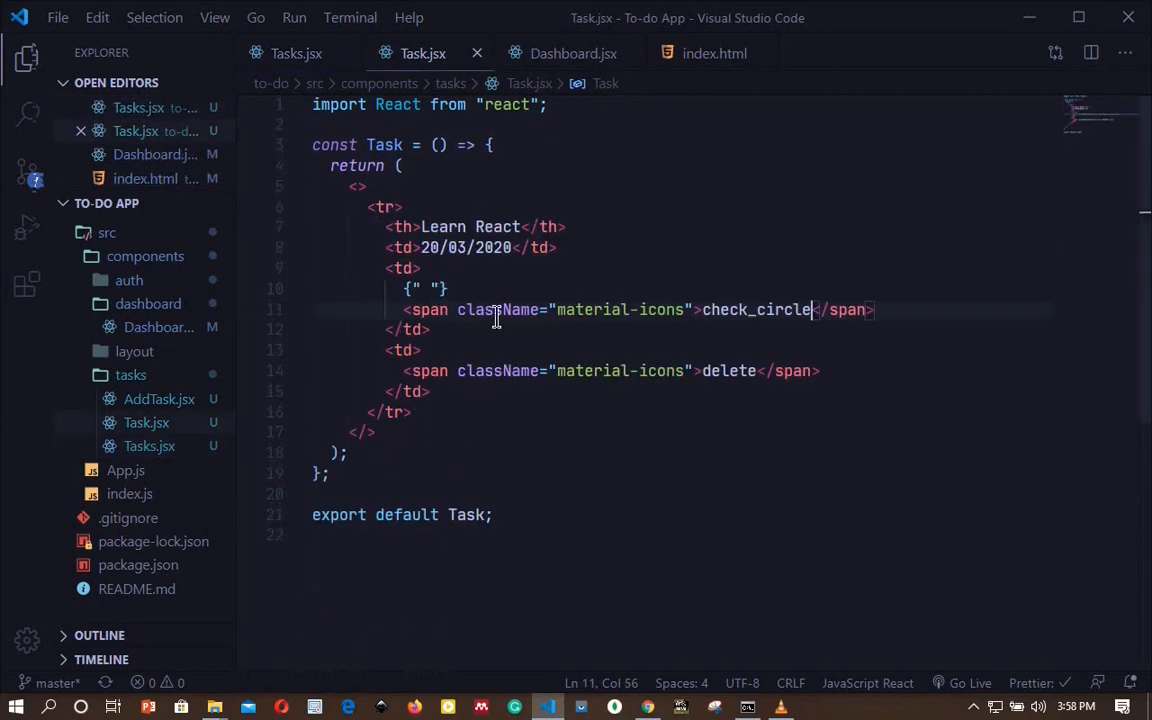
mouse_move(676, 370)
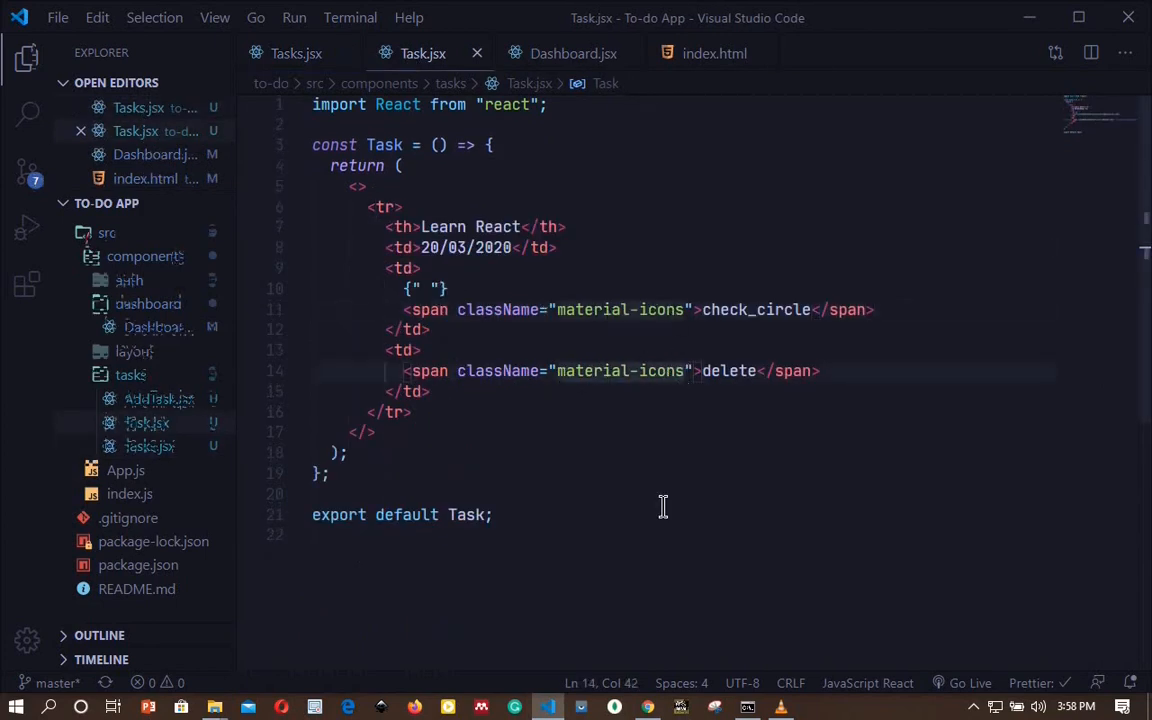
text(tex)
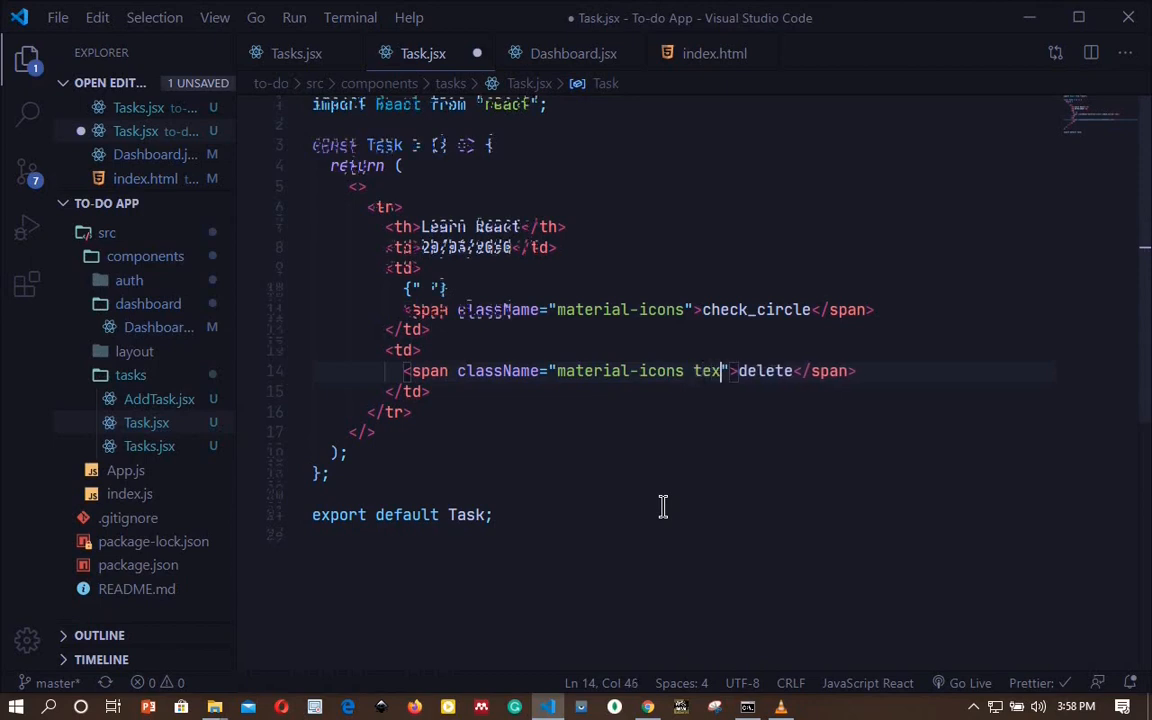
text(-)
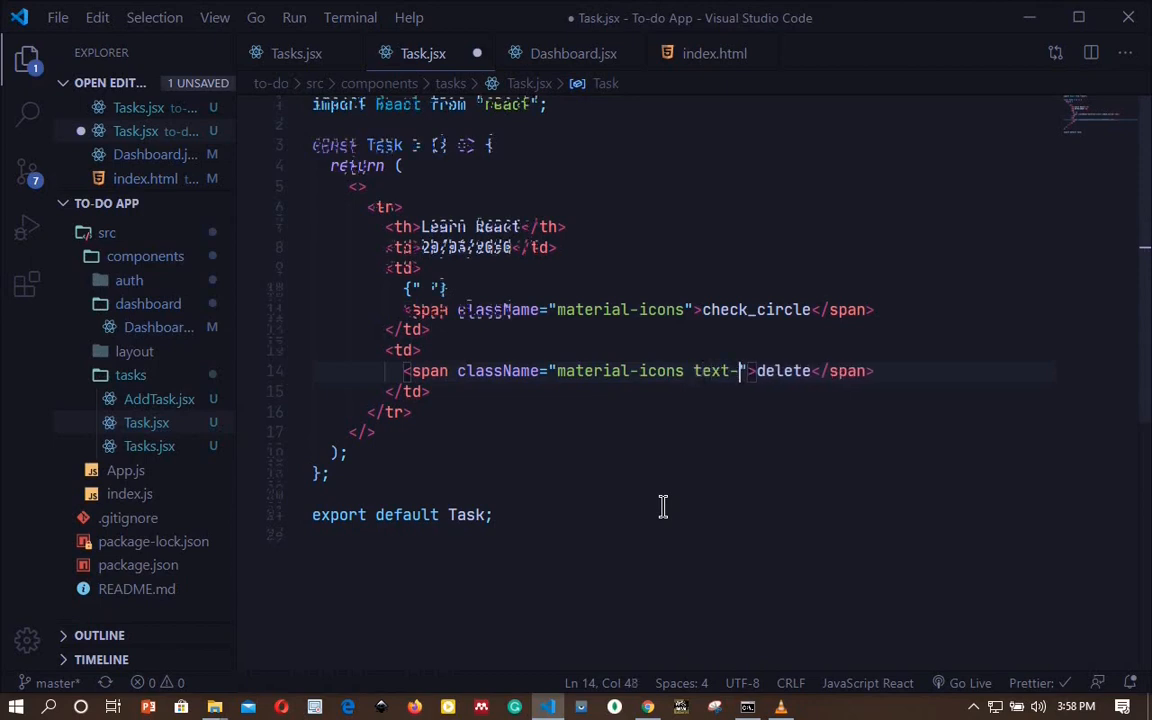
text(anger)
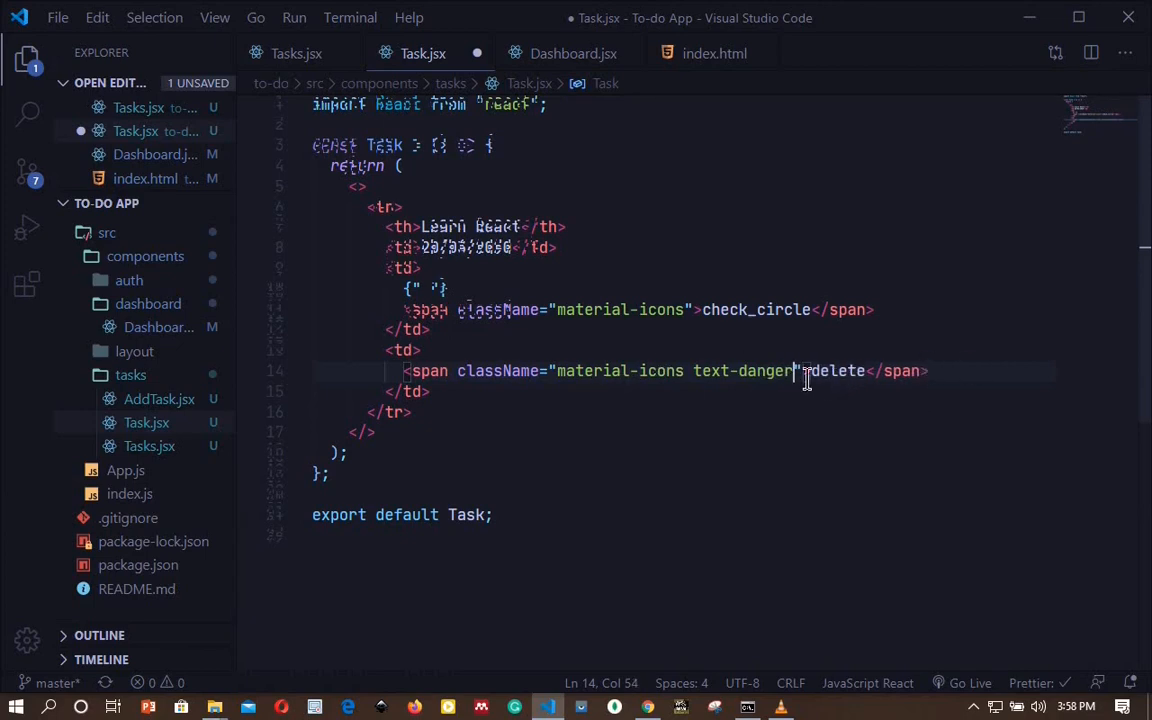
text(" ")
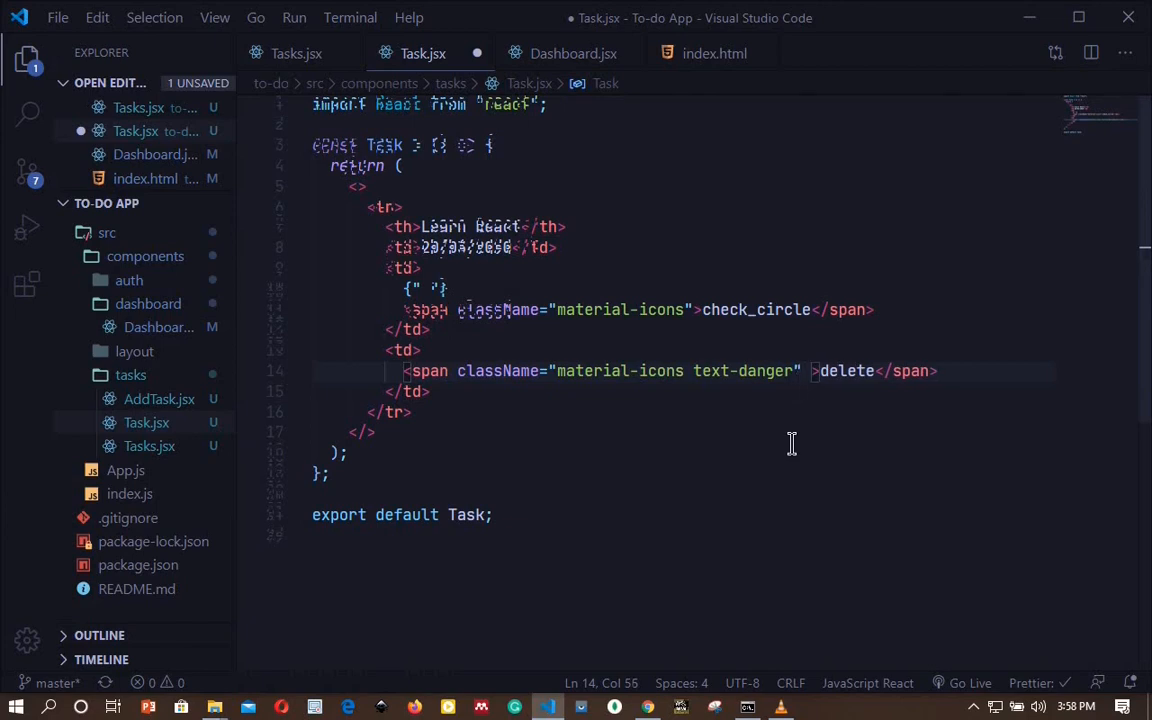
Step: Add style={{cursor:"pointer"}} to the delete icon span
text(styl)
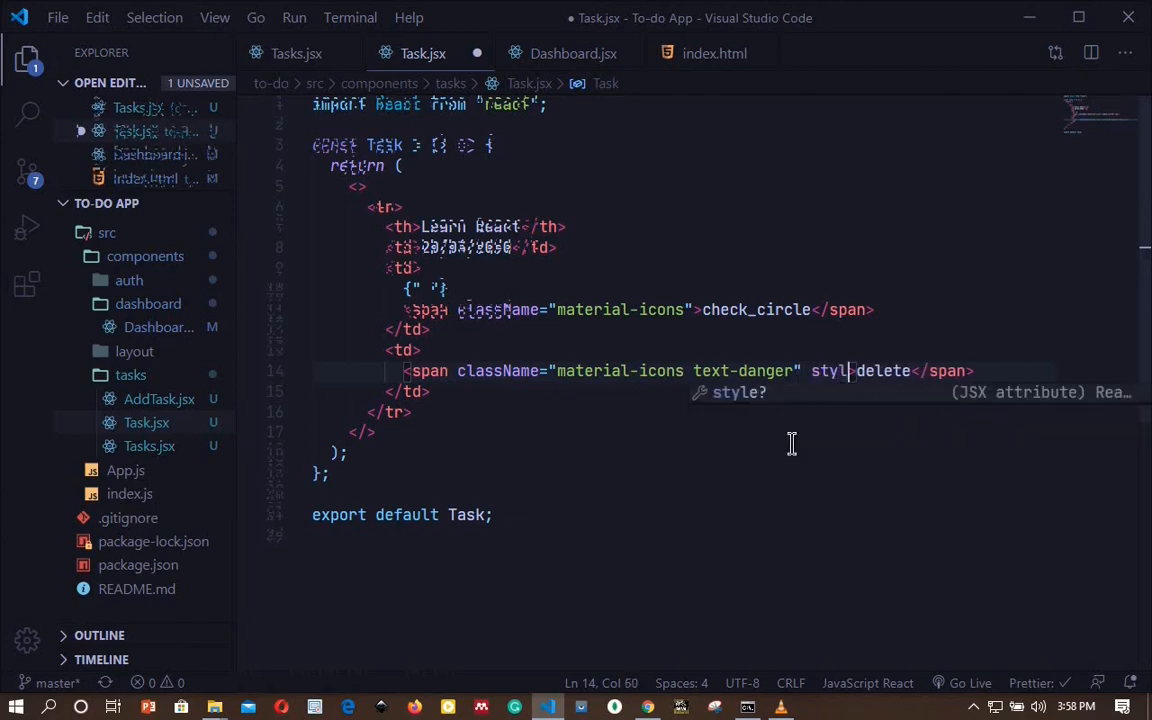
text(={}>)
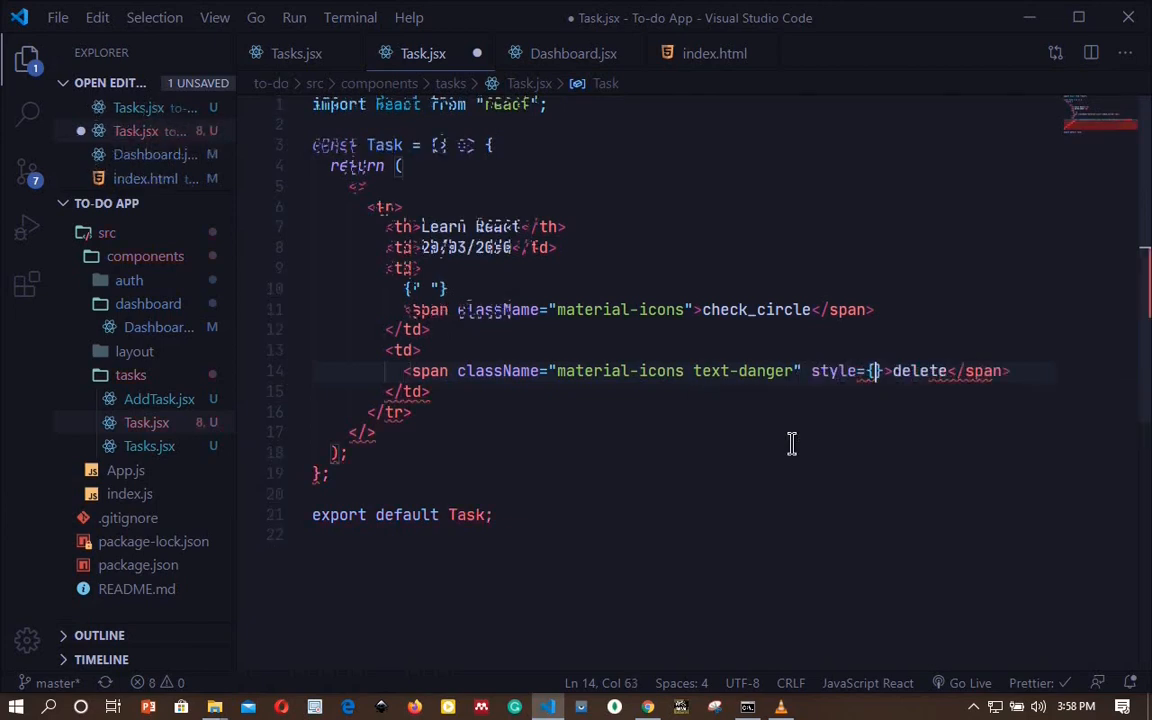
text({cursor:")
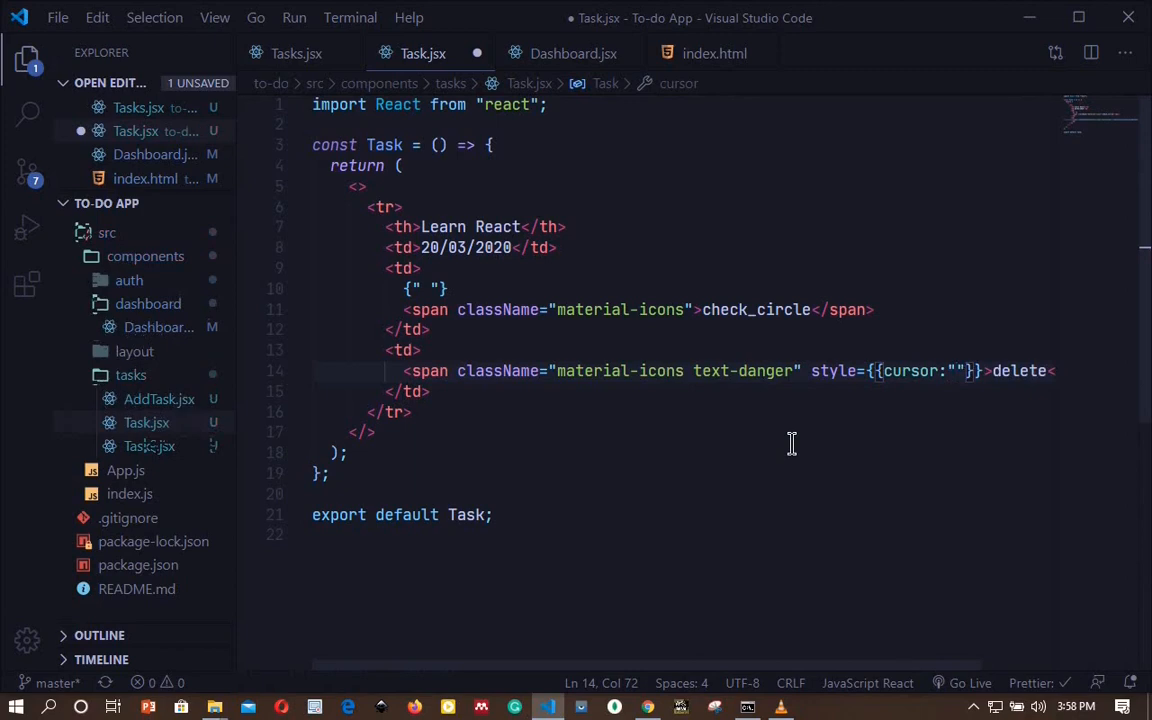
text(pointer)
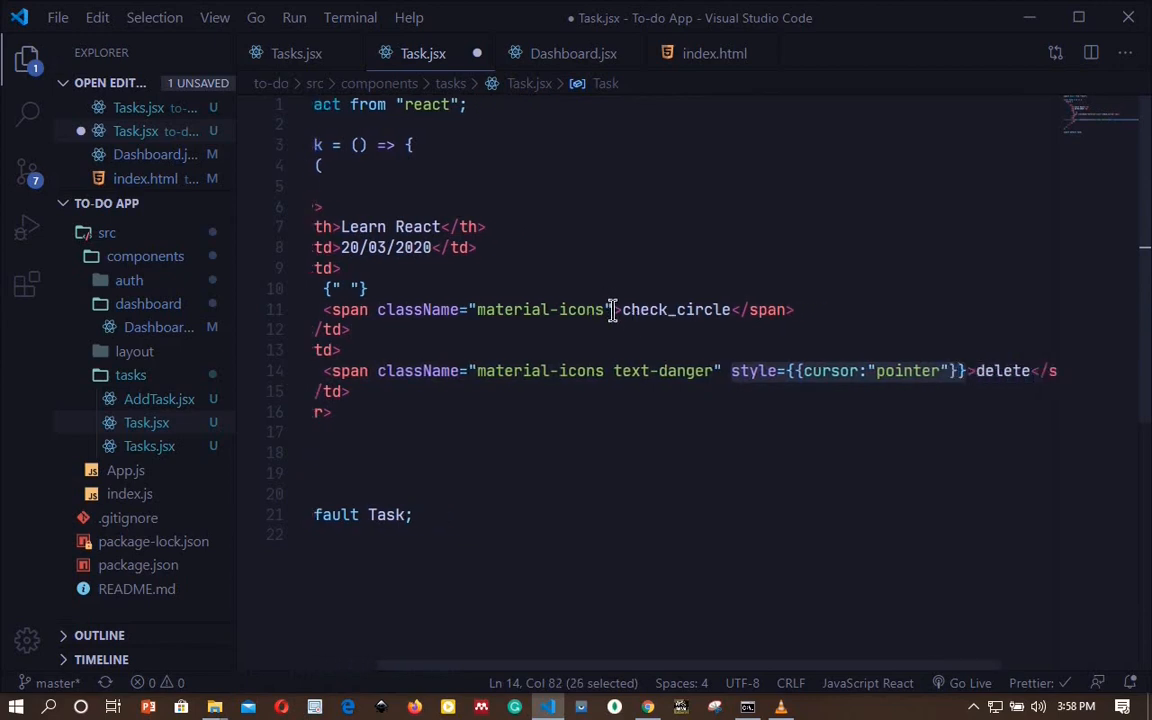
text(style={{cursor:"pointer"}})
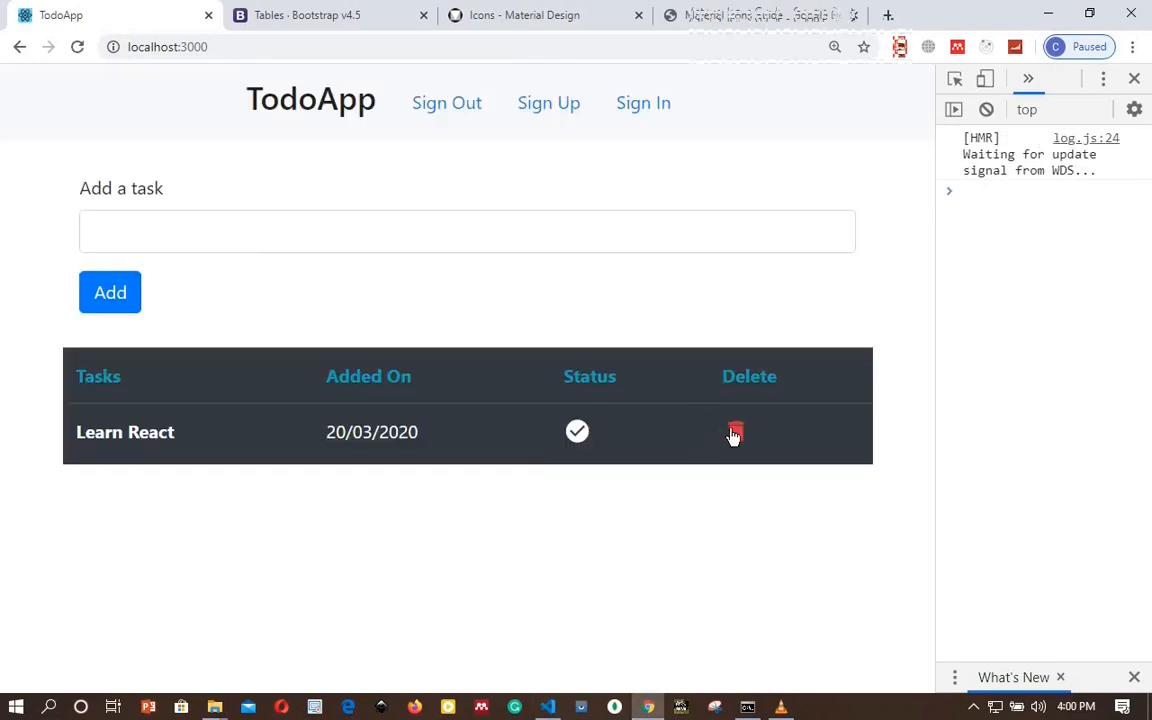
mouse_move(600, 530)
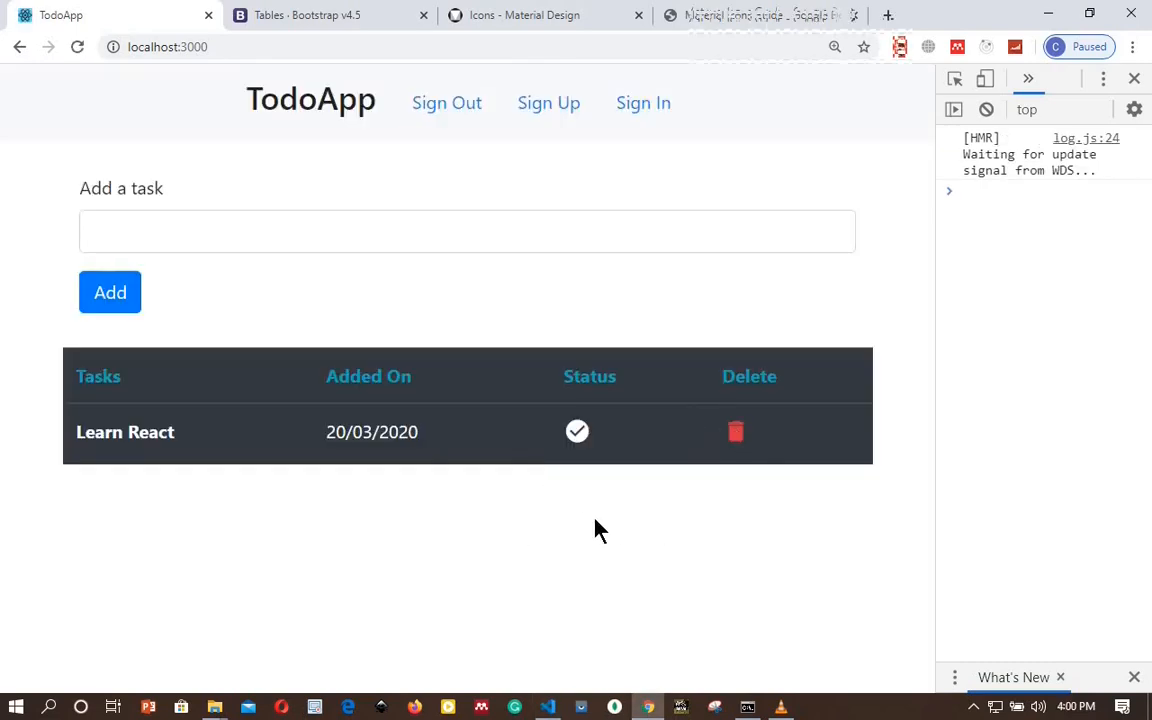